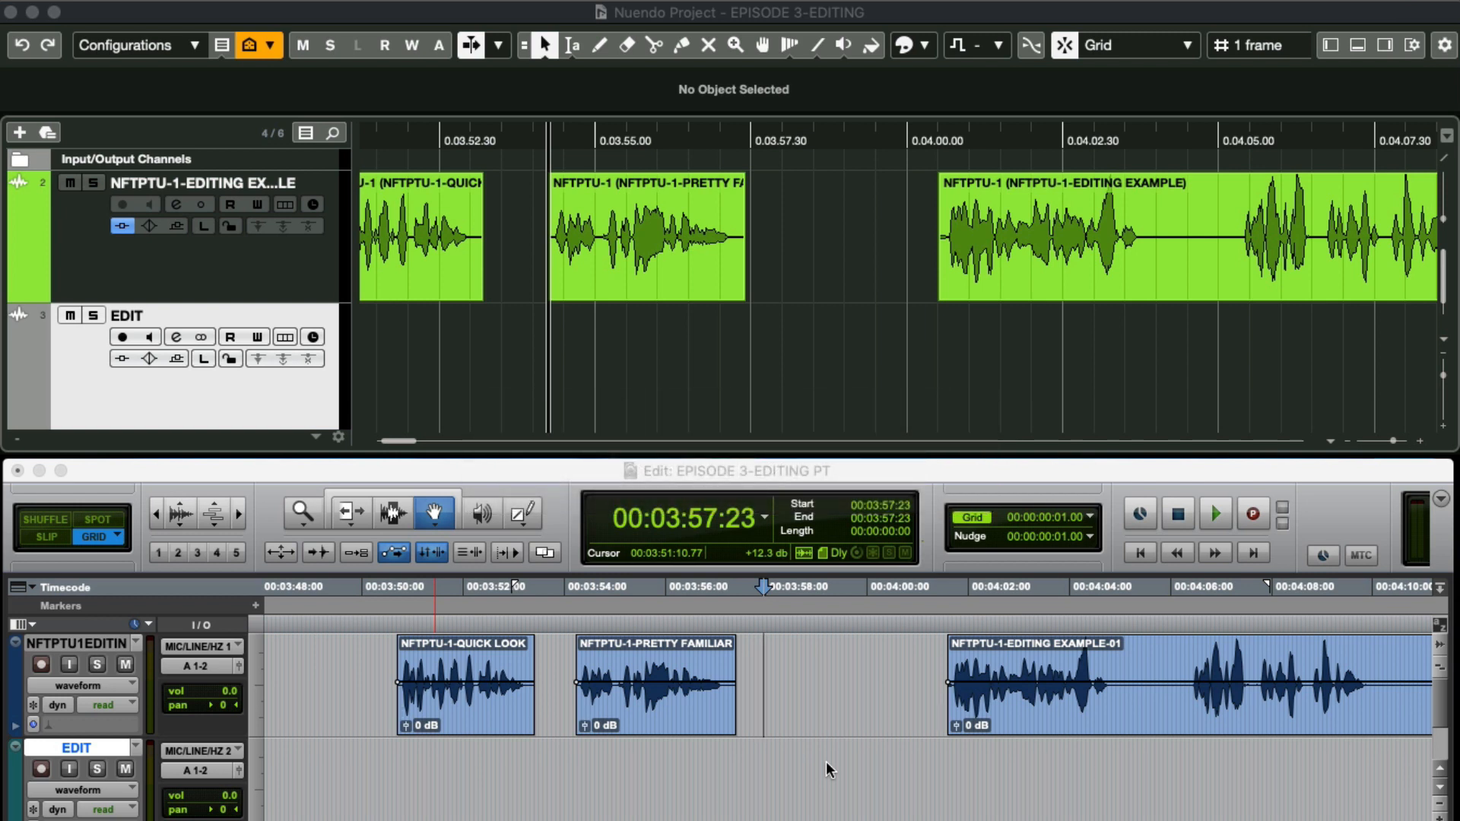
{"action": "mouse_move", "coordinate": [656, 186]}
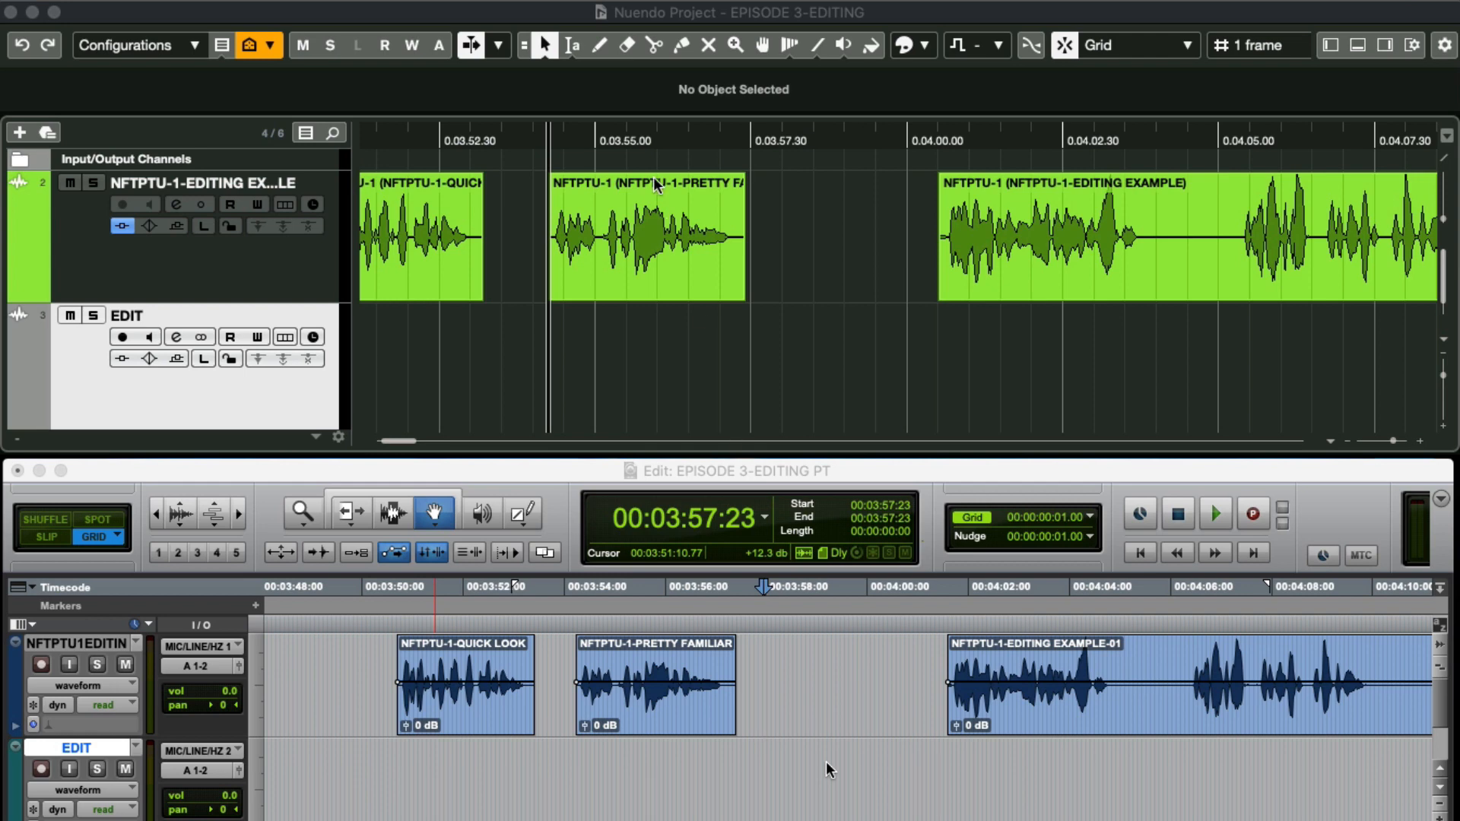
{"action": "mouse_move", "coordinate": [583, 73]}
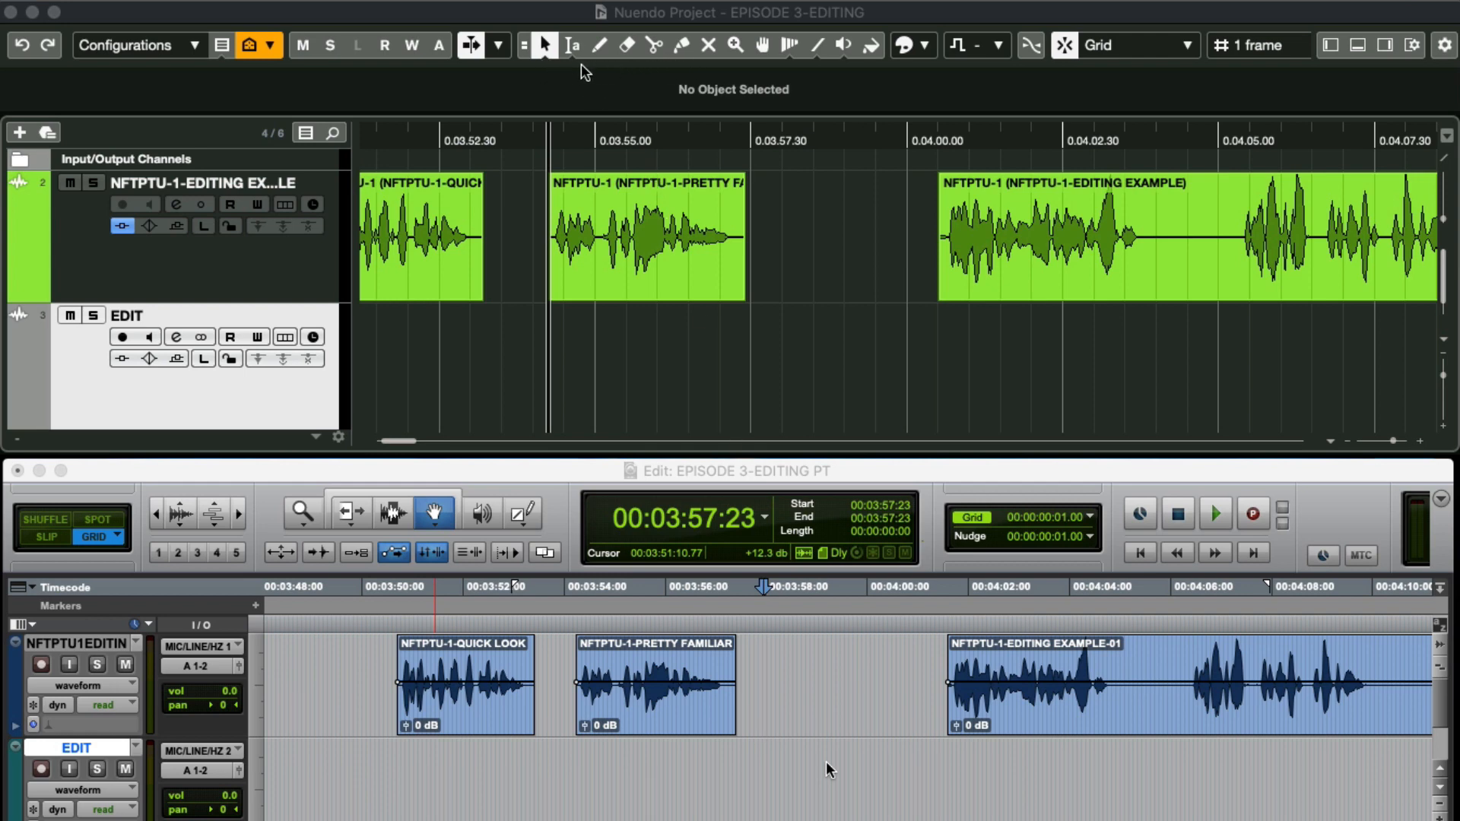
Select whole audio events with the Object Selection tool, matching Pro Tools' time grabber mode.
{"action": "left_click", "coordinate": [544, 44]}
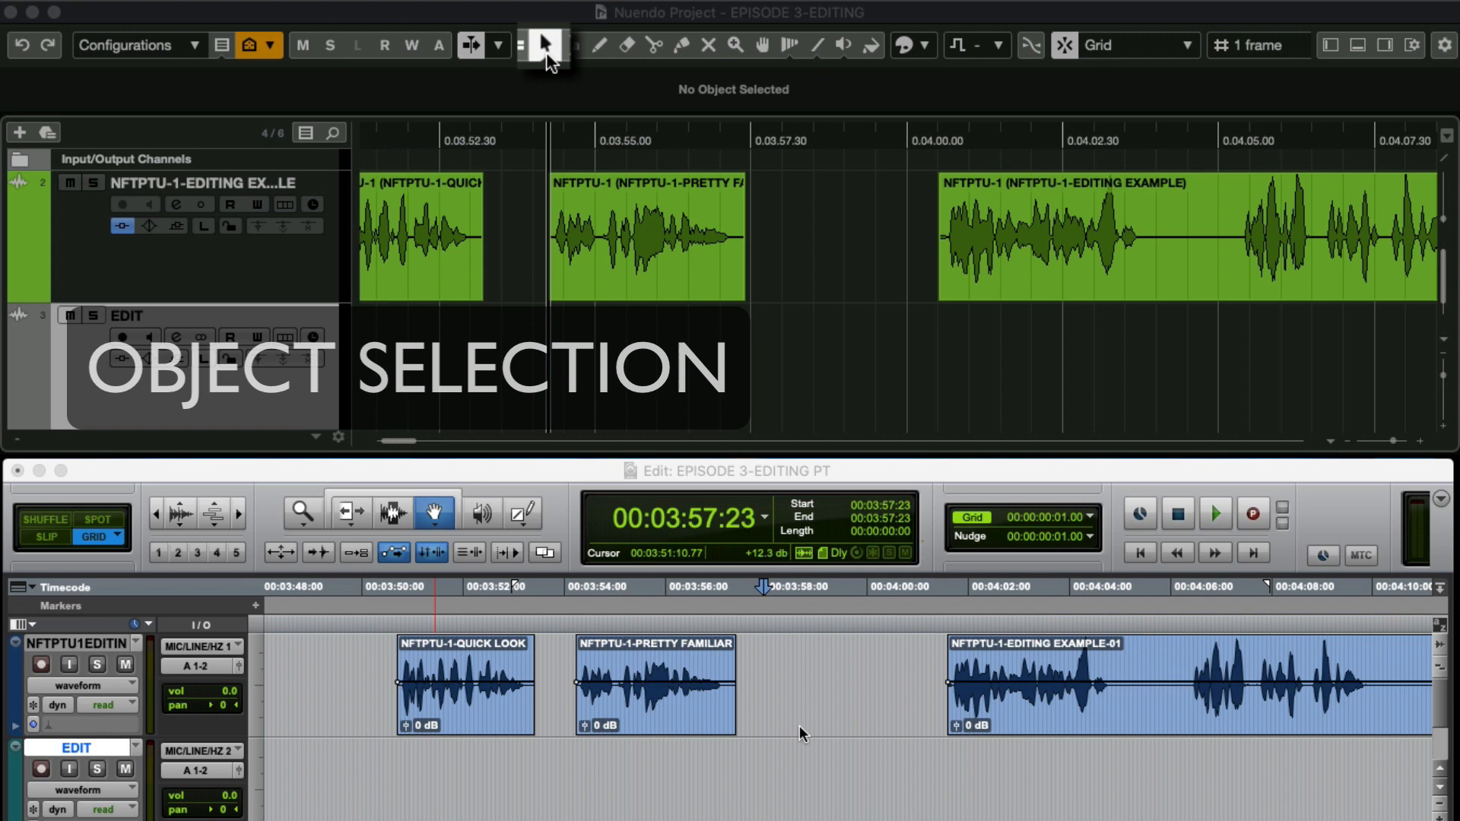
{"action": "left_click", "coordinate": [429, 512]}
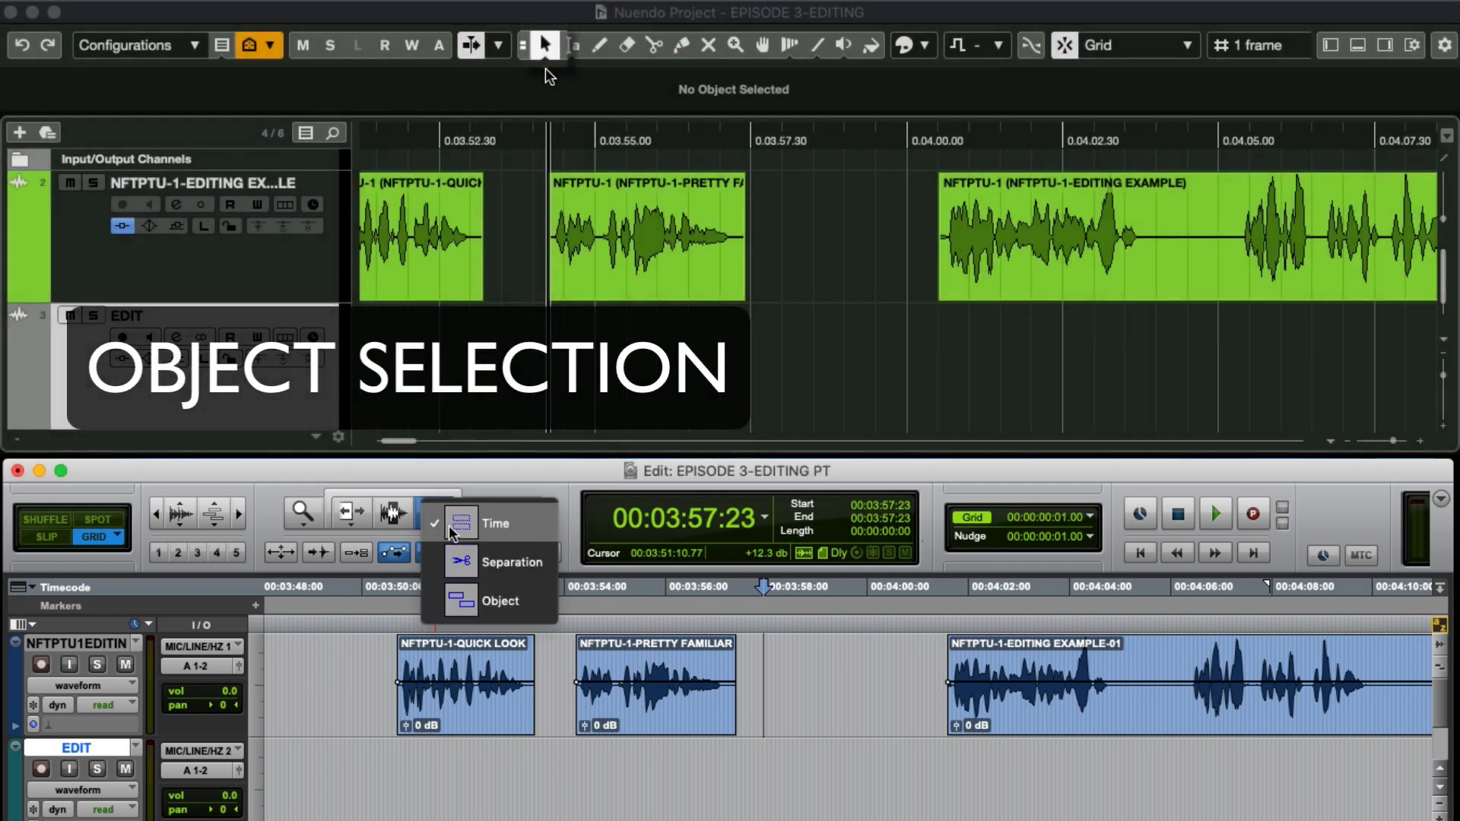
{"action": "left_click", "coordinate": [494, 522]}
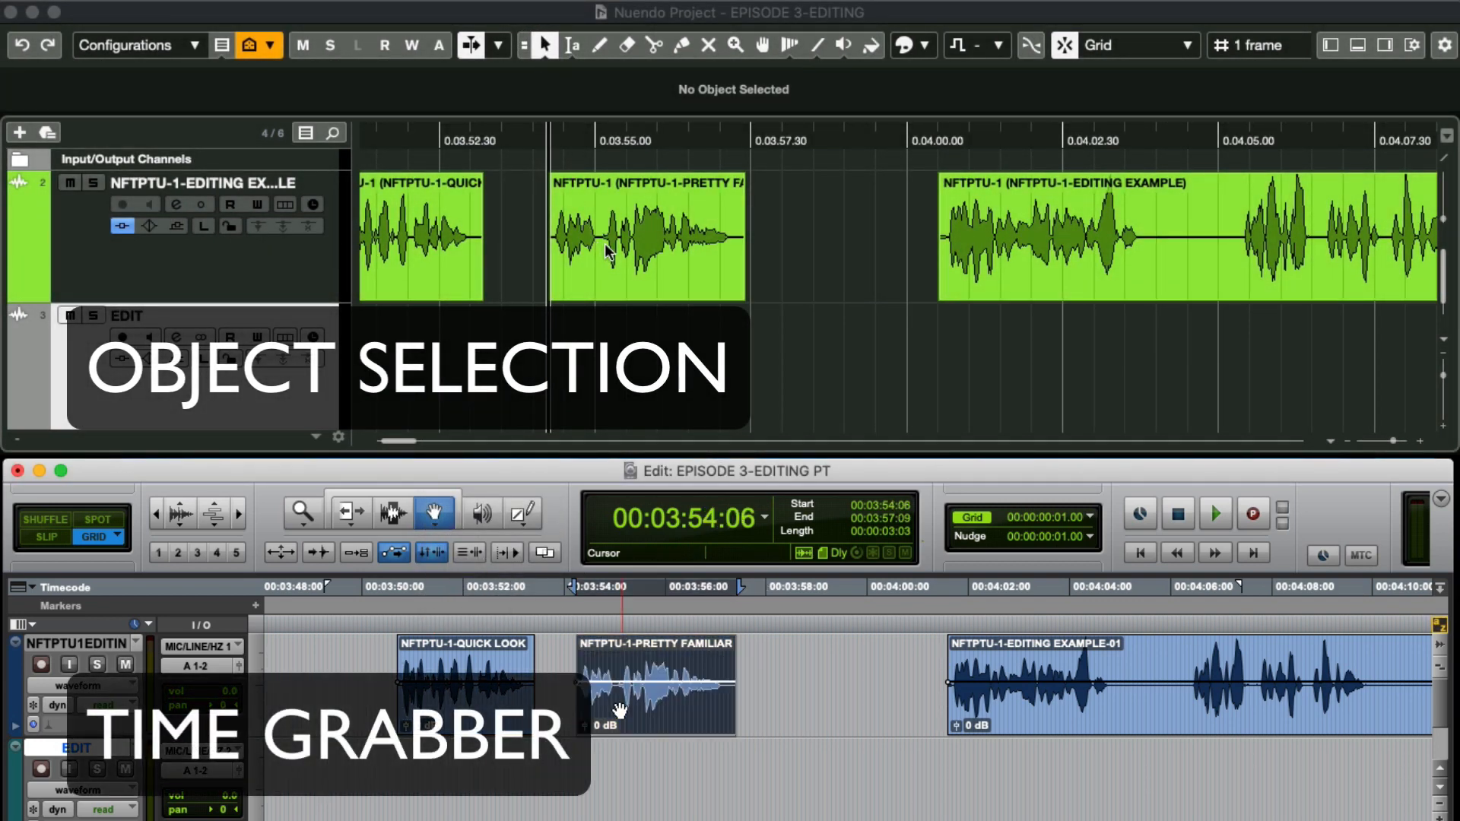
{"action": "left_click", "coordinate": [645, 238]}
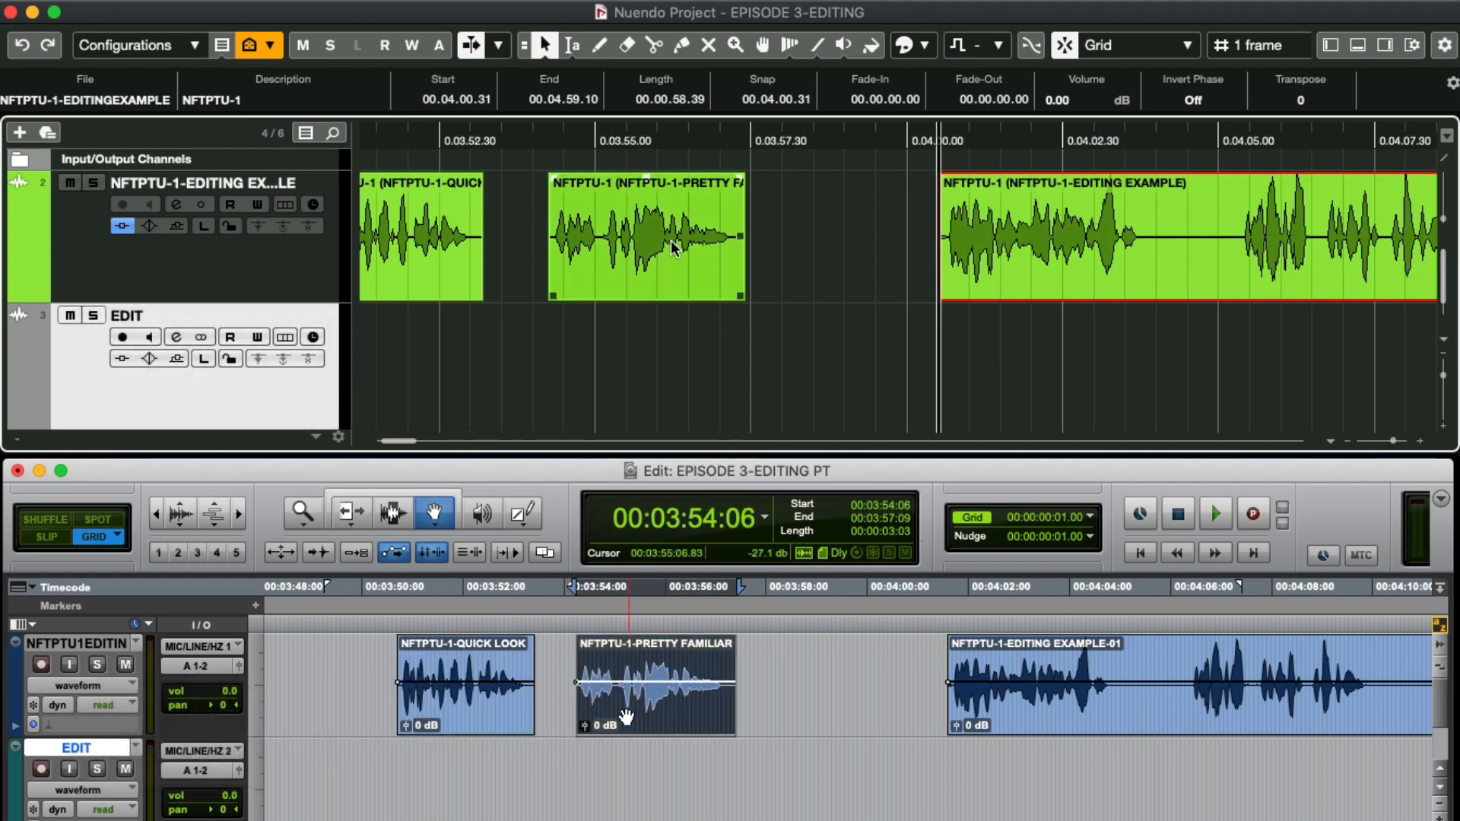
{"action": "left_click", "coordinate": [645, 238]}
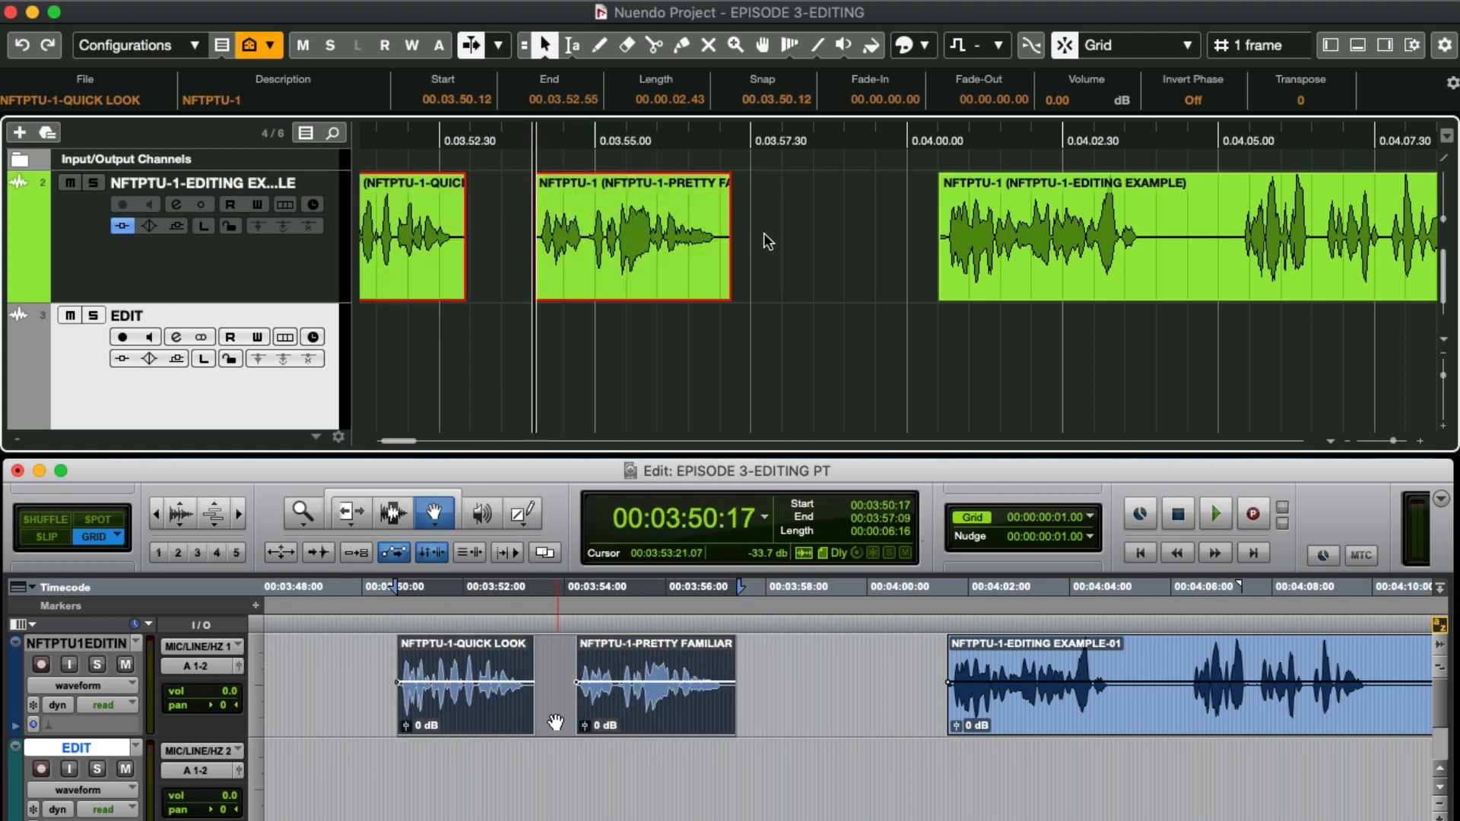
{"action": "left_click", "coordinate": [434, 513]}
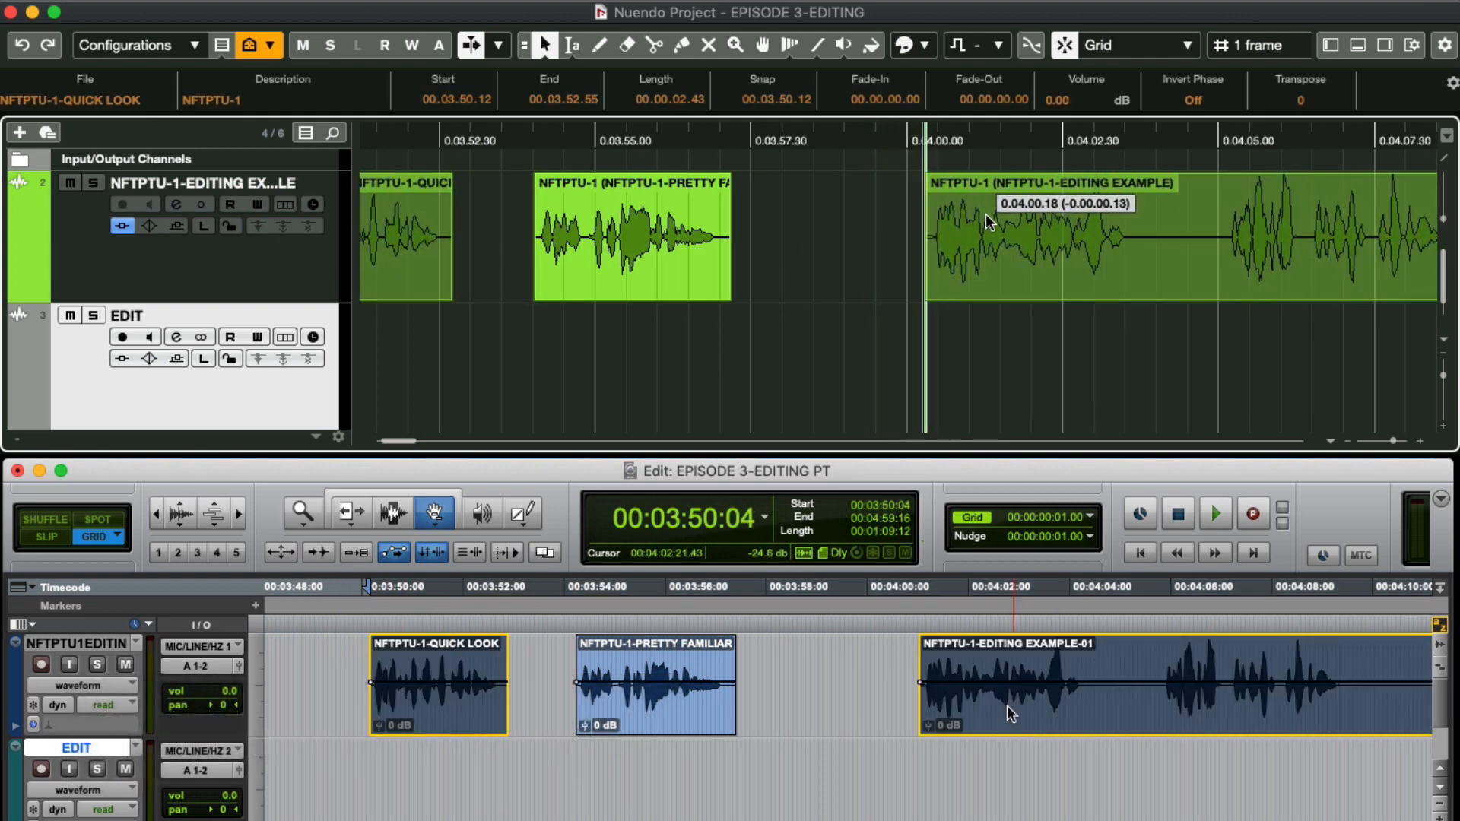
{"action": "left_click", "coordinate": [352, 513]}
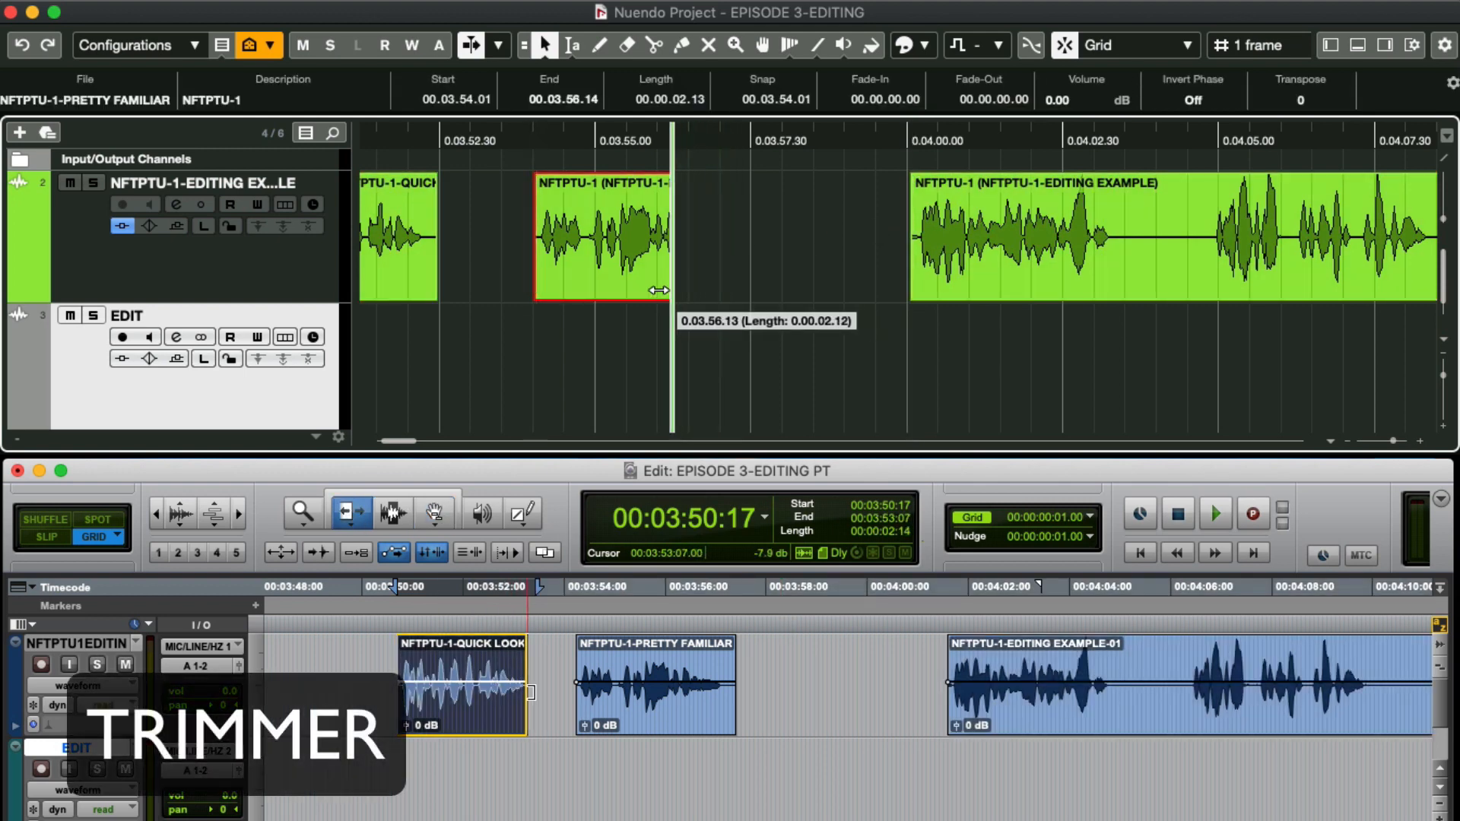
Trim the middle event's end shorter, then extend it back to its original length.
{"action": "left_click_drag", "start_coordinate": [662, 289], "coordinate": [727, 295]}
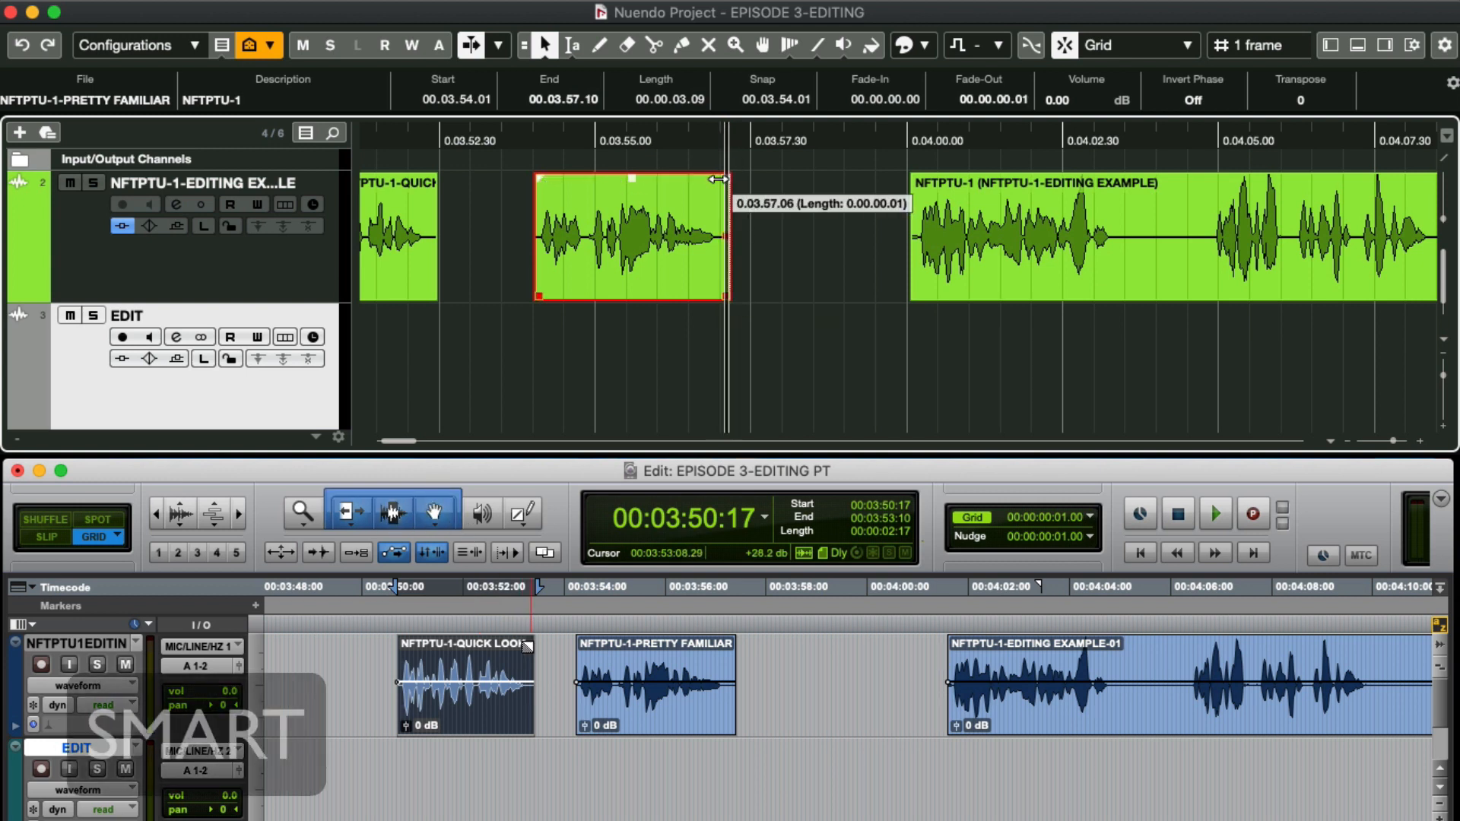
{"action": "left_click_drag", "start_coordinate": [732, 180], "coordinate": [549, 180]}
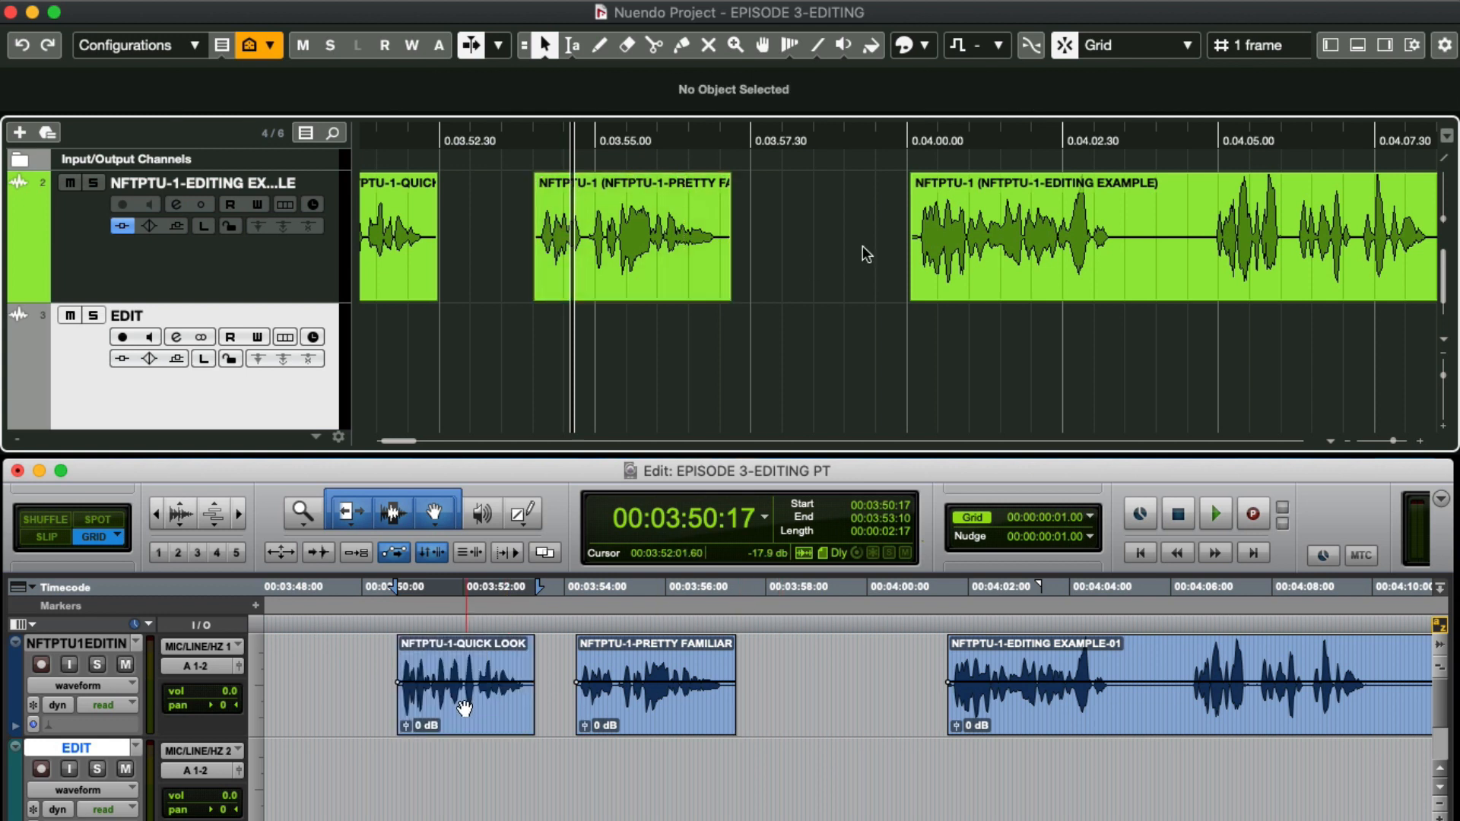
{"action": "left_click_drag", "start_coordinate": [395, 237], "coordinate": [864, 238]}
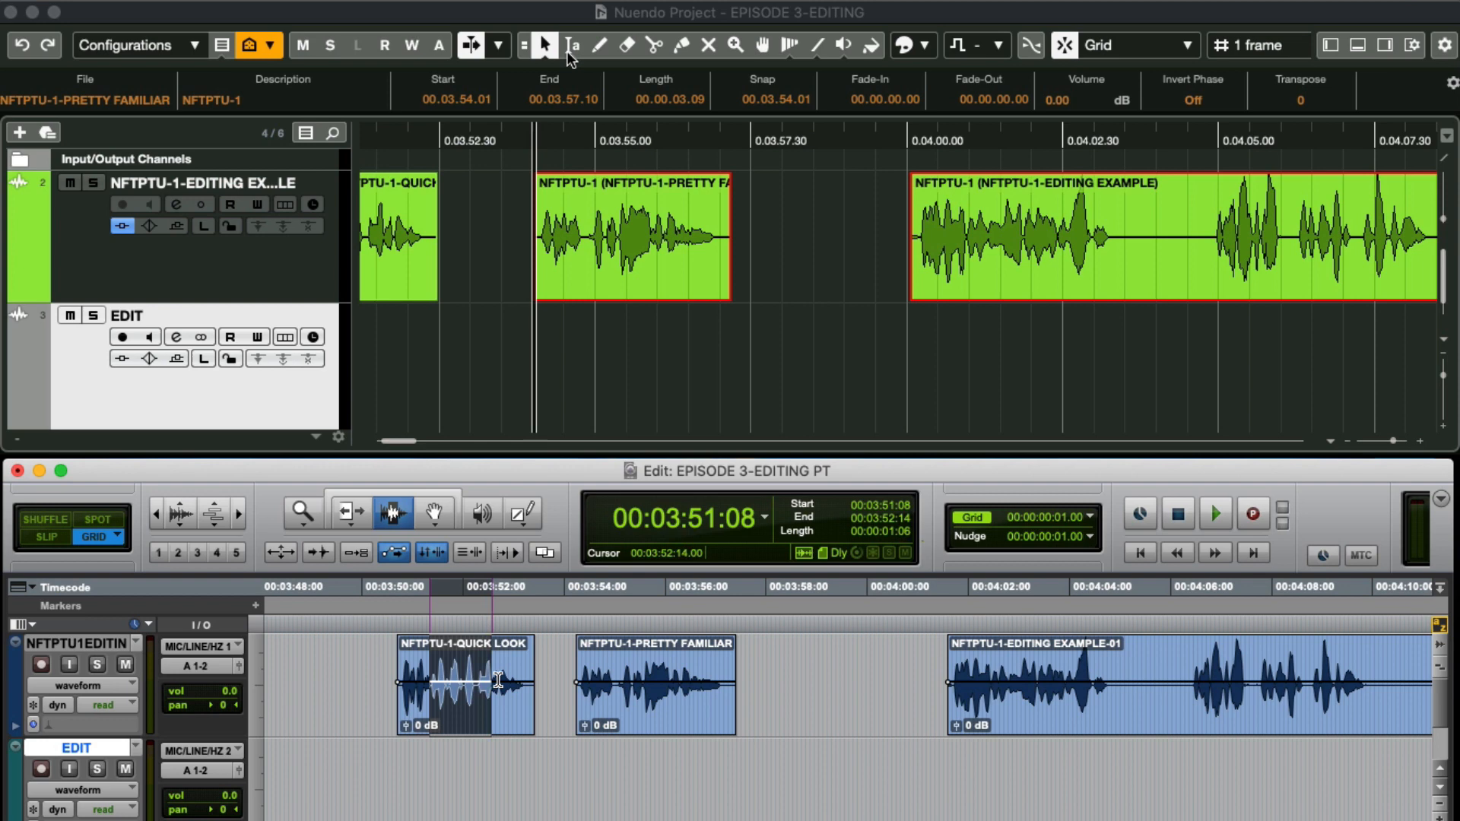
Mark a time range at the start of the long event with the Range Selection tool, then select the middle event.
{"action": "left_click", "coordinate": [574, 44]}
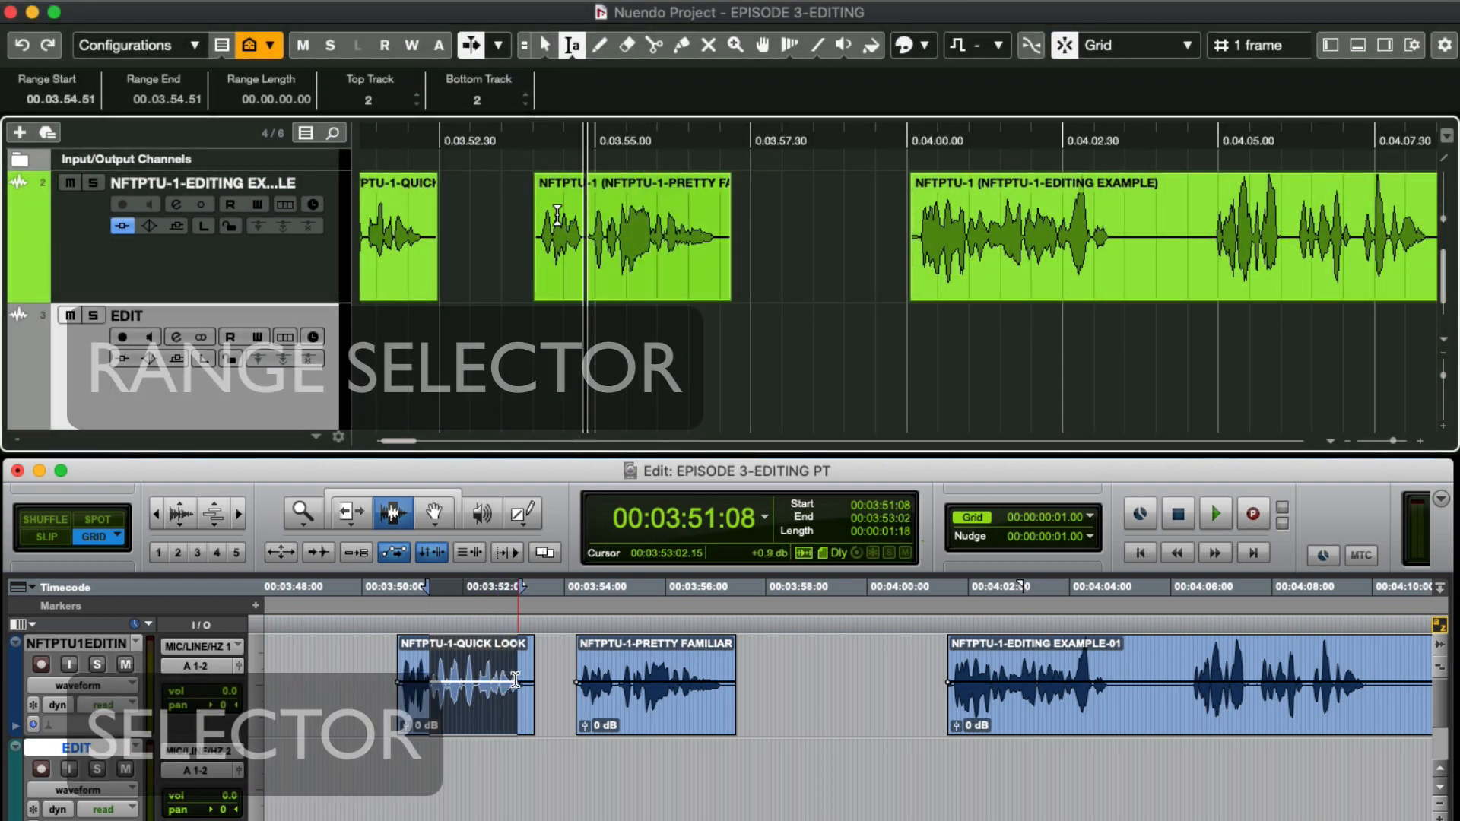
{"action": "left_click_drag", "start_coordinate": [545, 237], "coordinate": [680, 238]}
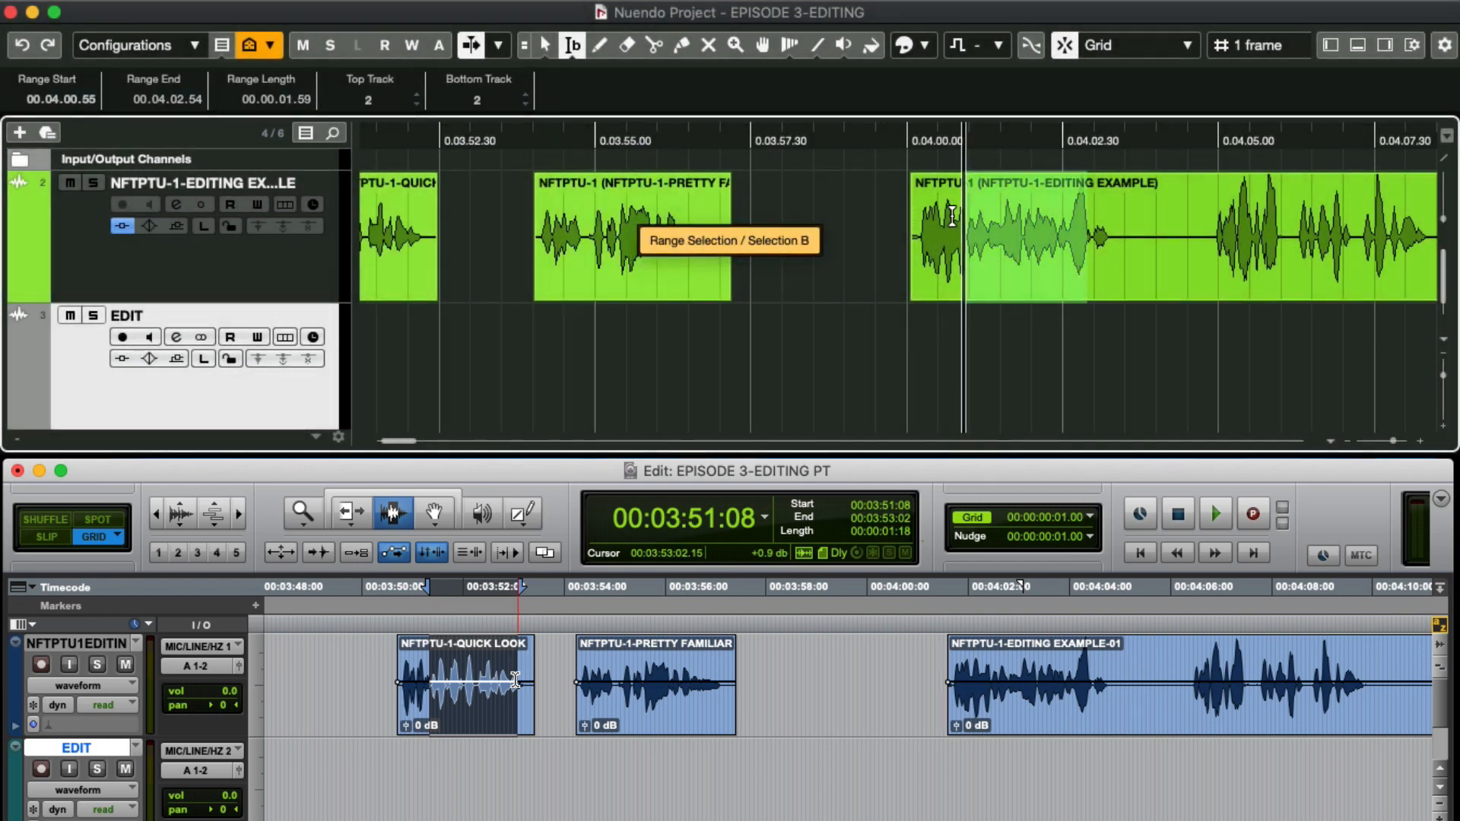
{"action": "left_click", "coordinate": [392, 513]}
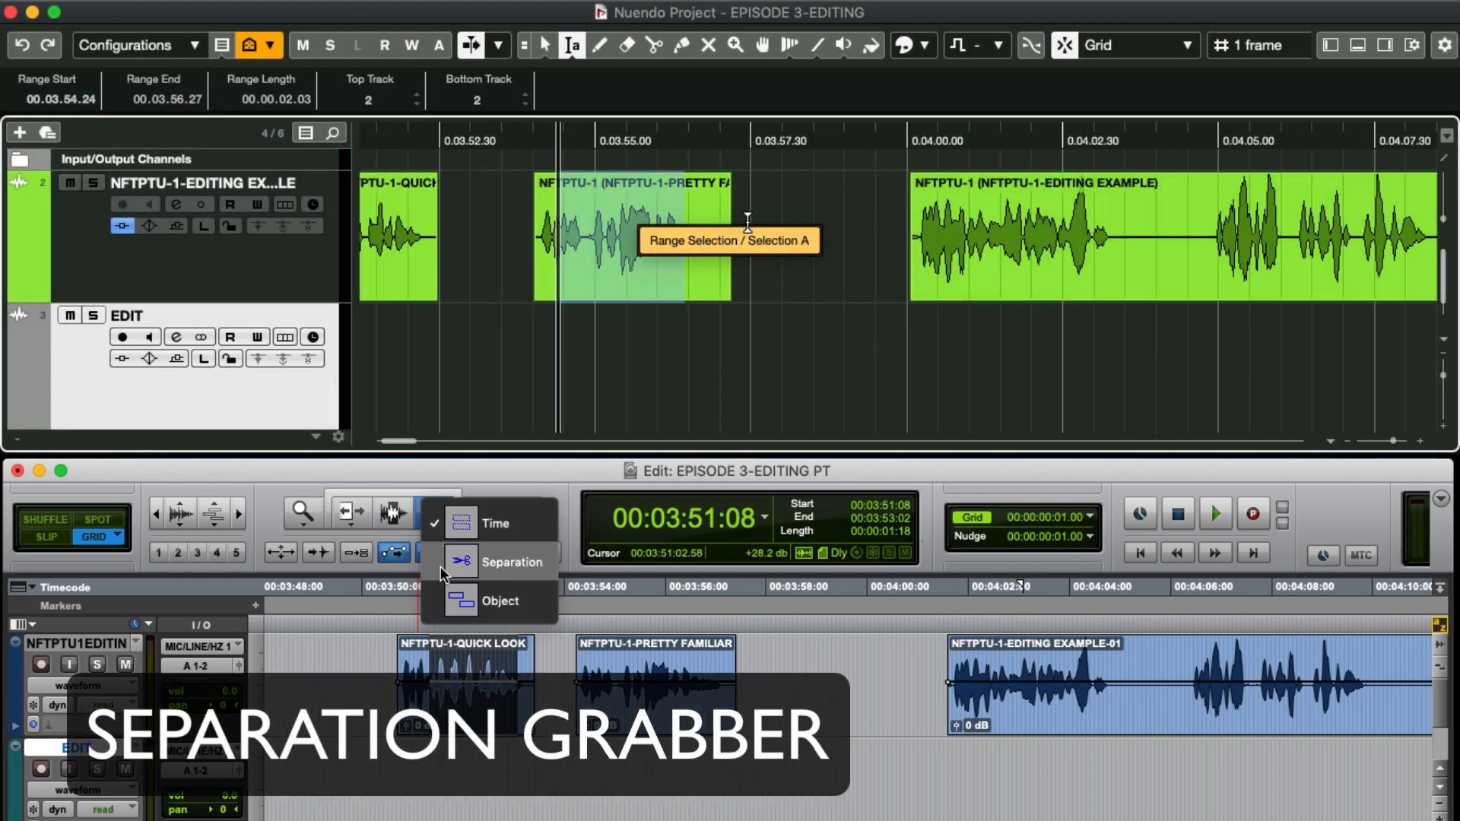
{"action": "left_click", "coordinate": [511, 562]}
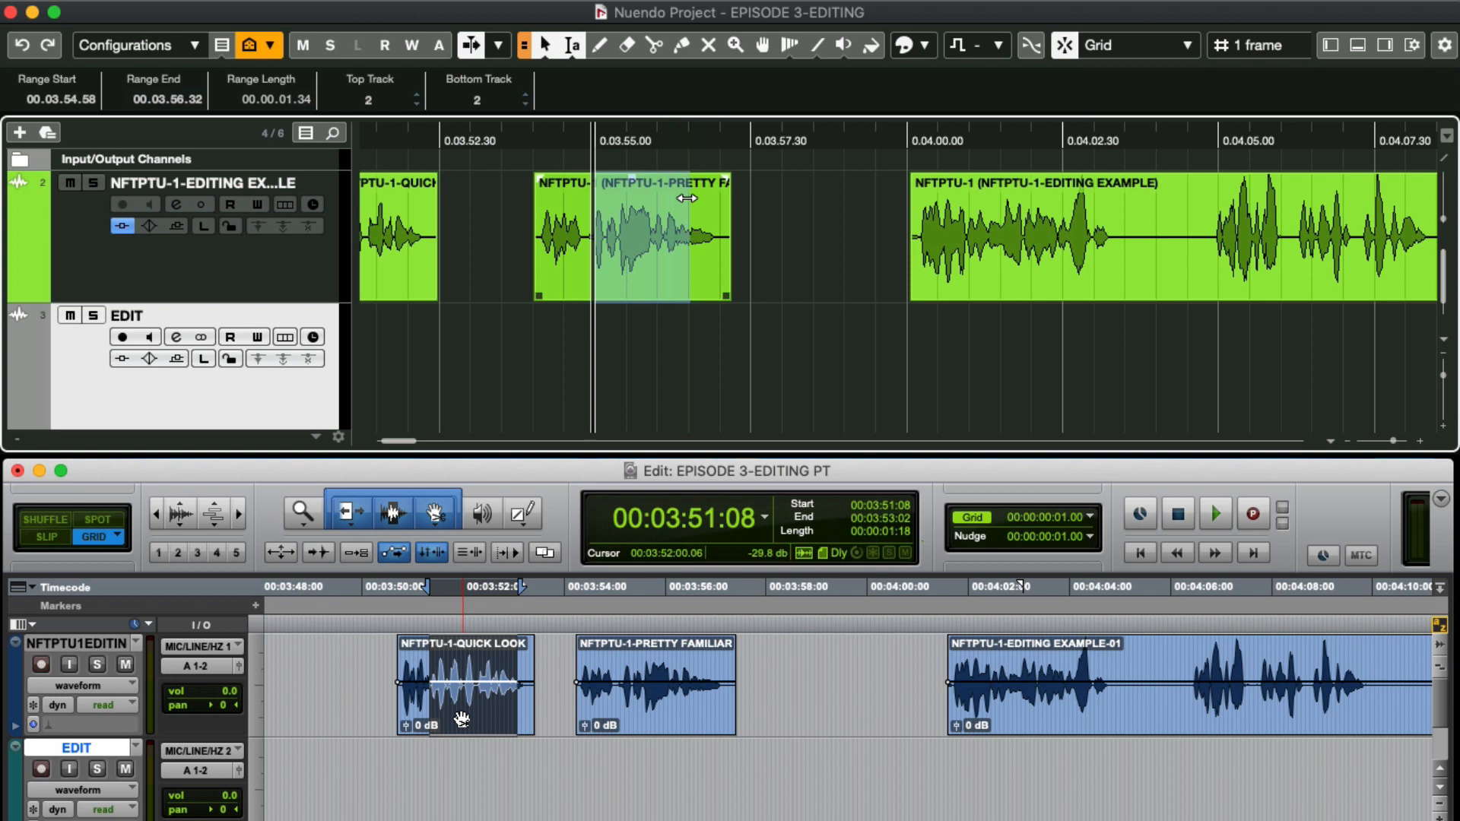
{"action": "left_click", "coordinate": [654, 684]}
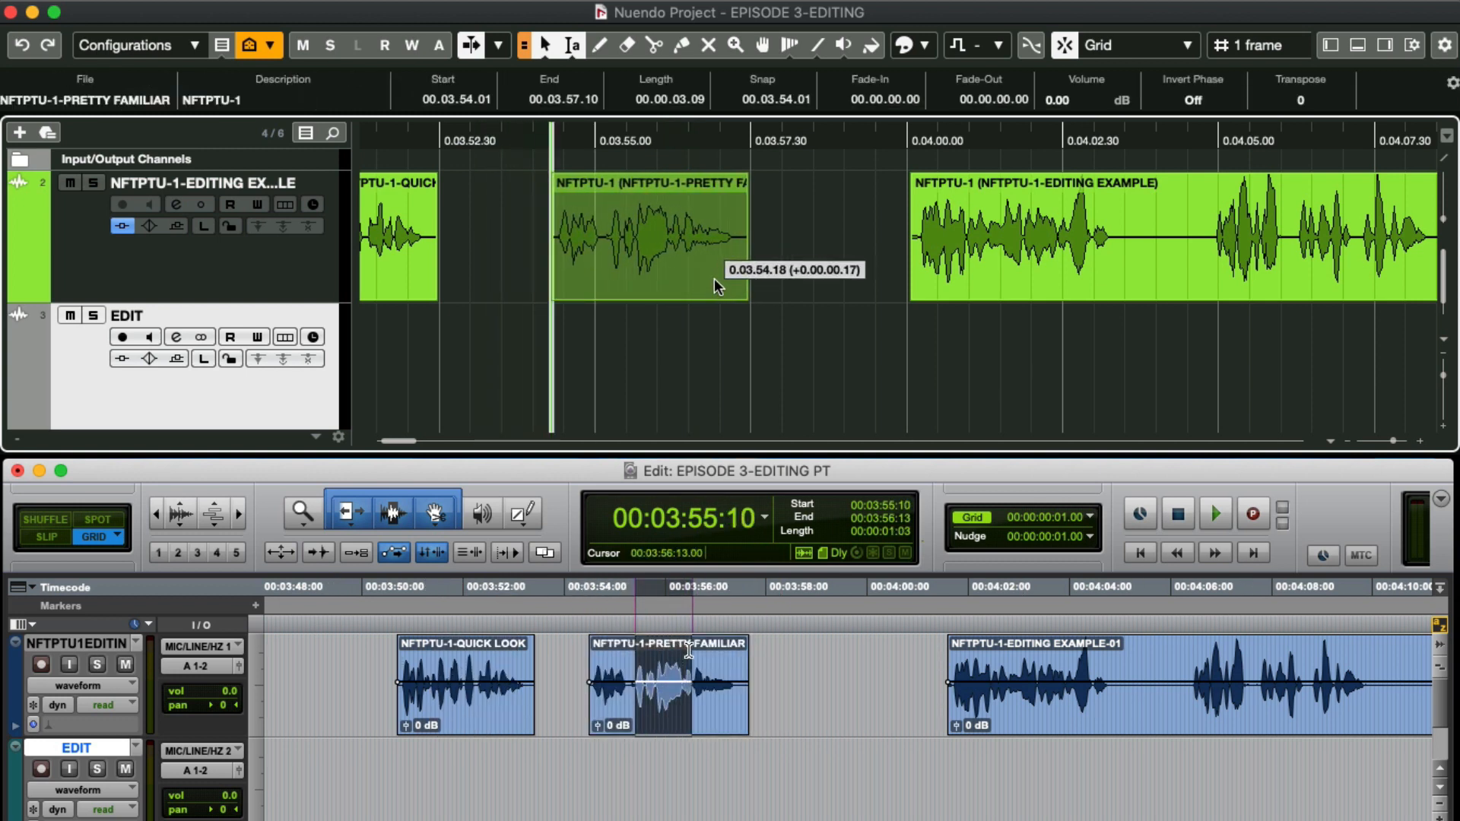
{"action": "left_click", "coordinate": [548, 44]}
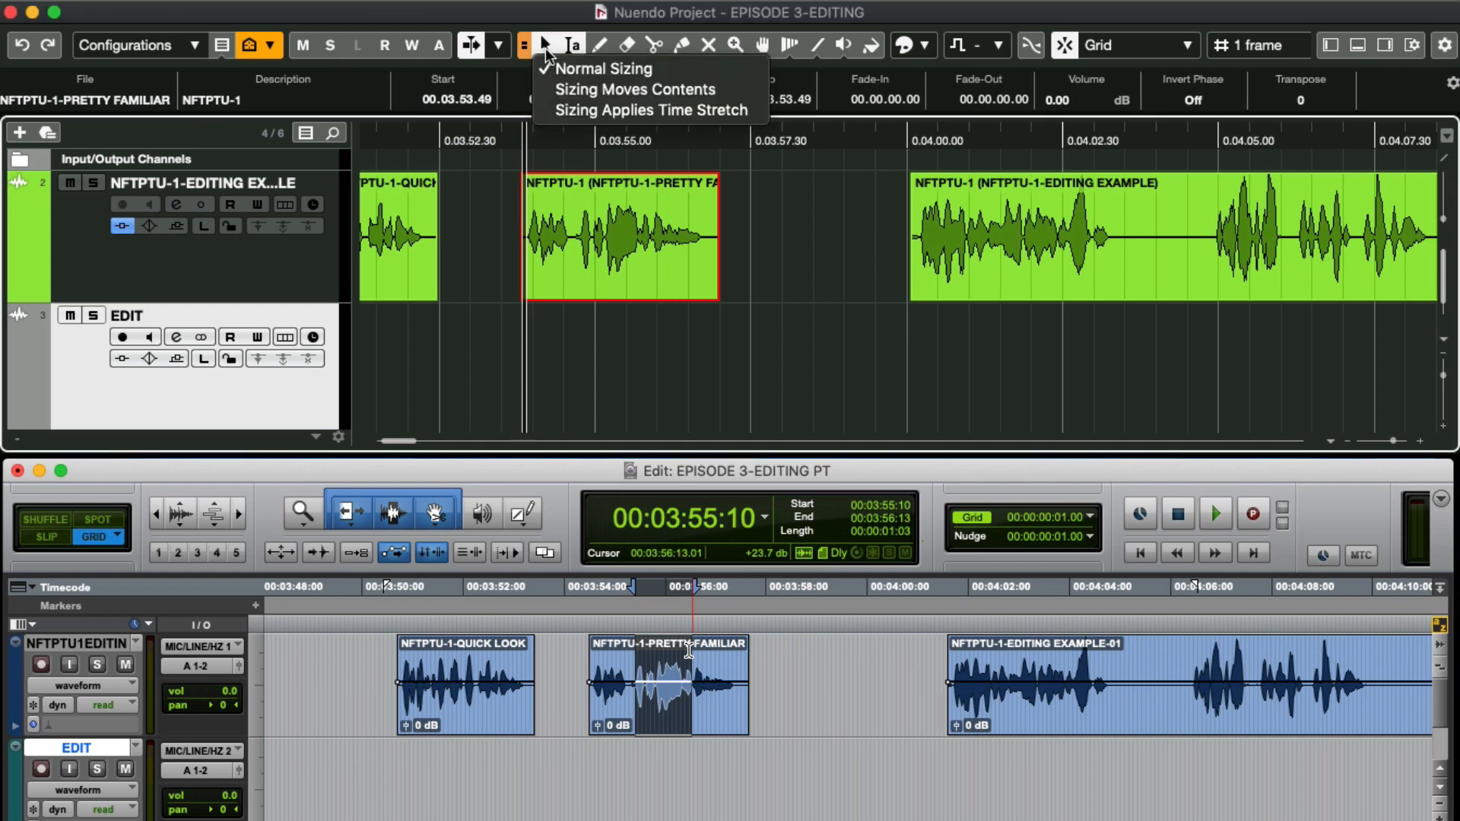
{"action": "mouse_move", "coordinate": [634, 90]}
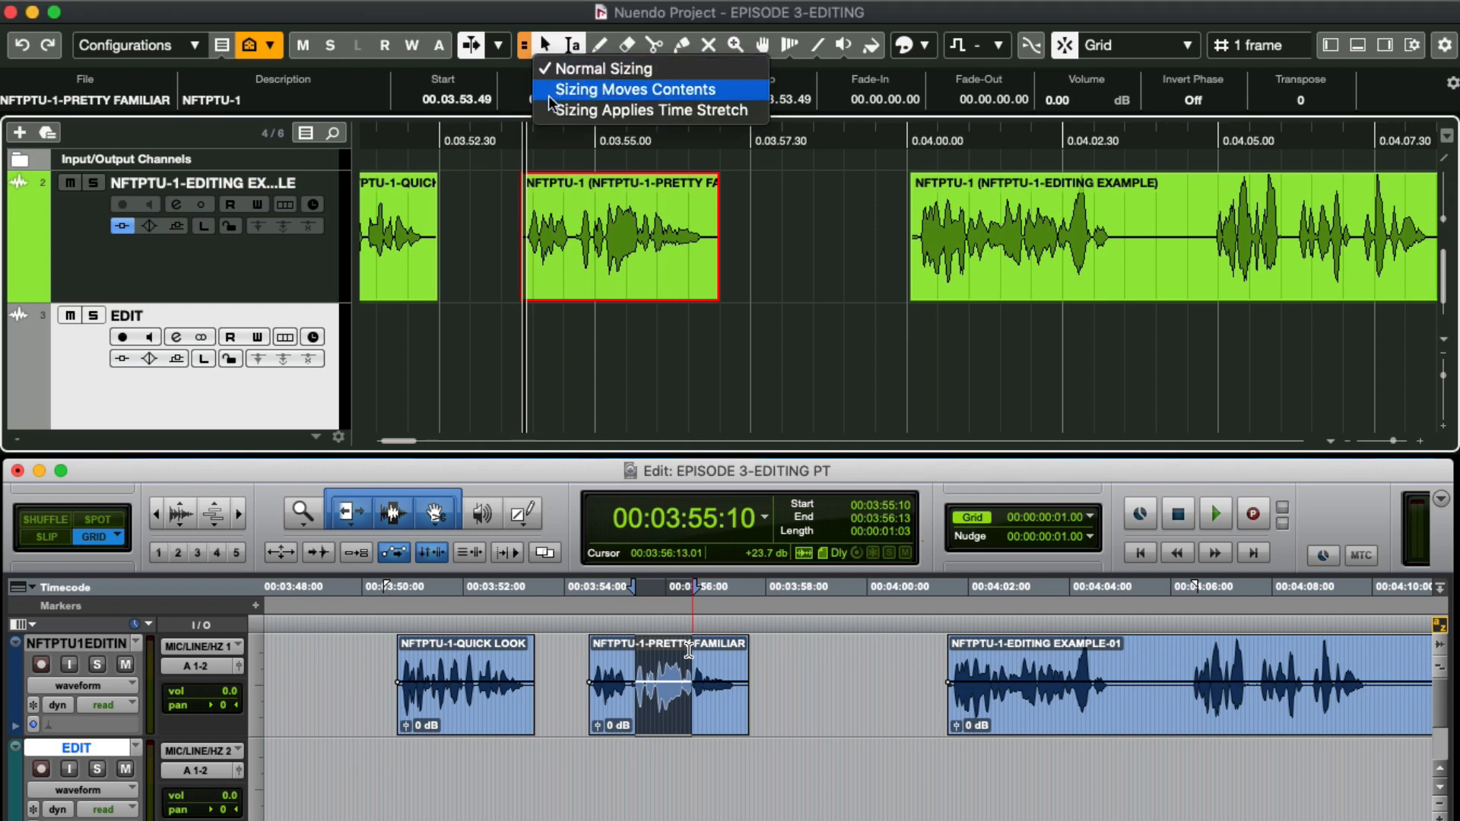
{"action": "left_click", "coordinate": [636, 90]}
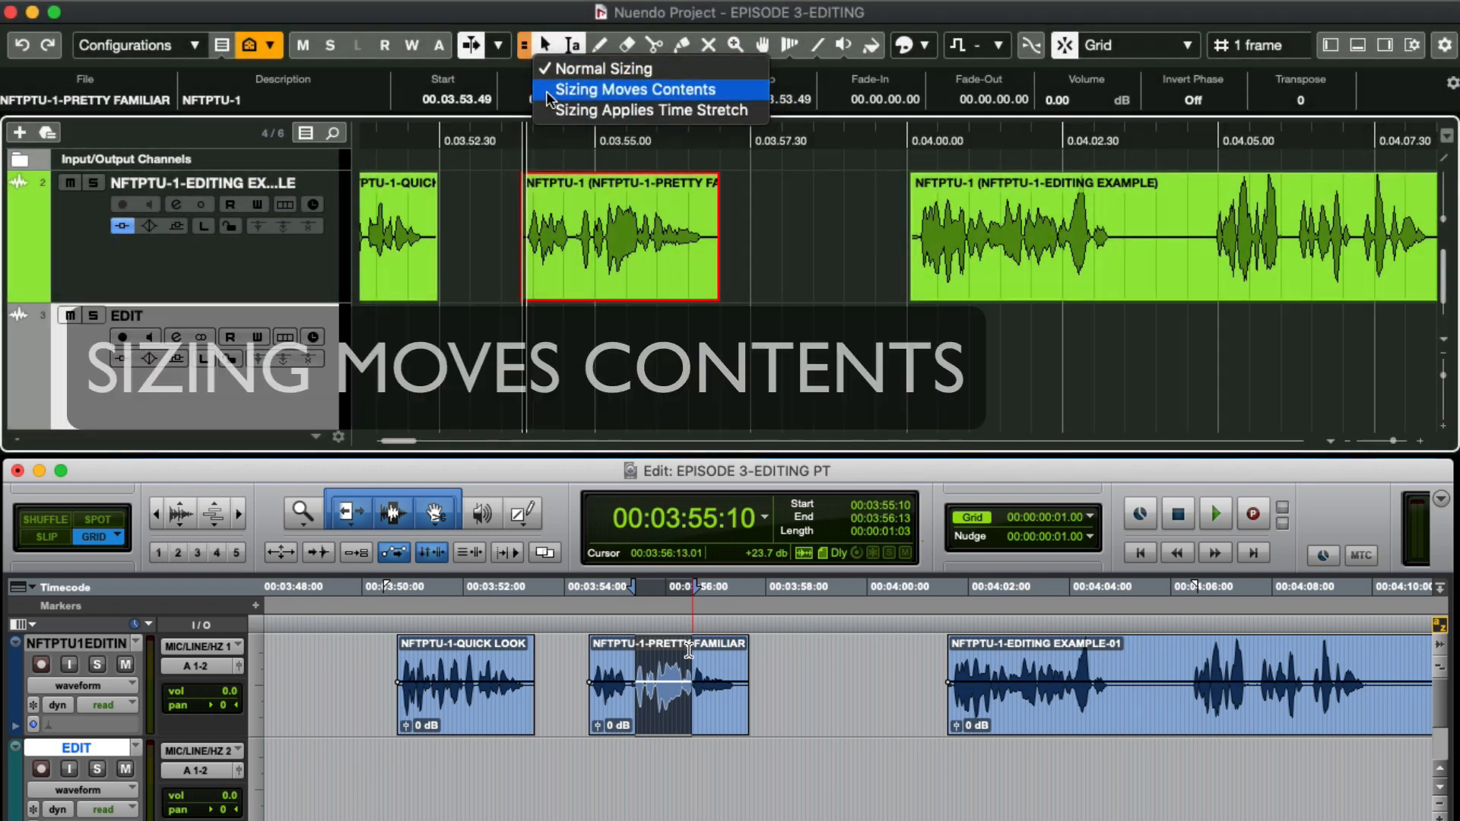
{"action": "left_click", "coordinate": [636, 90]}
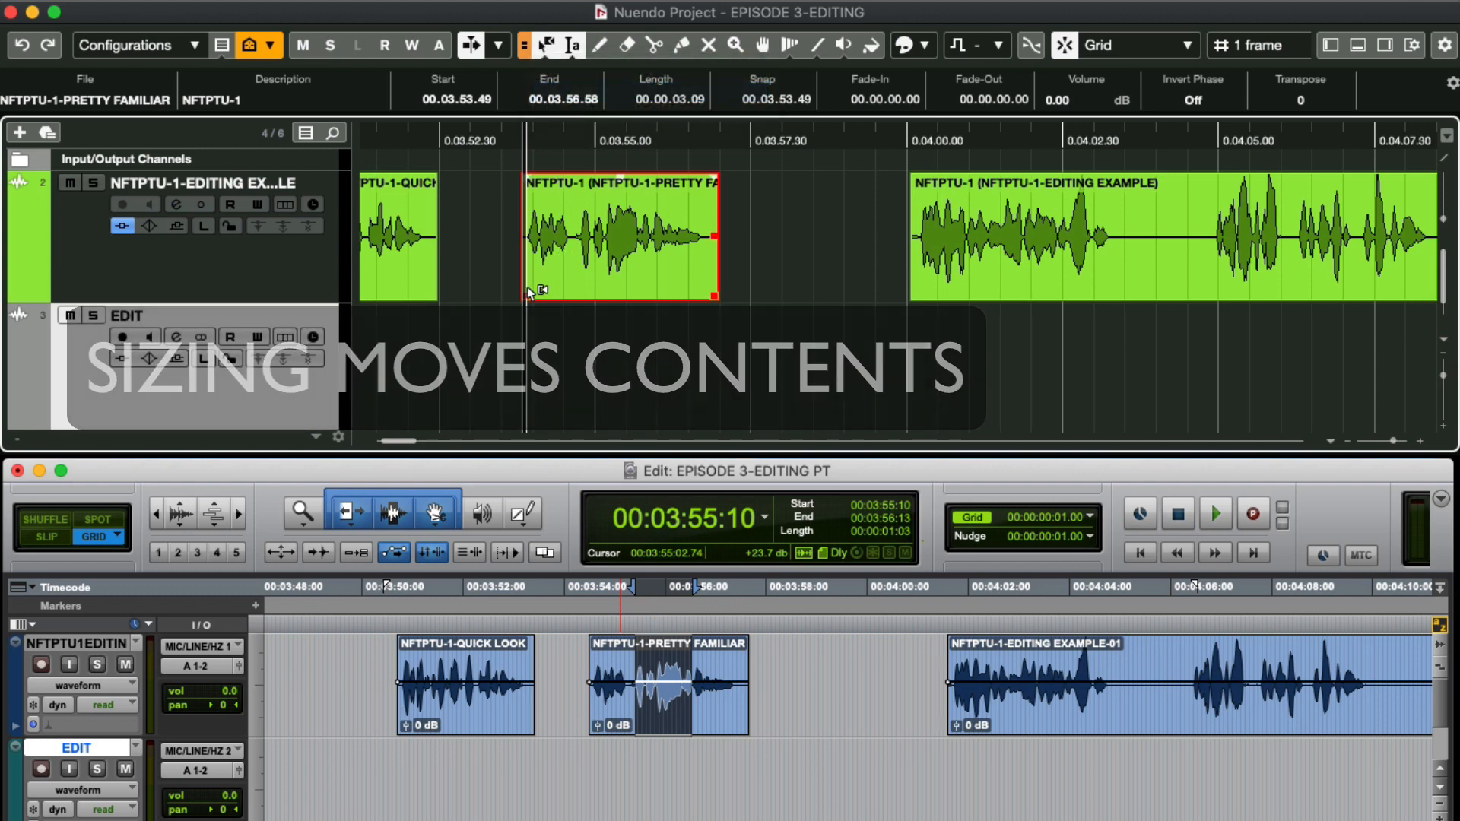
{"action": "left_click_drag", "start_coordinate": [525, 271], "coordinate": [588, 271]}
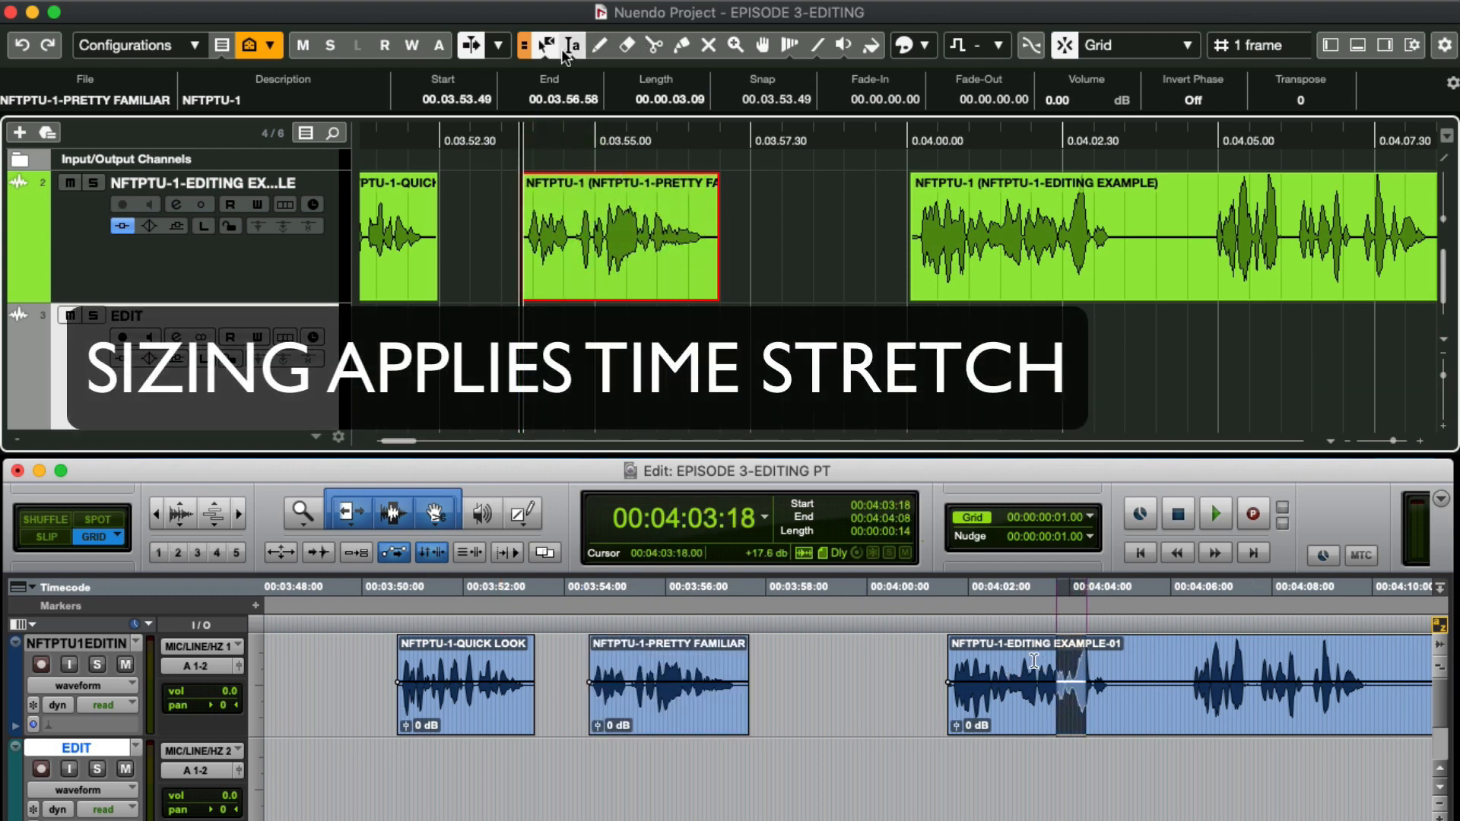
{"action": "left_click", "coordinate": [546, 44]}
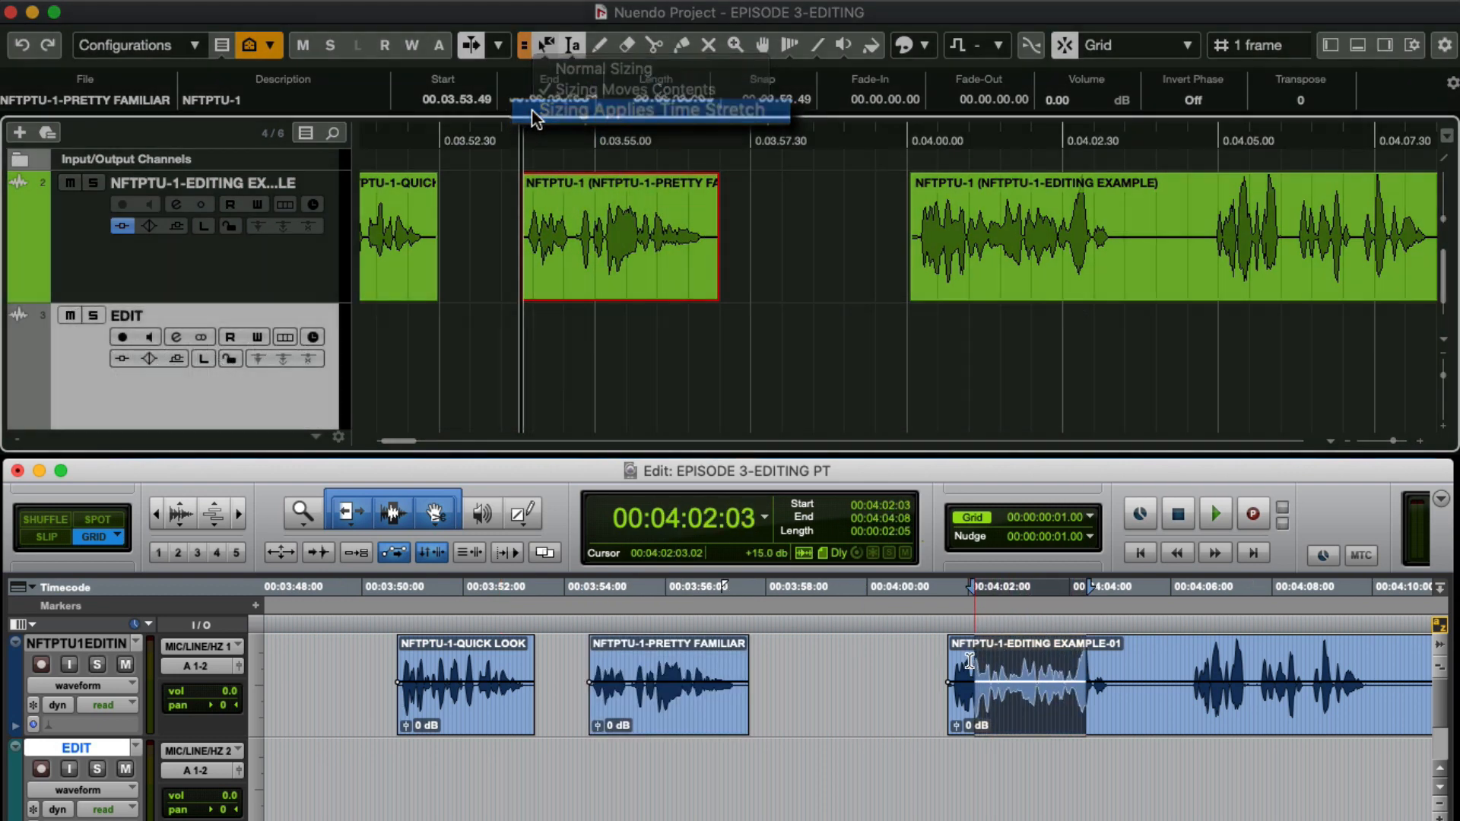
{"action": "left_click_drag", "start_coordinate": [717, 237], "coordinate": [653, 297]}
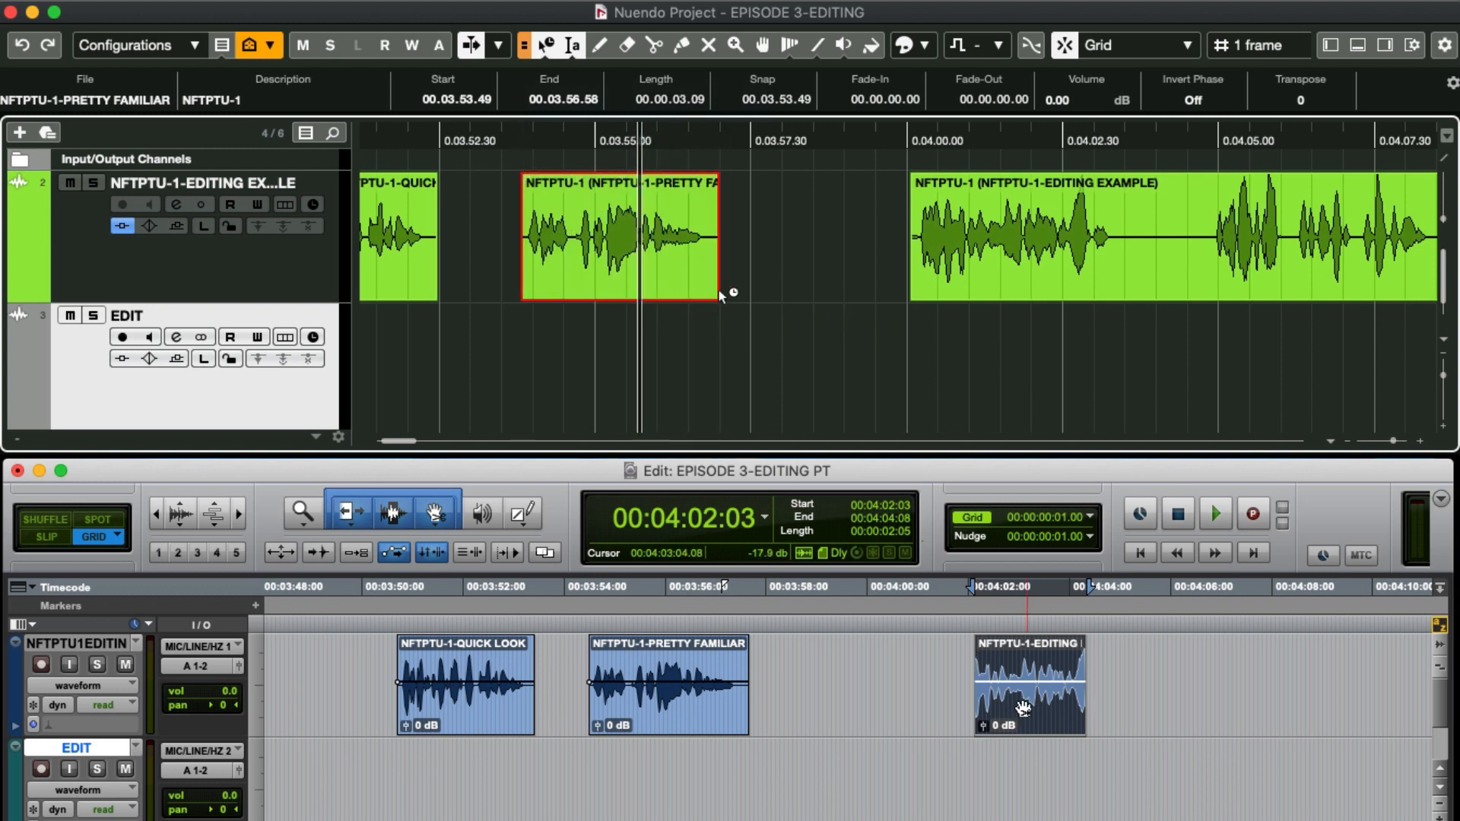
{"action": "left_click_drag", "start_coordinate": [719, 296], "coordinate": [818, 293]}
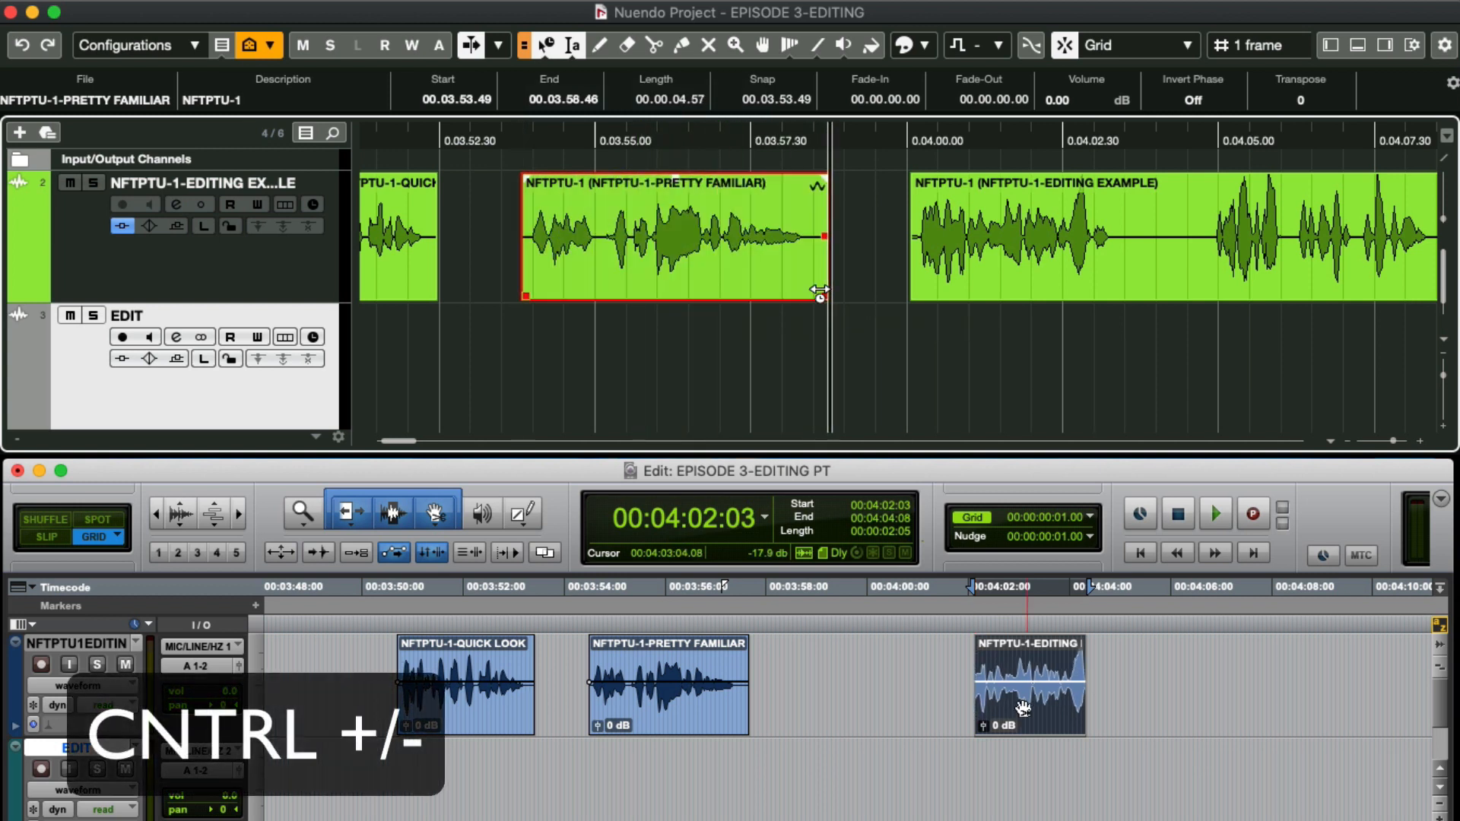
{"action": "left_click_drag", "start_coordinate": [820, 293], "coordinate": [717, 294]}
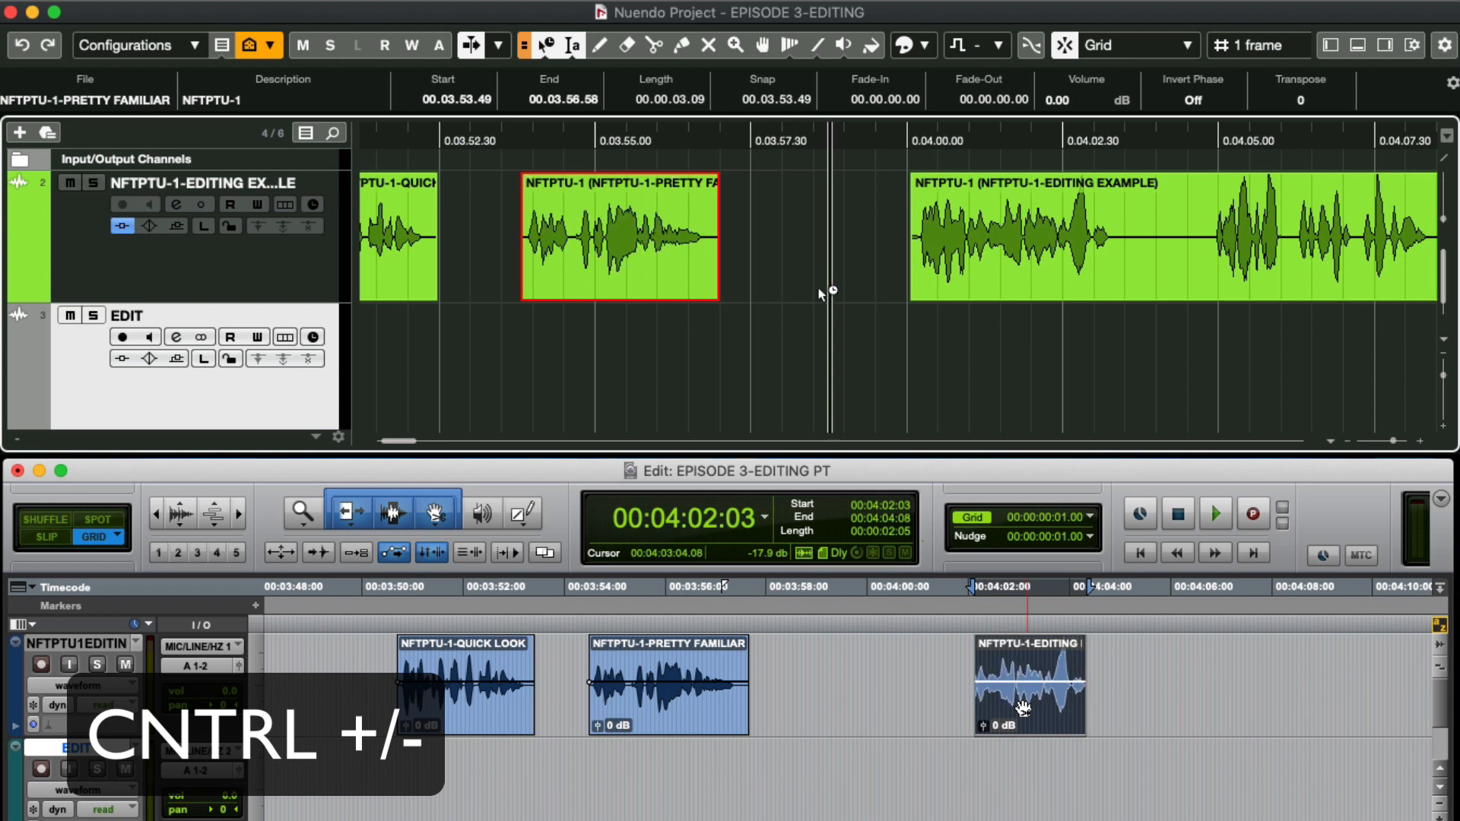
{"action": "mouse_move", "coordinate": [548, 45]}
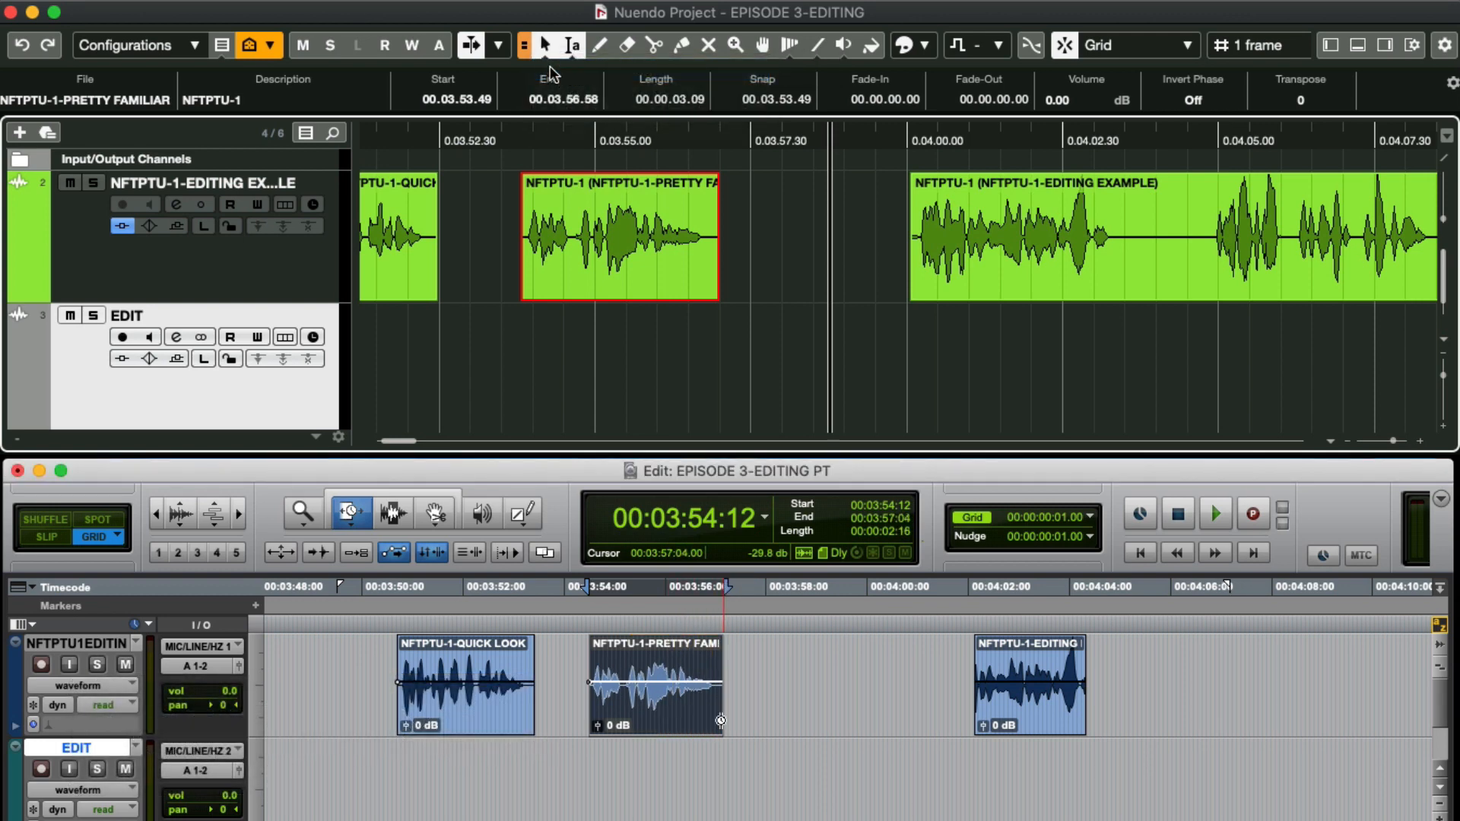
Draw a freehand volume curve over the PRETTY FAMILIAR event and play it back.
{"action": "left_click", "coordinate": [600, 45]}
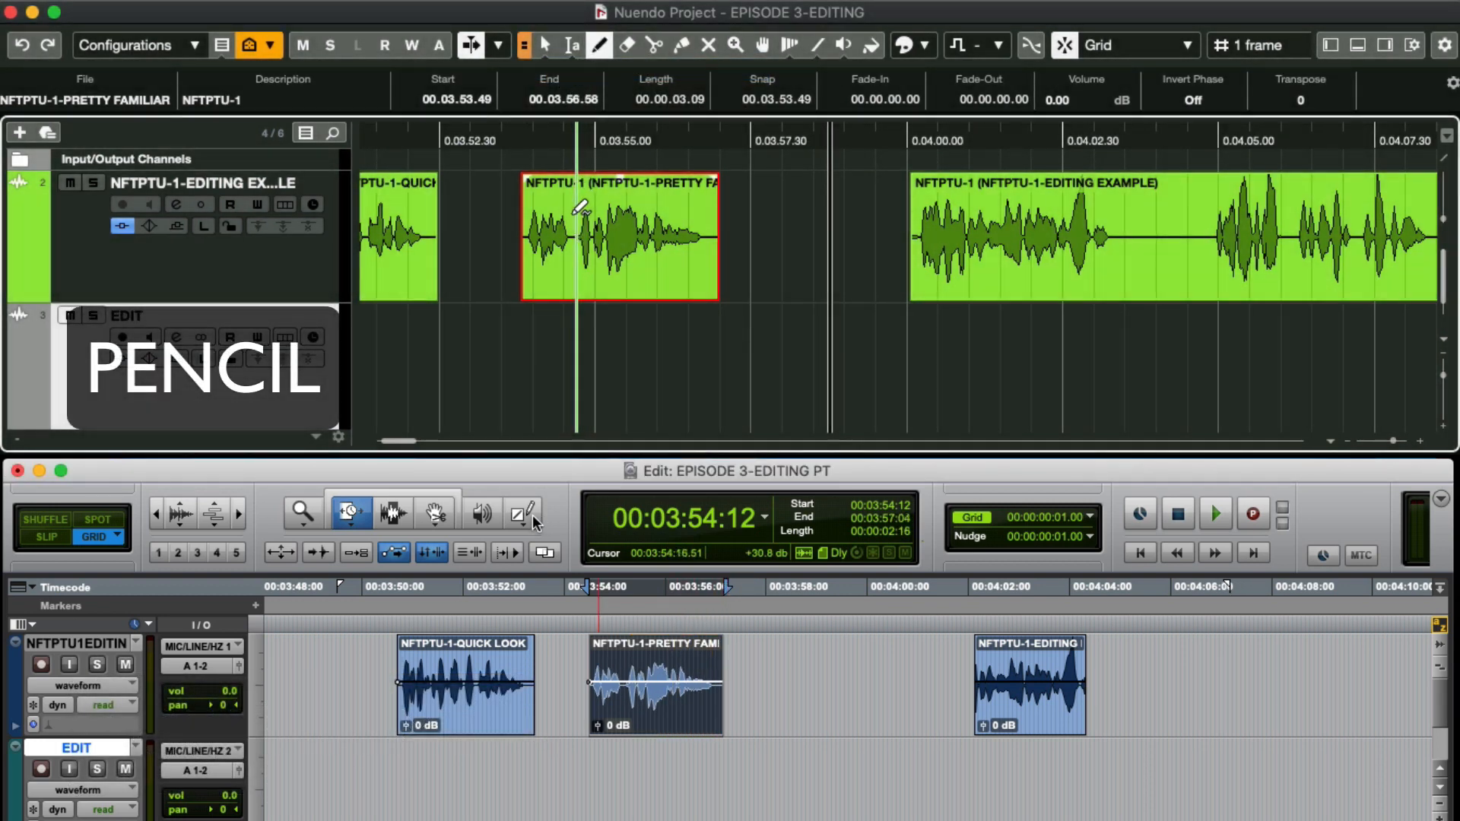
{"action": "left_click", "coordinate": [523, 513]}
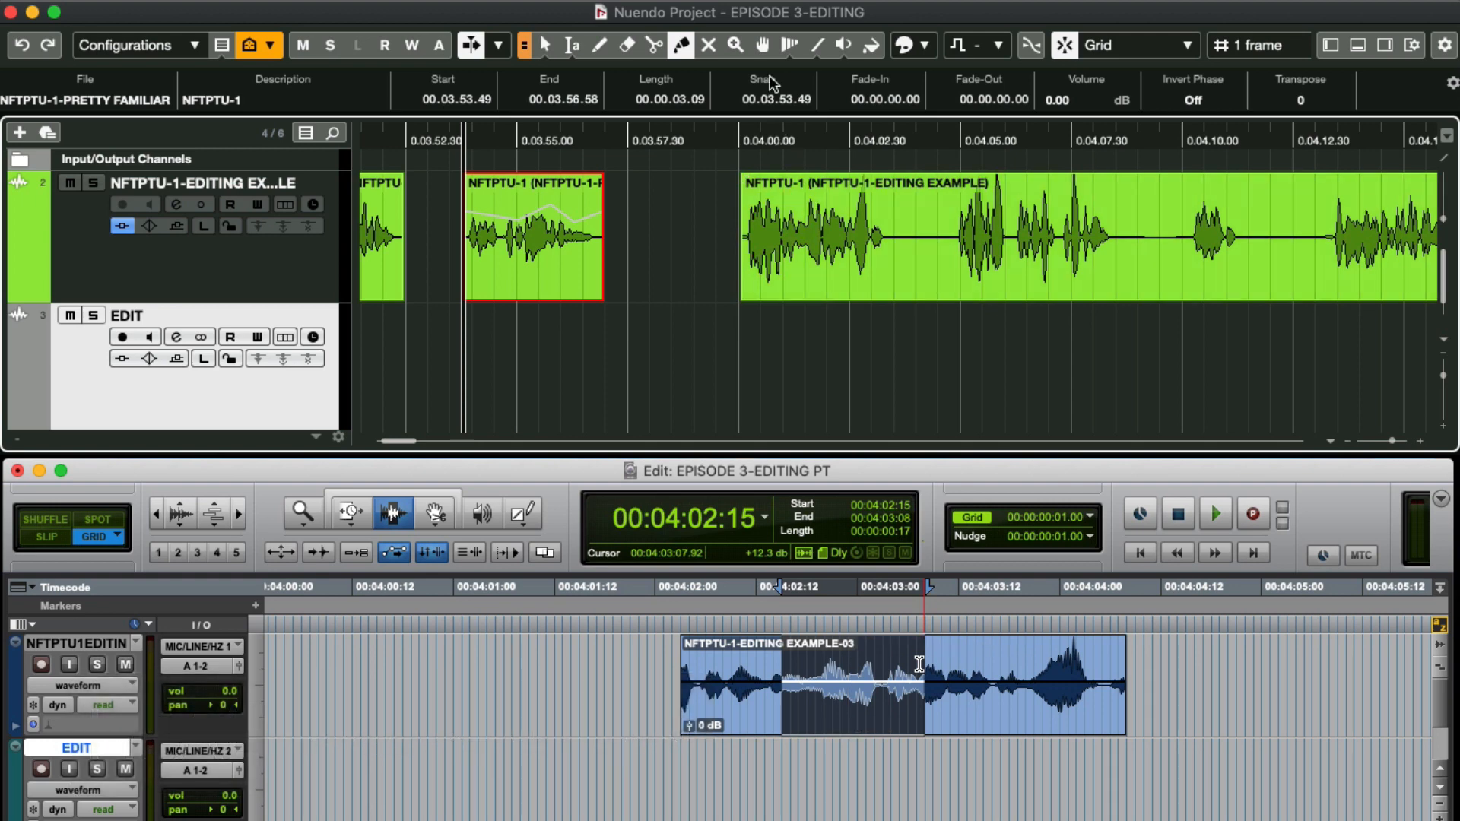
{"action": "left_click", "coordinate": [735, 44]}
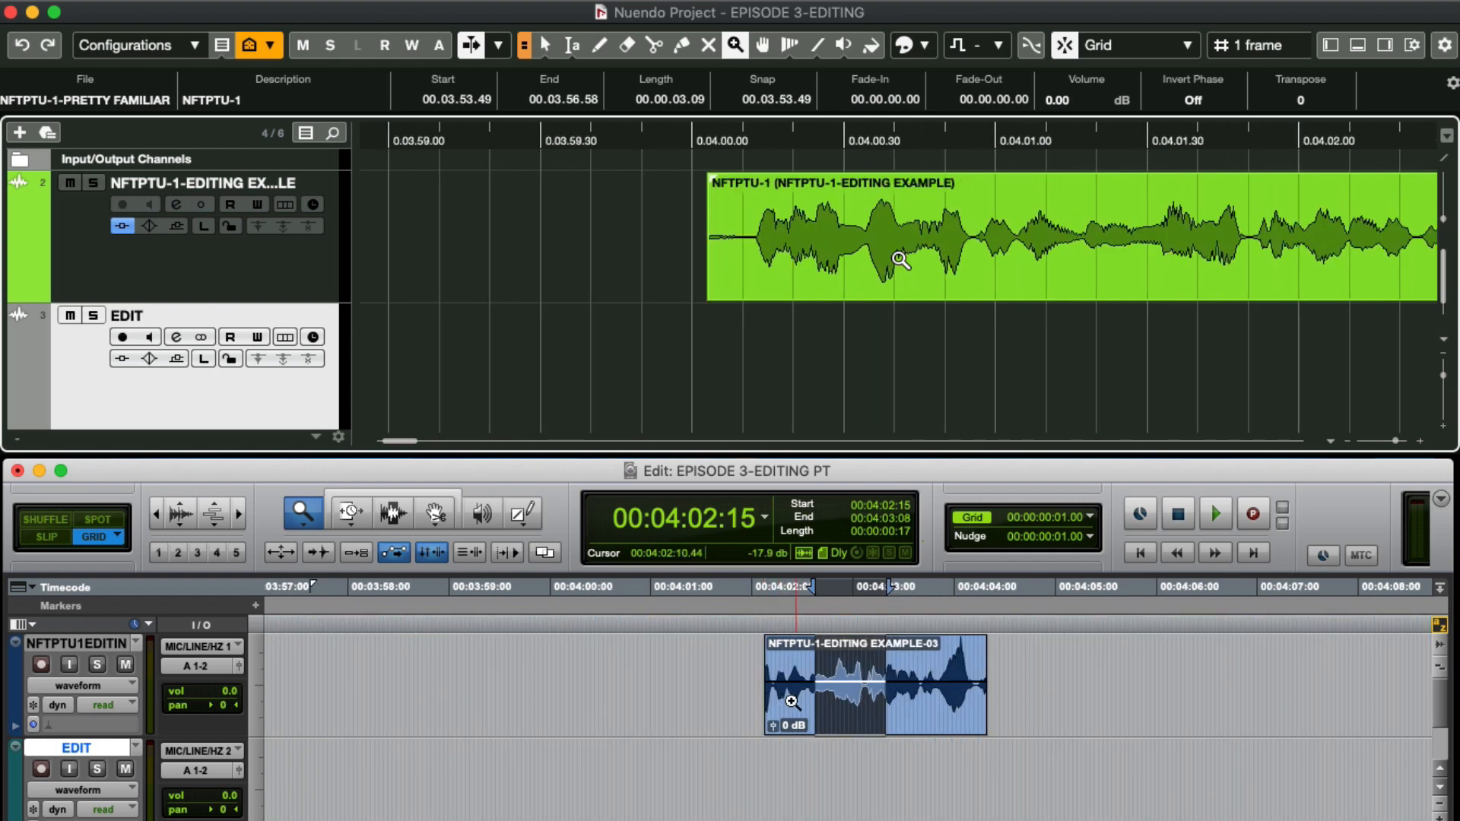
{"action": "key", "text": "space"}
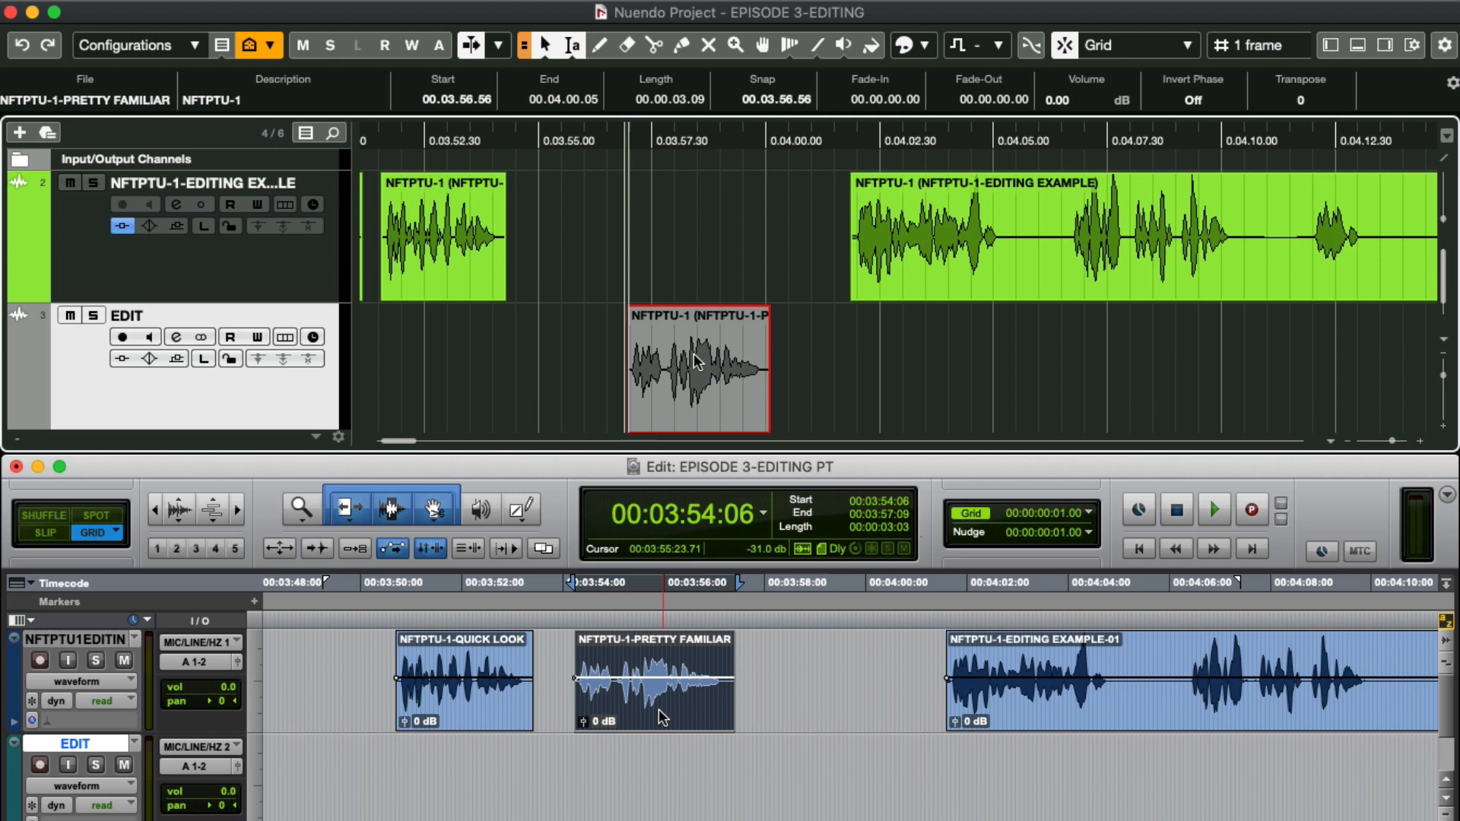
Move the cut-out middle piece between the EDIT track and the first track, selecting its range.
{"action": "left_click_drag", "start_coordinate": [697, 368], "coordinate": [688, 237]}
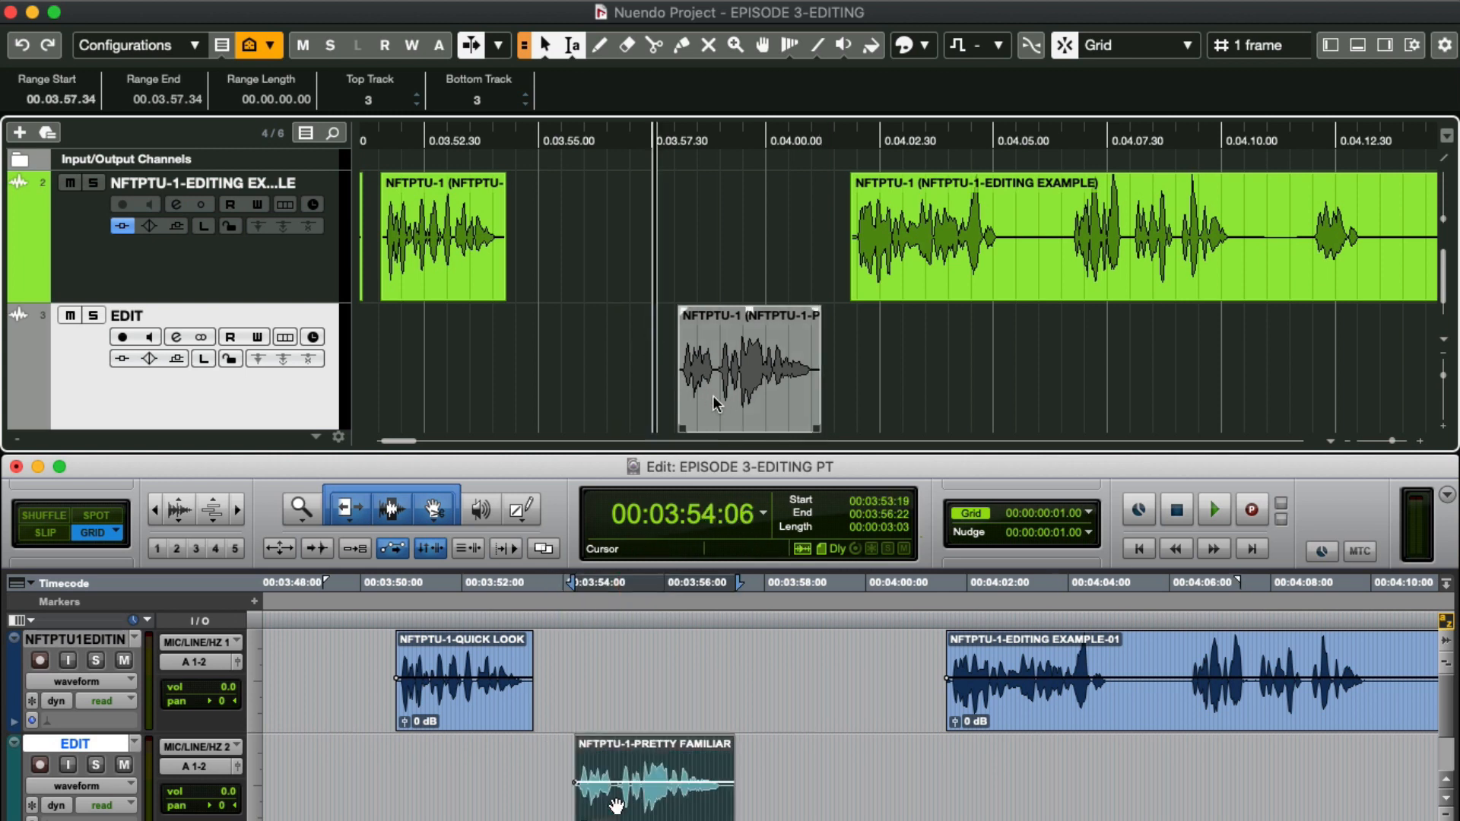
{"action": "left_click", "coordinate": [712, 382]}
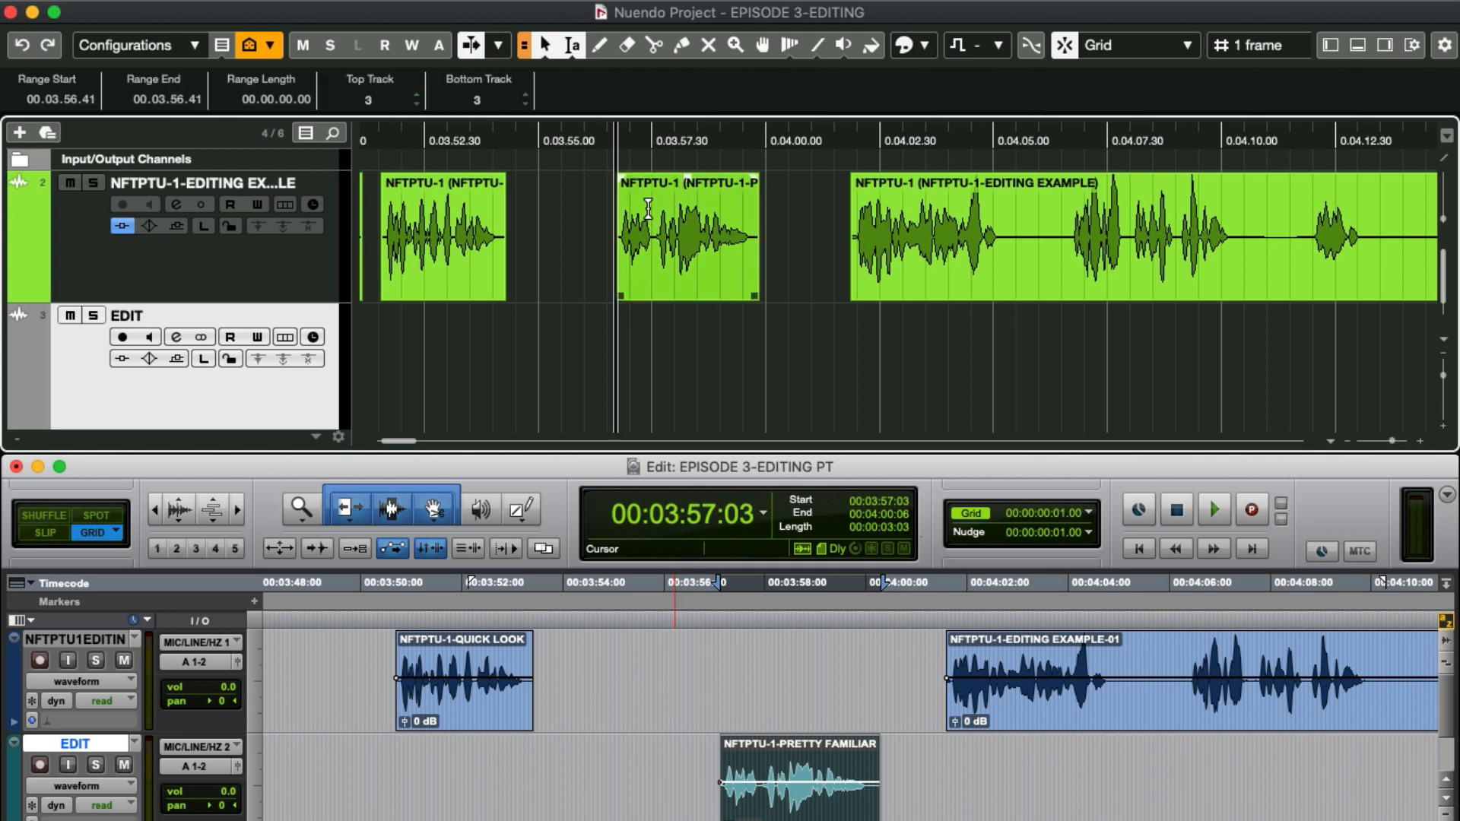
{"action": "left_click_drag", "start_coordinate": [624, 237], "coordinate": [745, 237]}
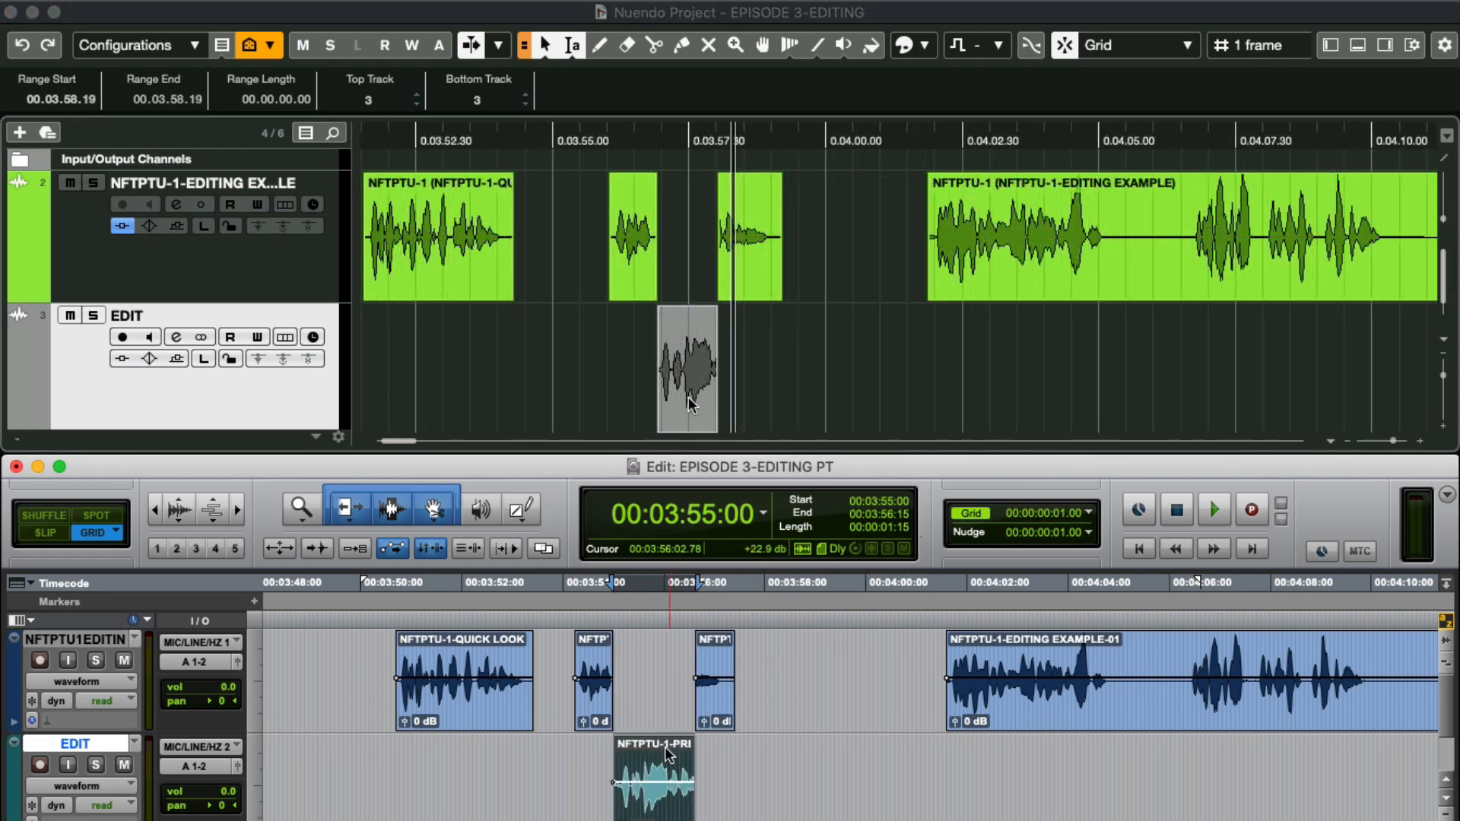
{"action": "left_click", "coordinate": [687, 368]}
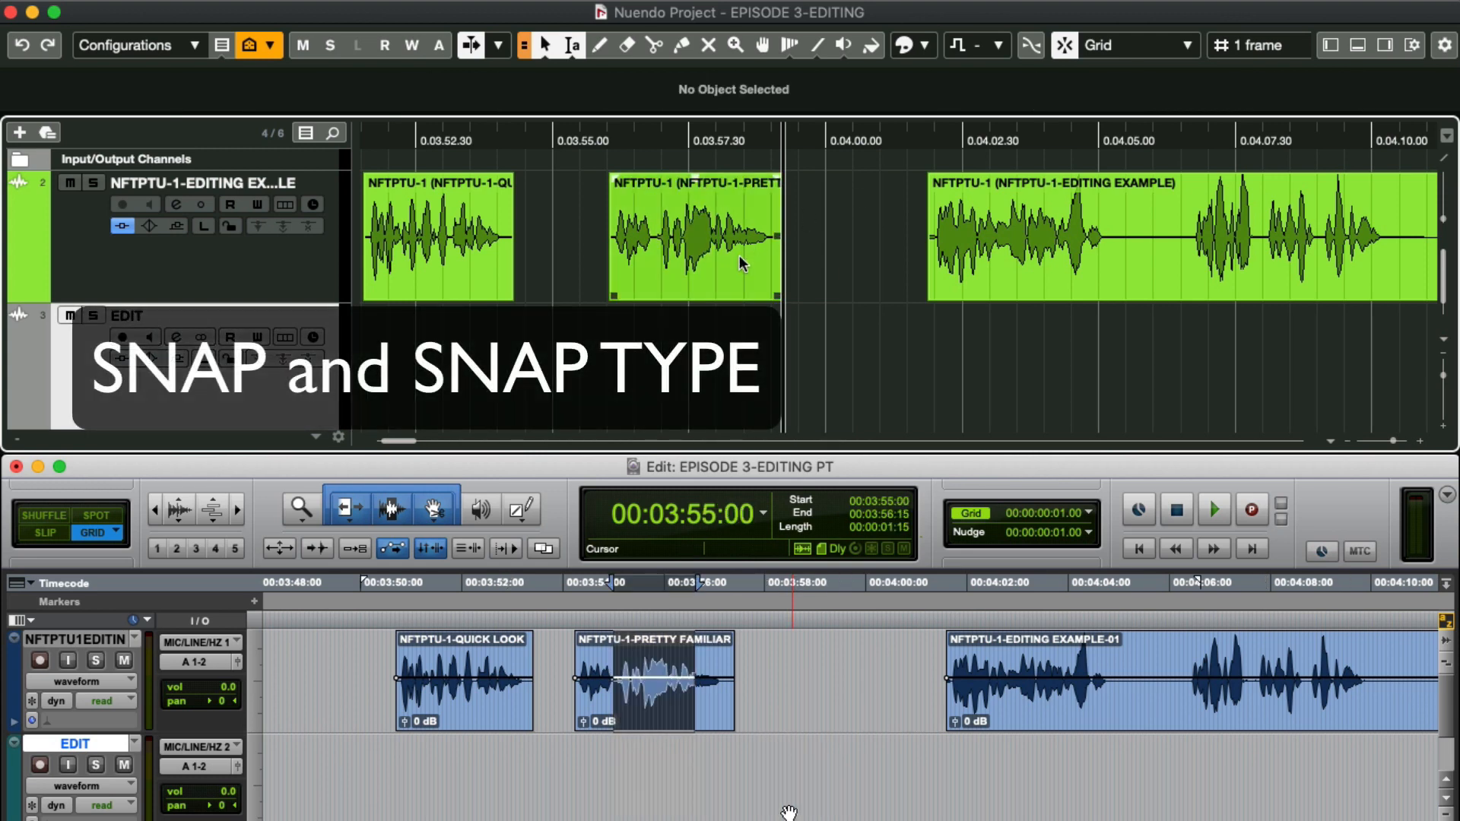
Change the Snap Type so the middle event butts against the clip after PRETTY FAMILIAR.
{"action": "left_click", "coordinate": [693, 237]}
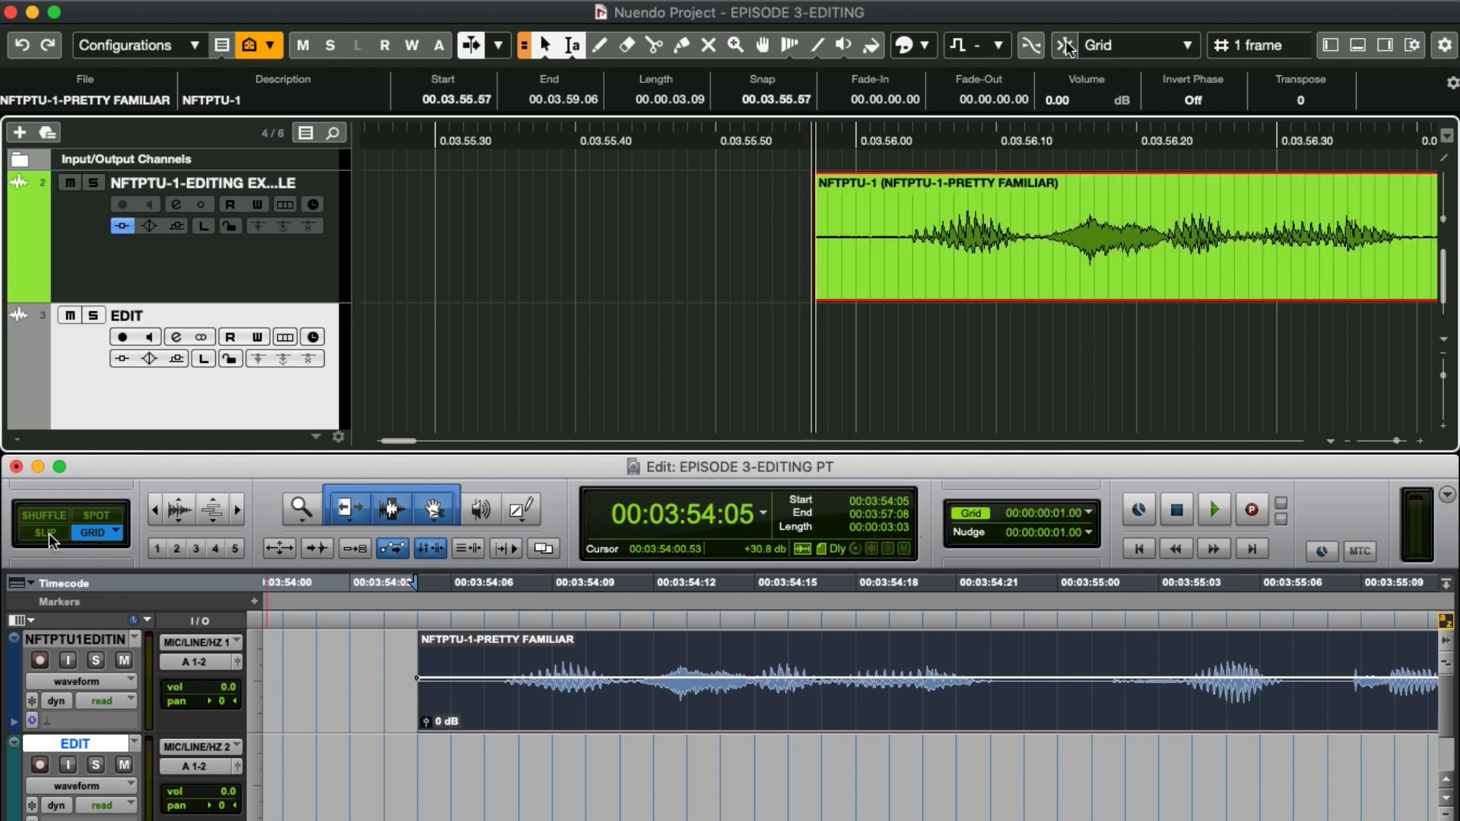
{"action": "left_click", "coordinate": [42, 532]}
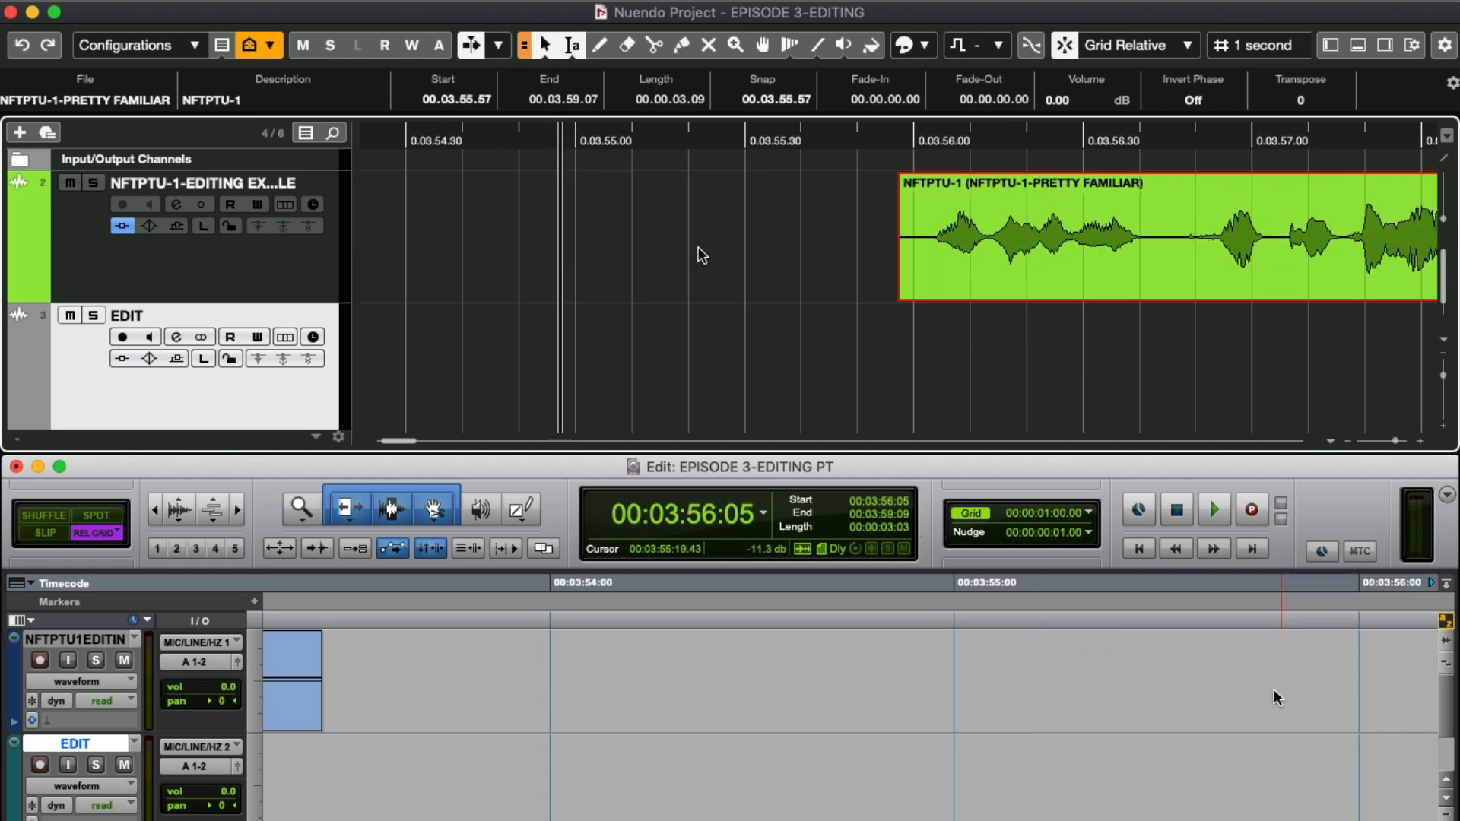
{"action": "left_click", "coordinate": [1124, 44]}
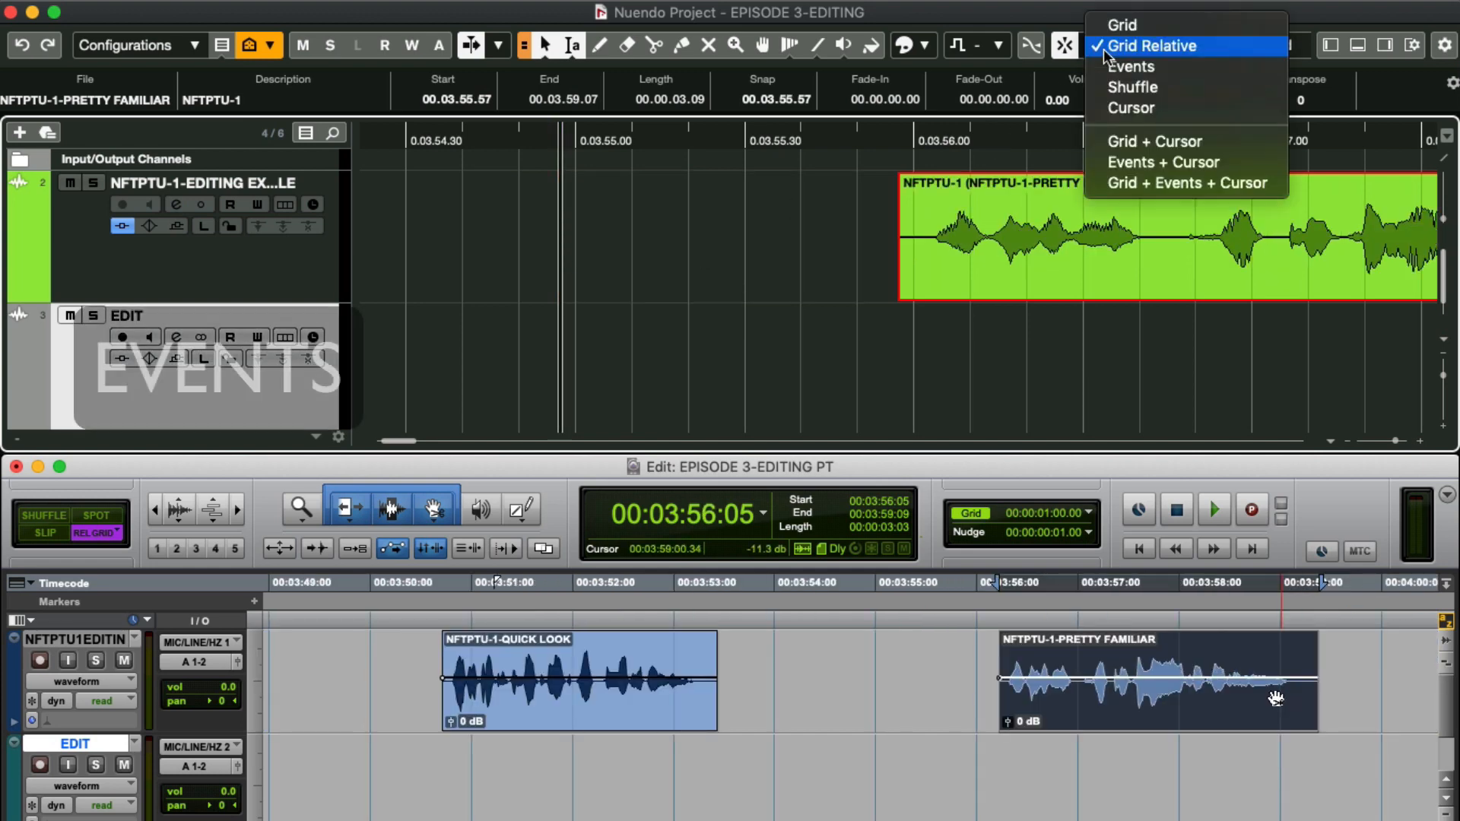
{"action": "left_click", "coordinate": [1131, 65]}
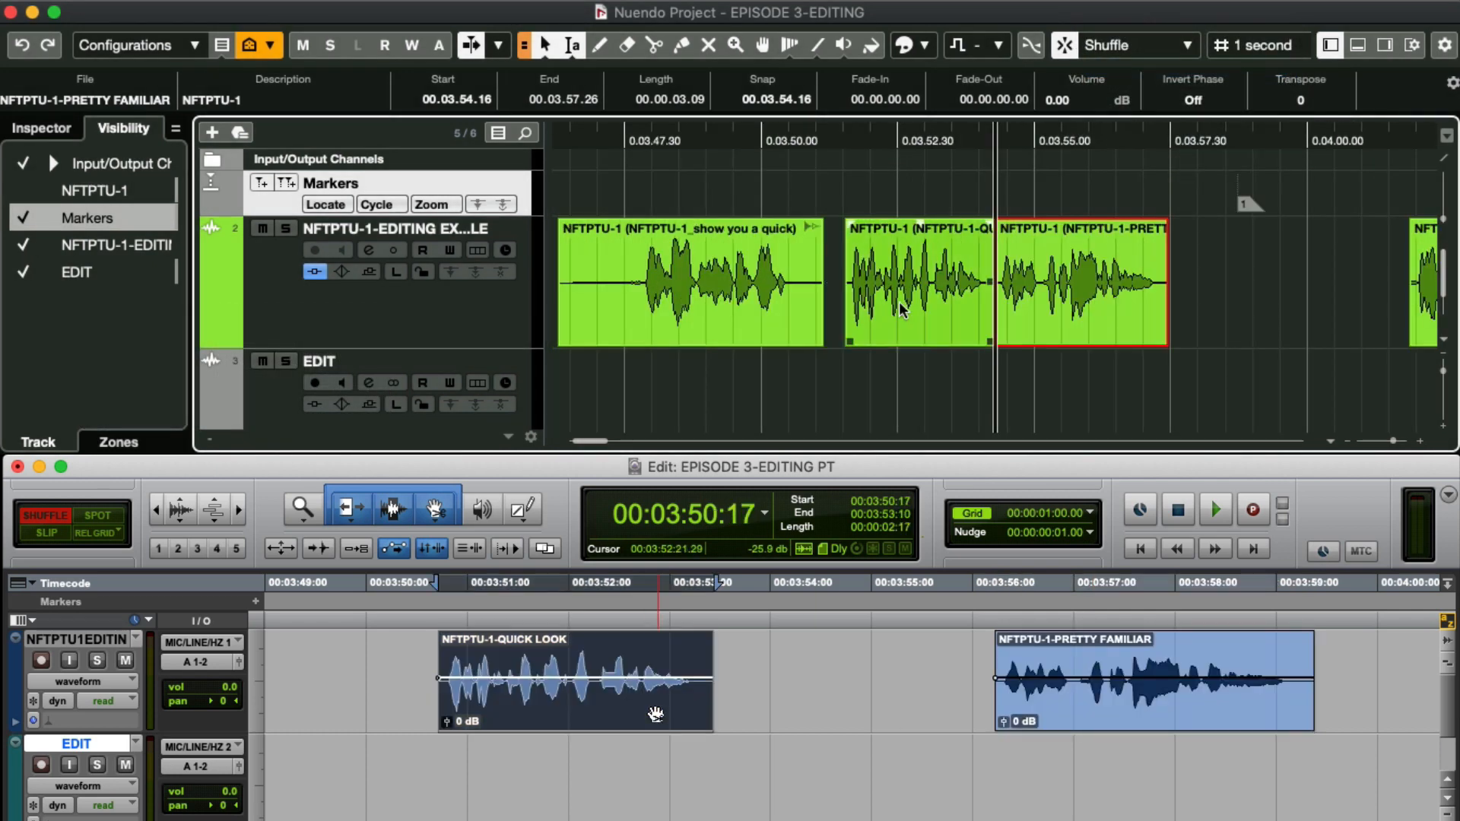
{"action": "left_click", "coordinate": [917, 280]}
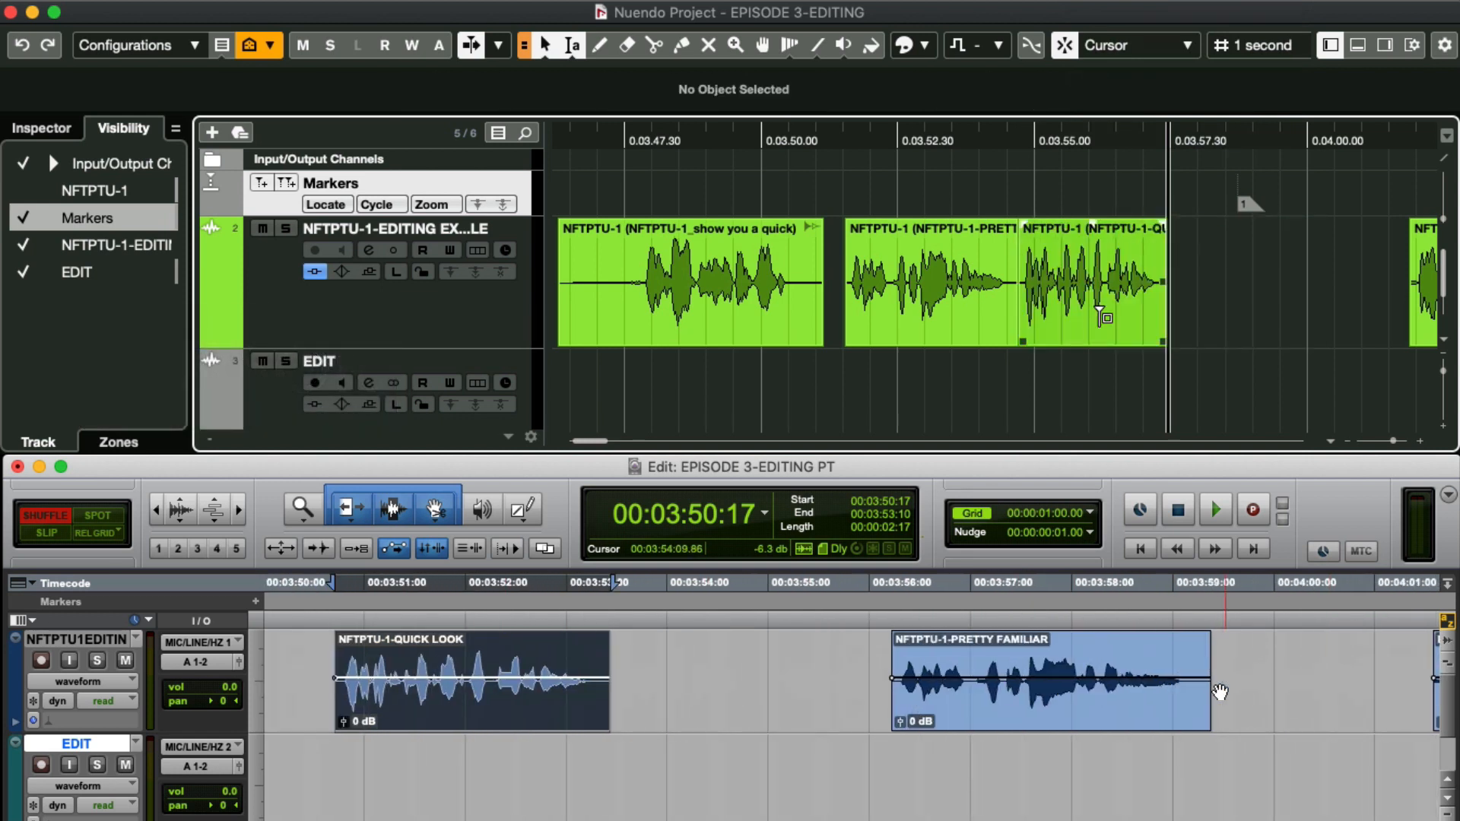
{"action": "left_click", "coordinate": [1247, 280]}
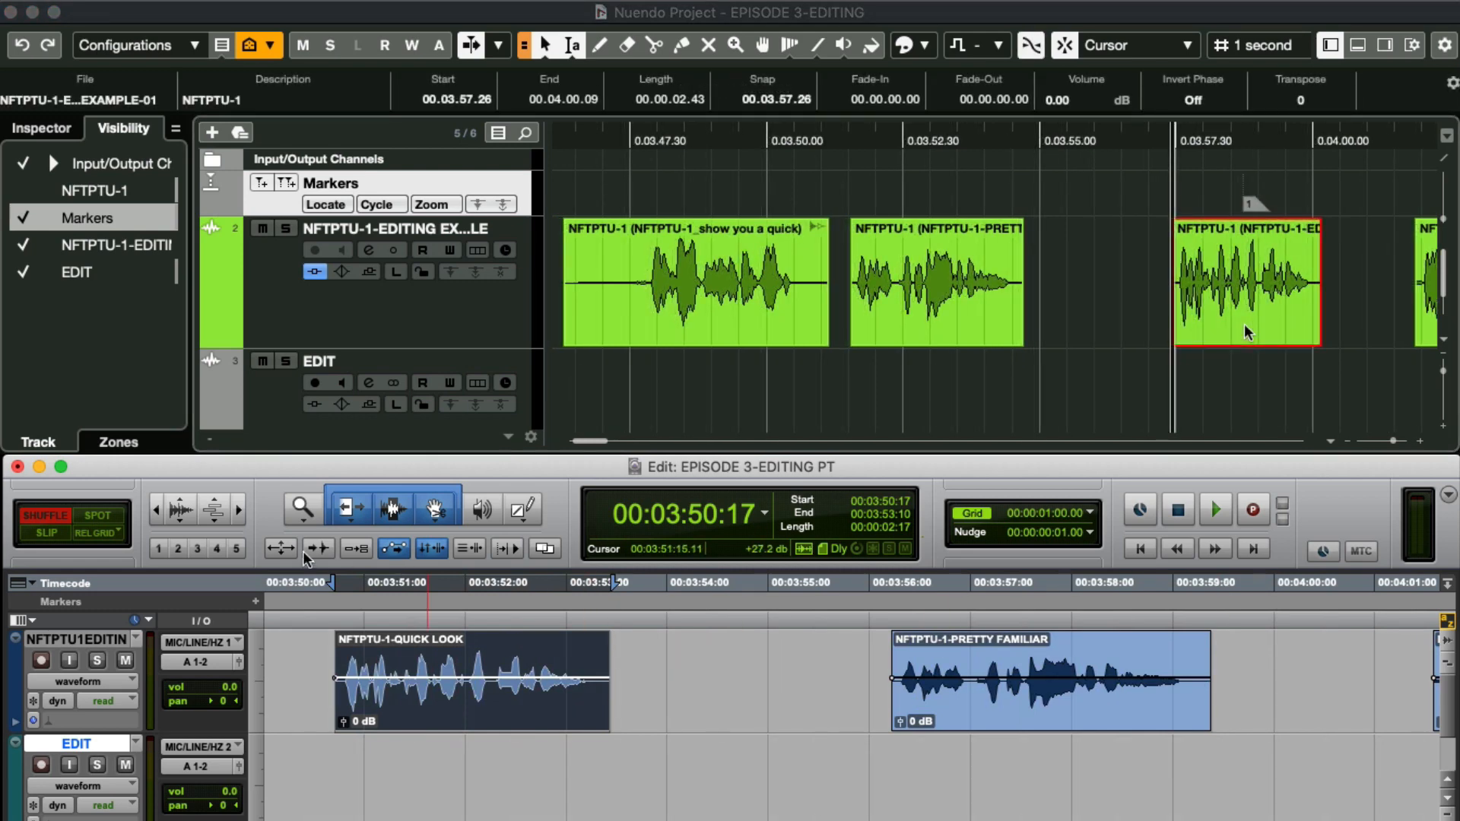
{"action": "left_click", "coordinate": [280, 548]}
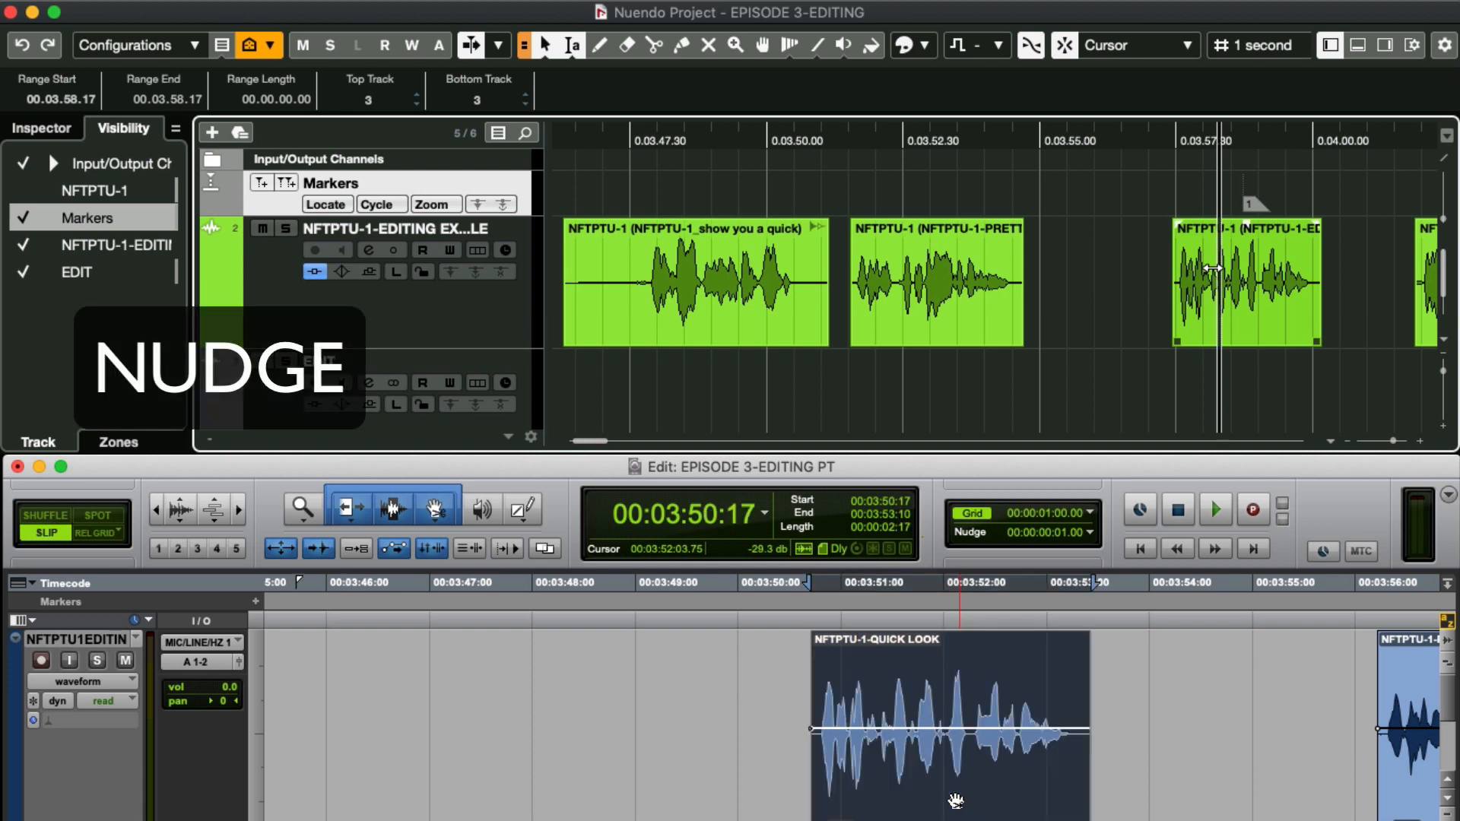
Select the earlier spoken clip ready to change its fade-in length.
{"action": "left_click", "coordinate": [1248, 280]}
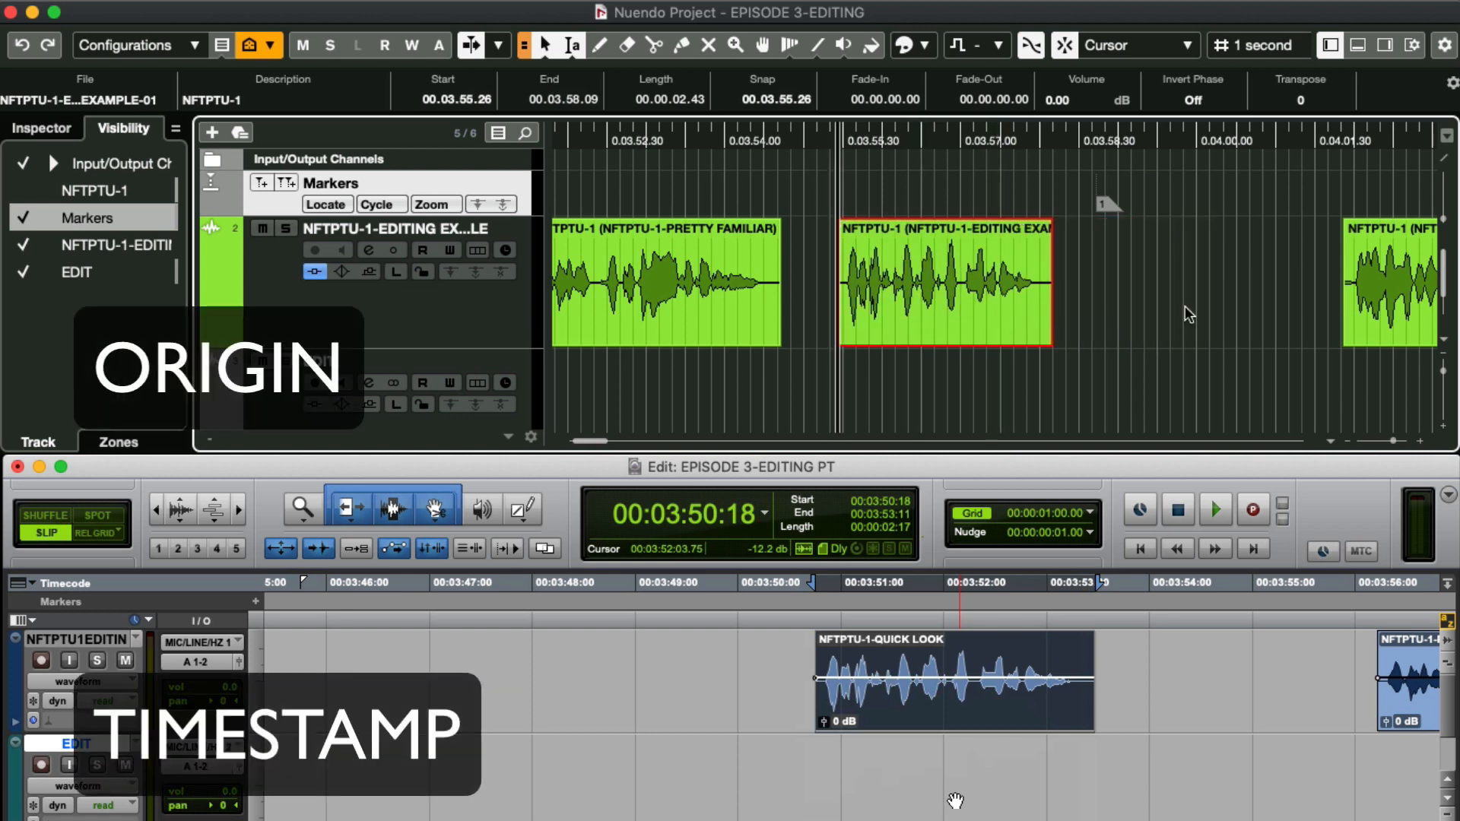
{"action": "left_click", "coordinate": [944, 285]}
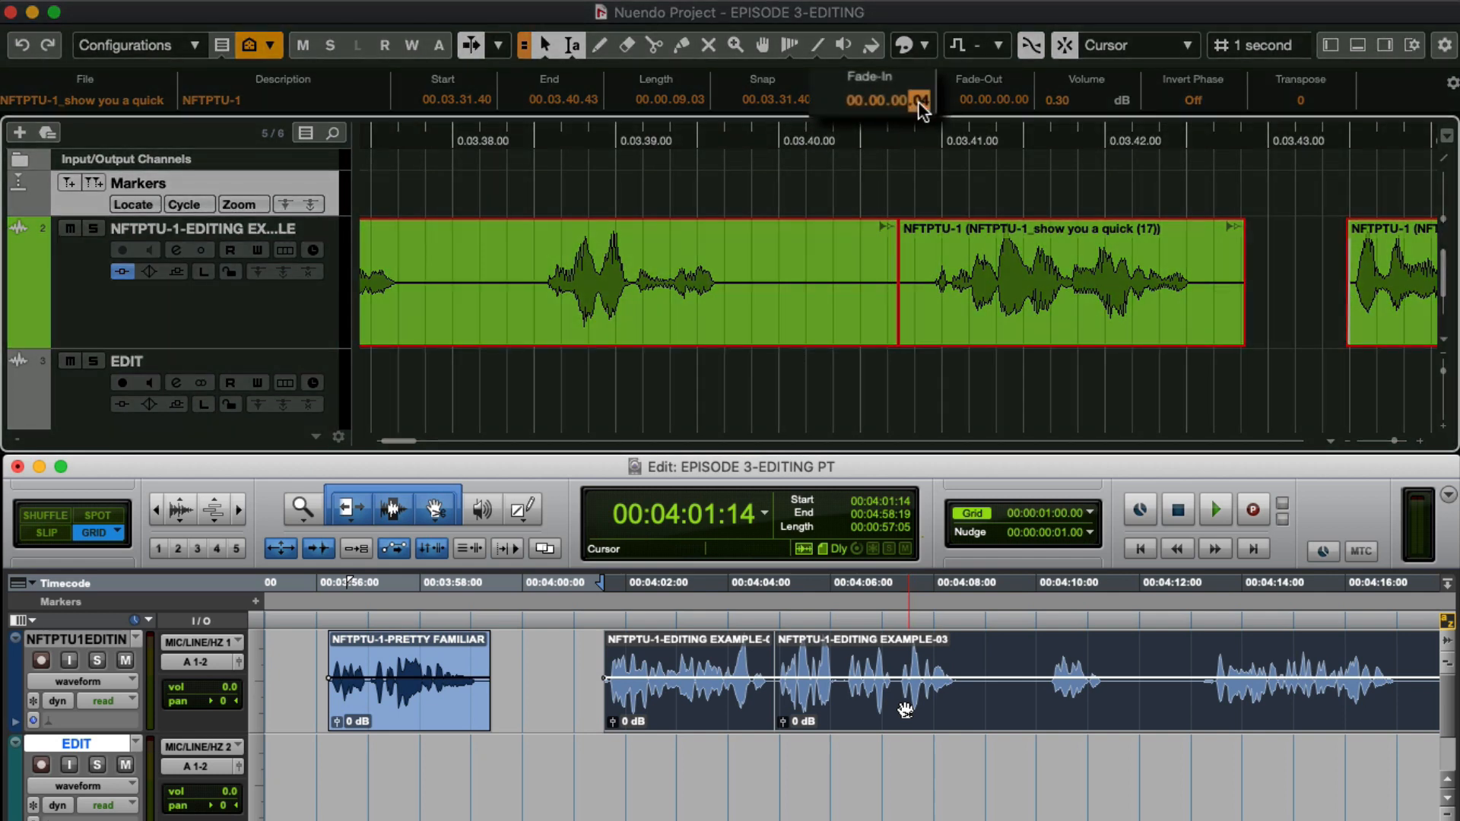
{"action": "left_click", "coordinate": [995, 100]}
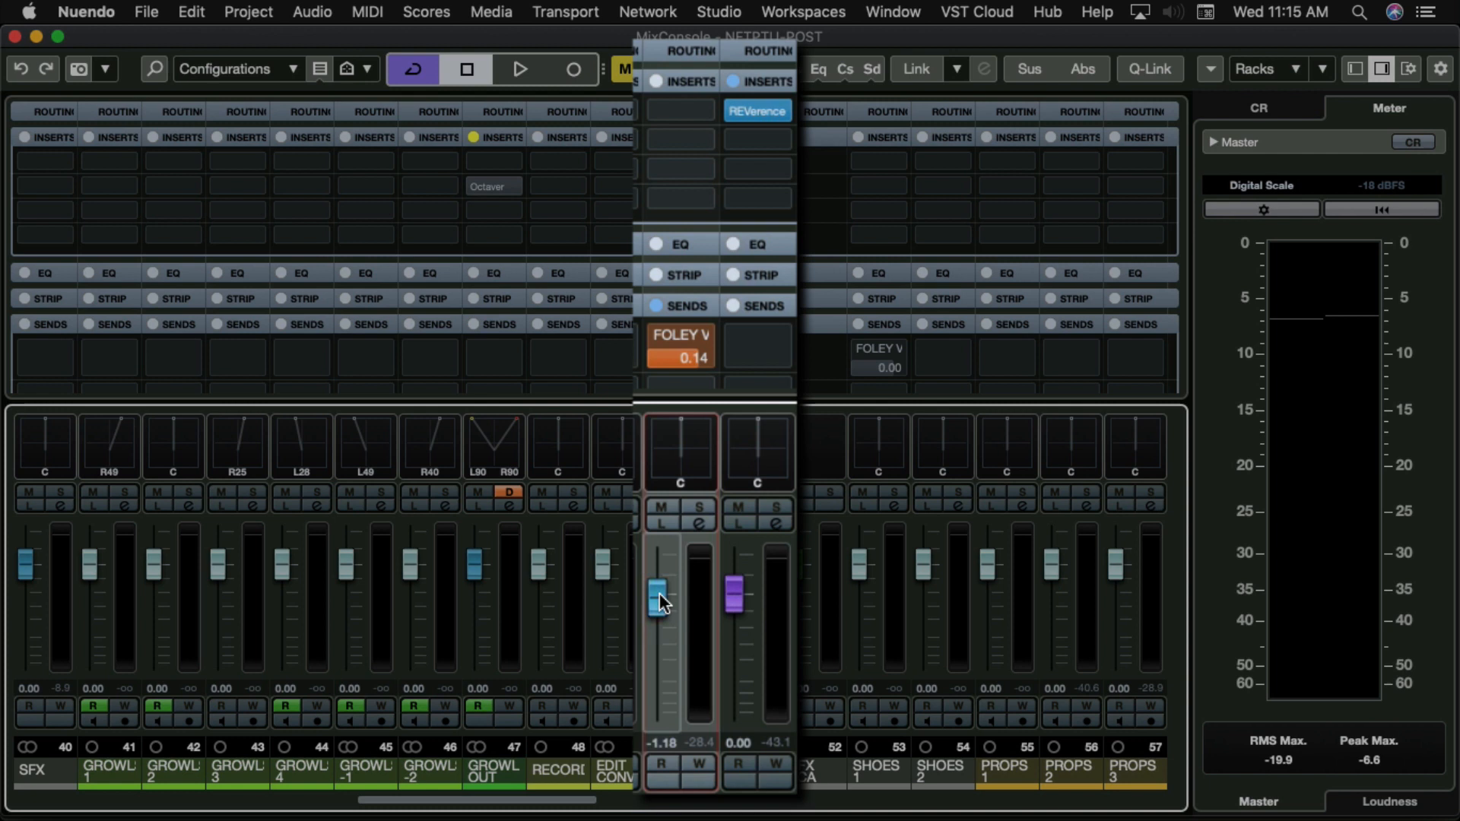
{"action": "left_click", "coordinate": [660, 508]}
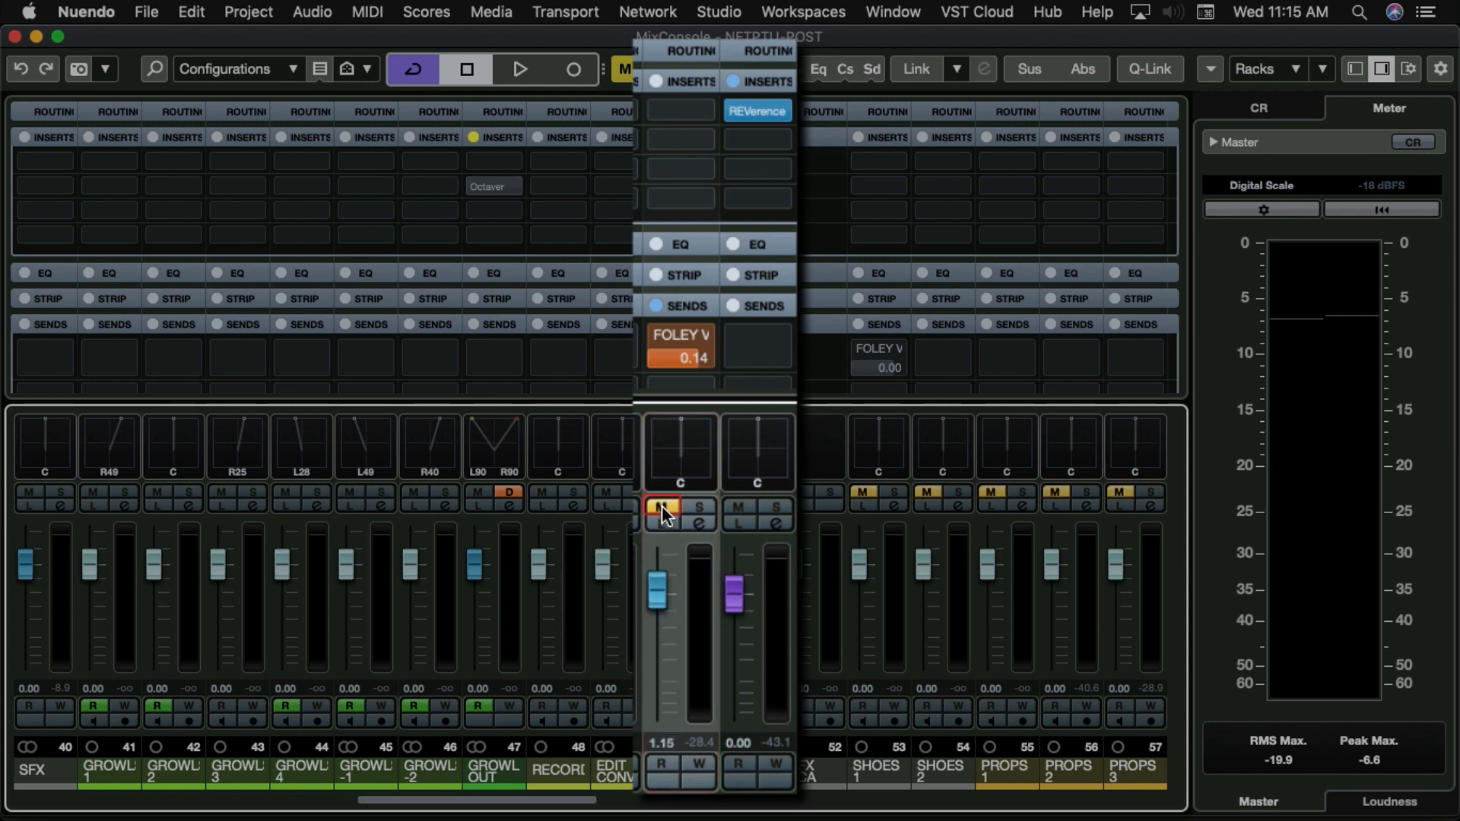
{"action": "left_click", "coordinate": [662, 508]}
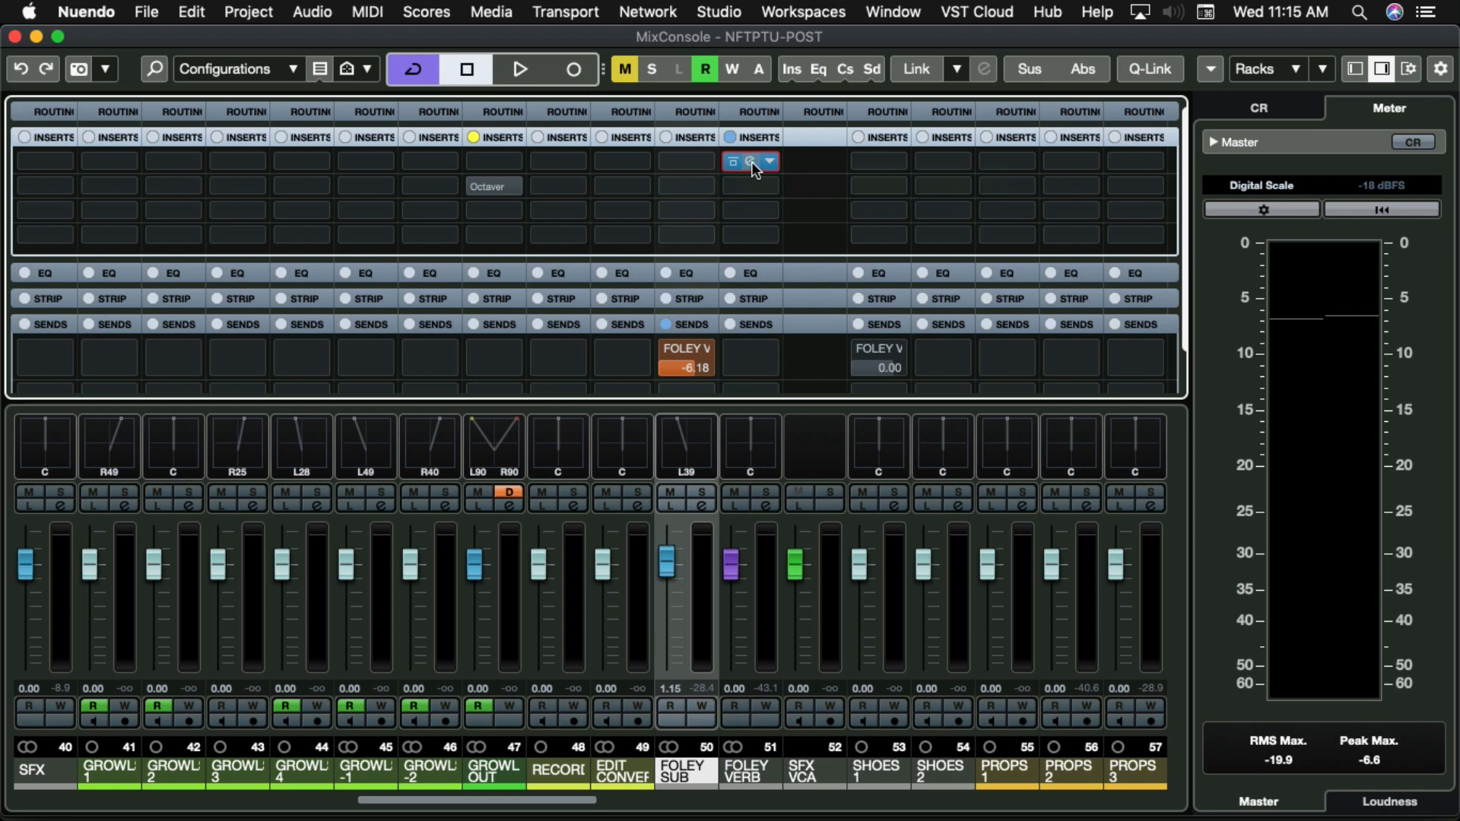
{"action": "left_click", "coordinate": [734, 161]}
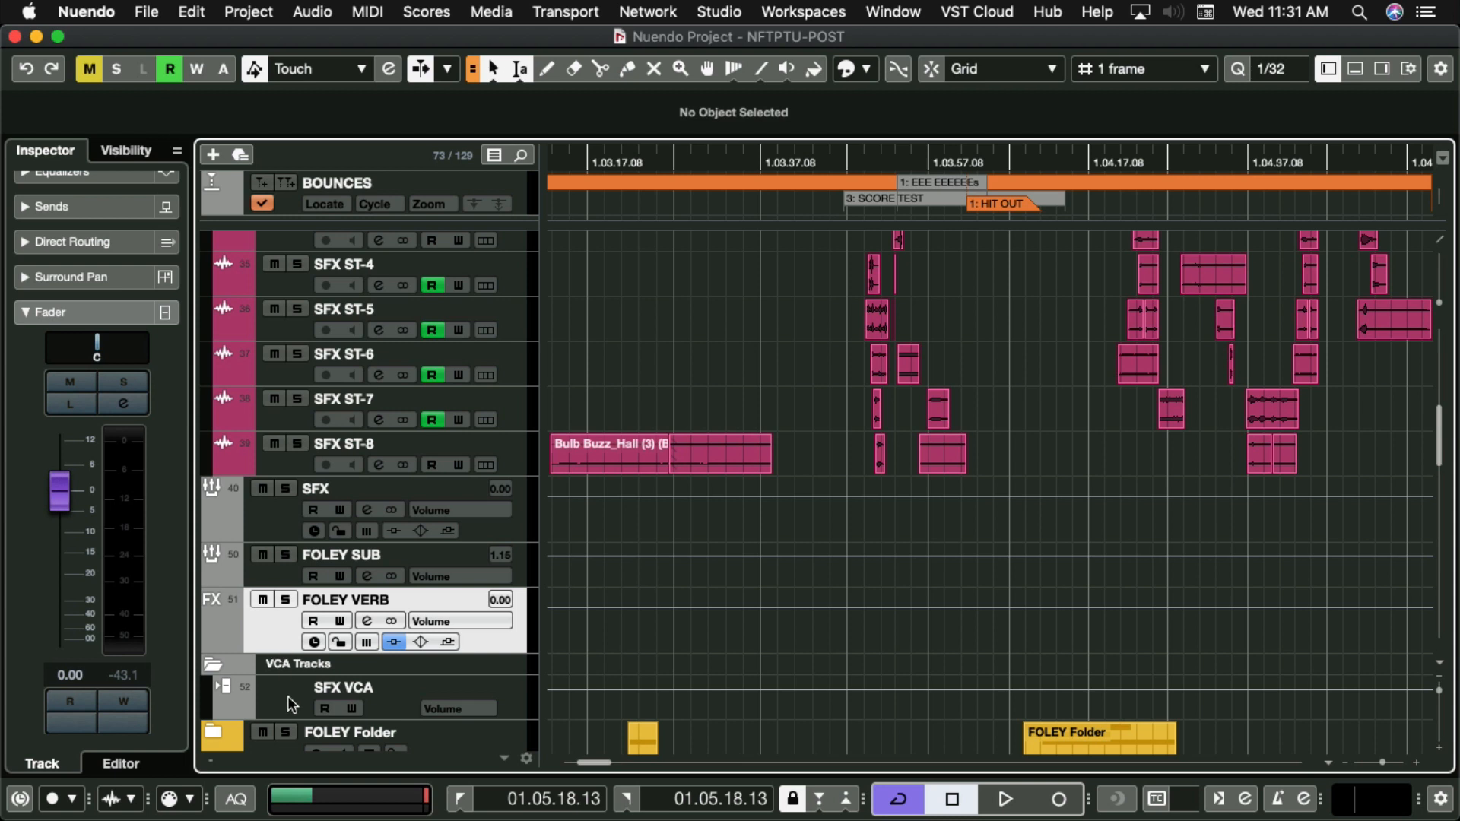
Write a short real-time volume move on FOLEY SUB with its Inspector fader, ending near 0 dB.
{"action": "left_click", "coordinate": [342, 688]}
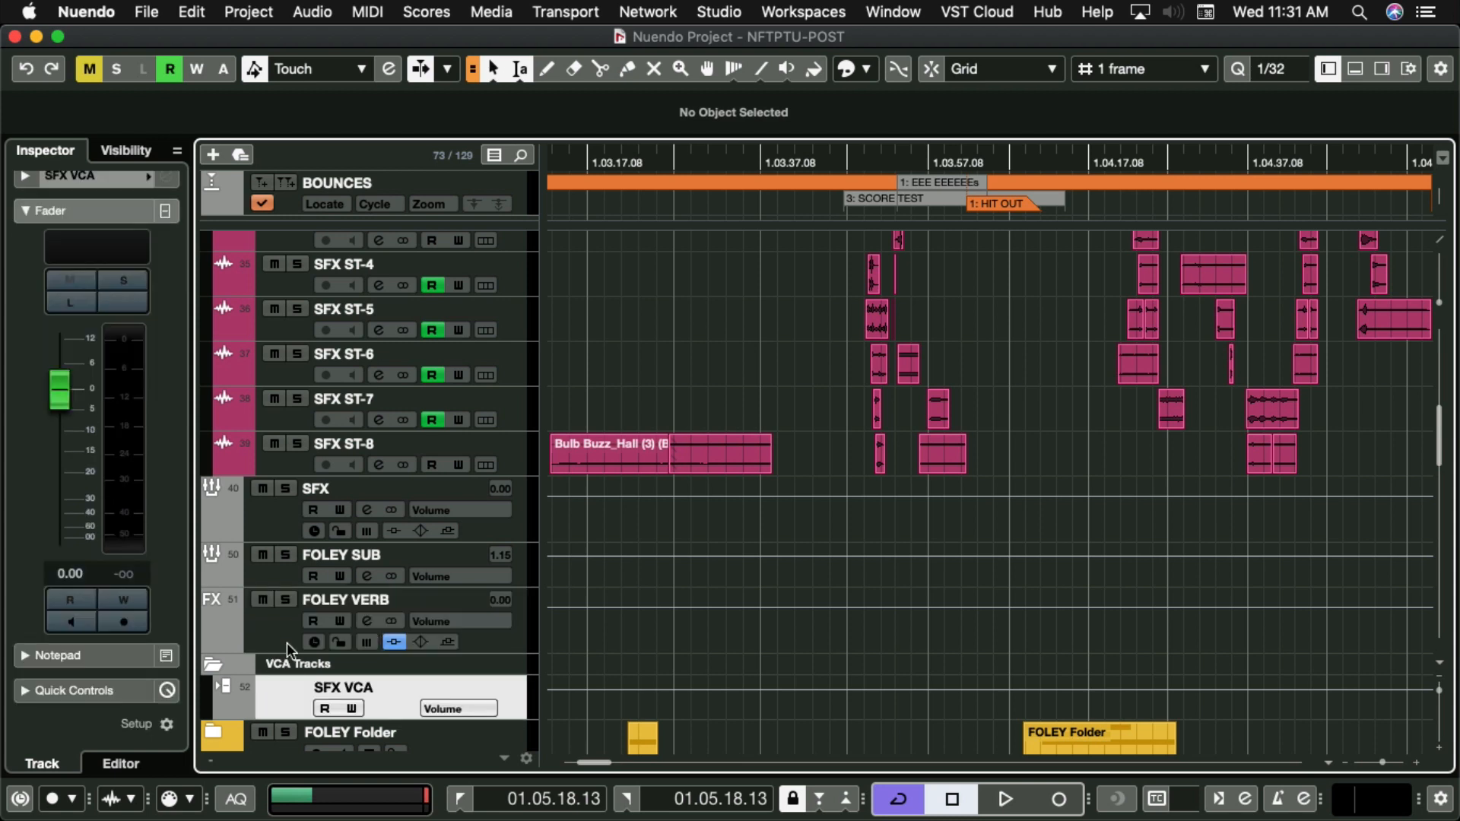
{"action": "left_click", "coordinate": [342, 554]}
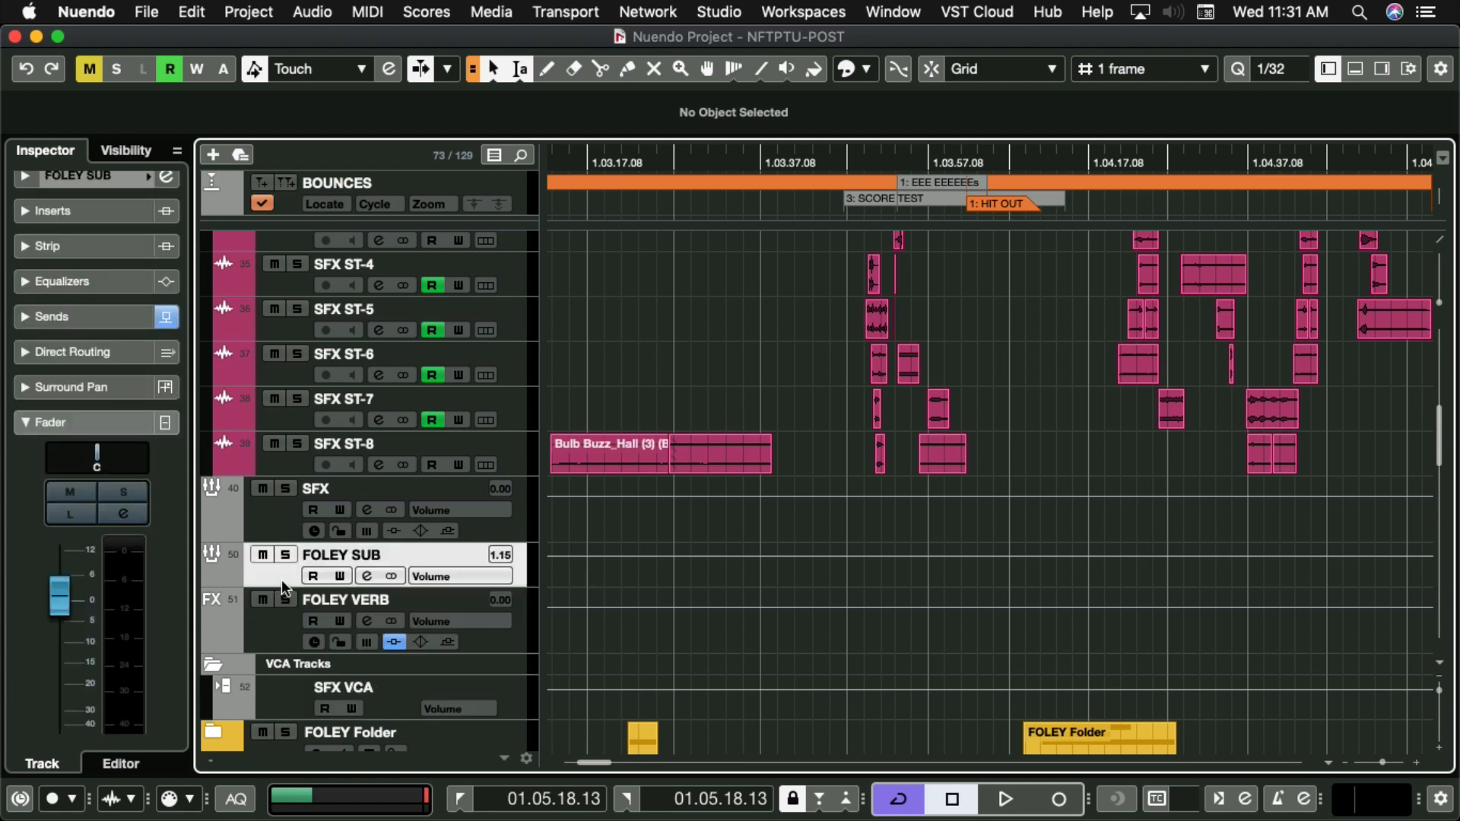
{"action": "left_click", "coordinate": [68, 492]}
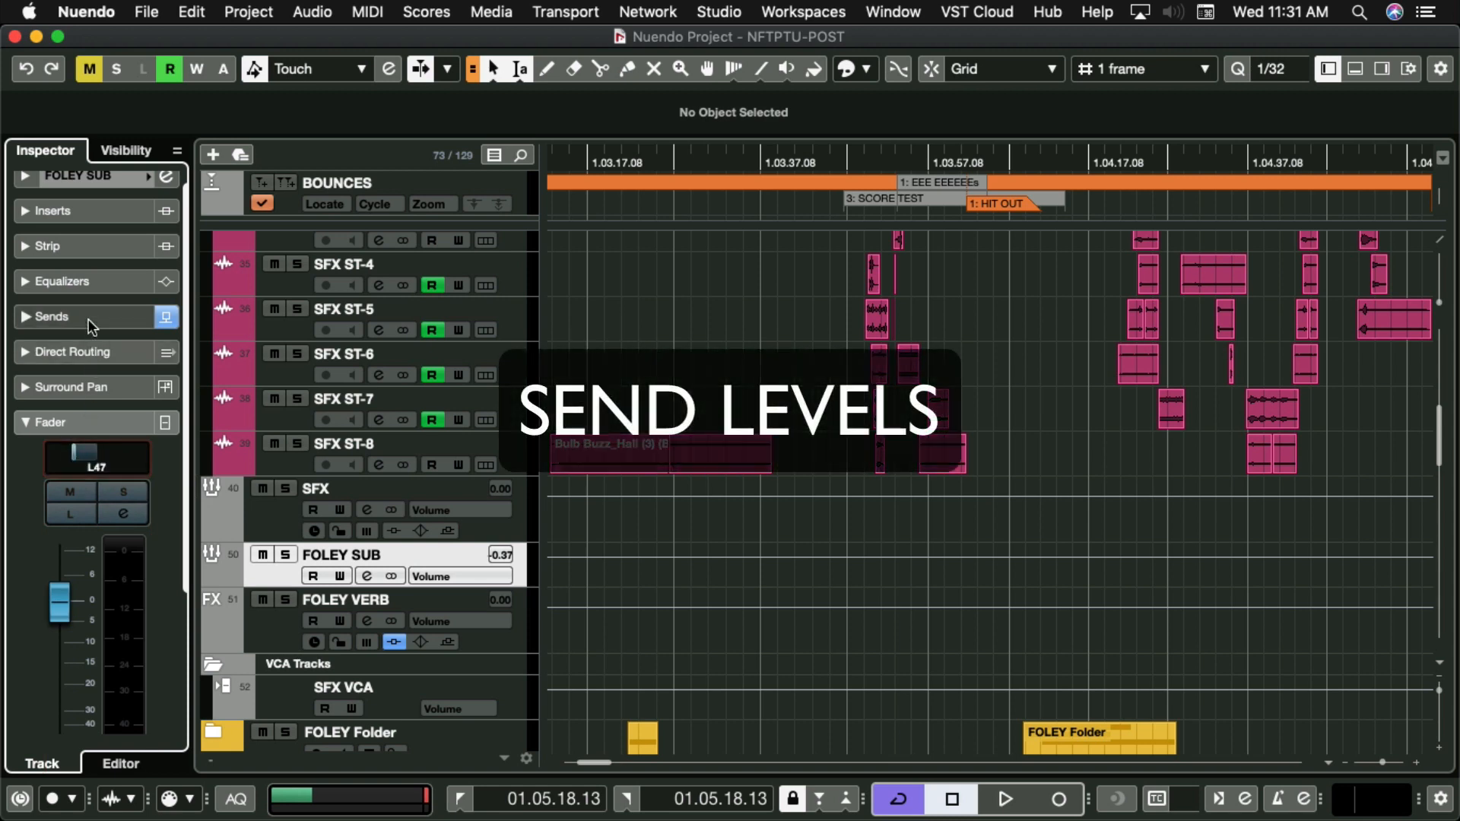
{"action": "left_click", "coordinate": [49, 324]}
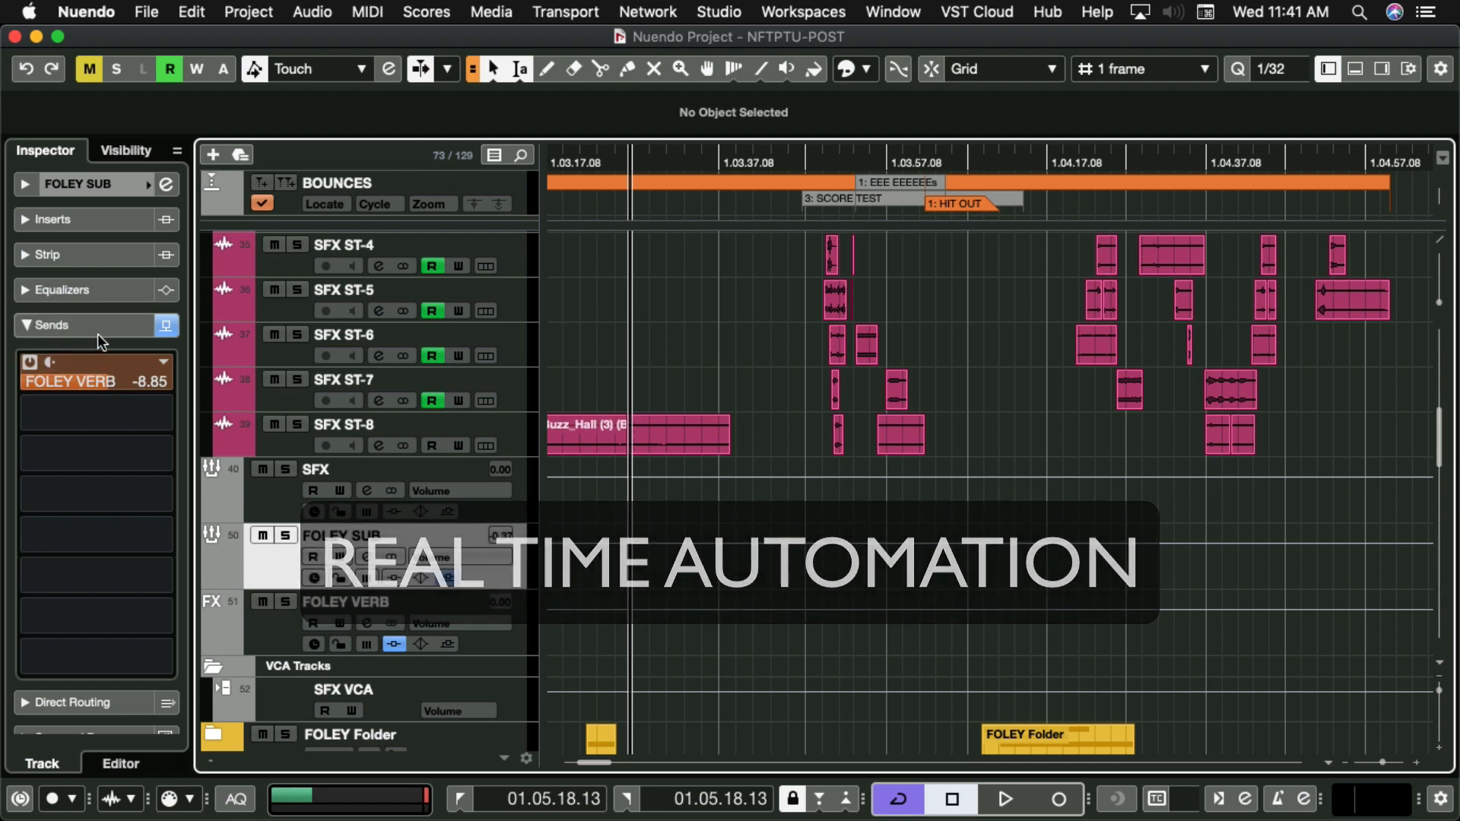
{"action": "left_click", "coordinate": [446, 578]}
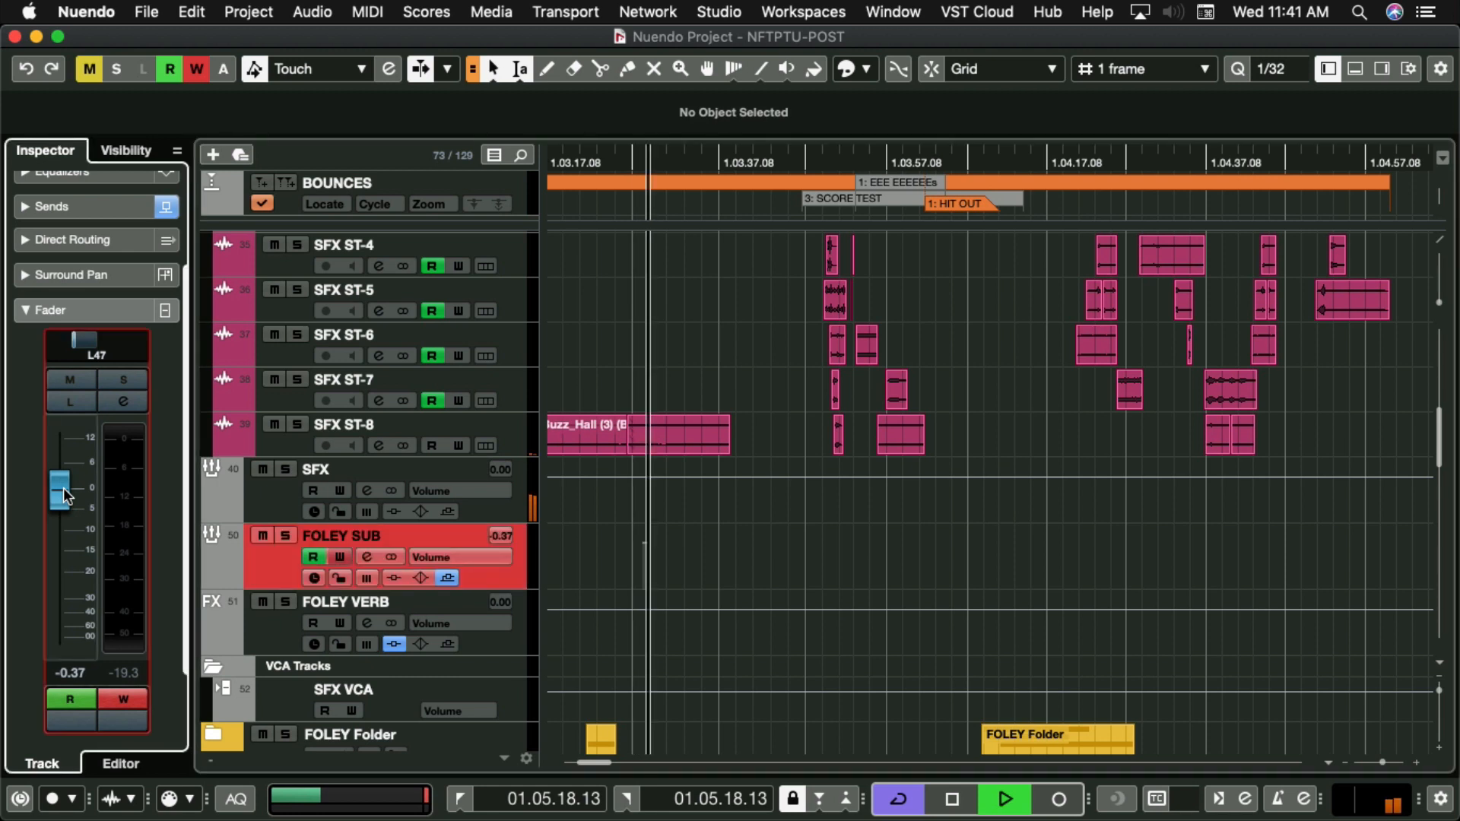
{"action": "left_click_drag", "start_coordinate": [61, 489], "coordinate": [61, 479]}
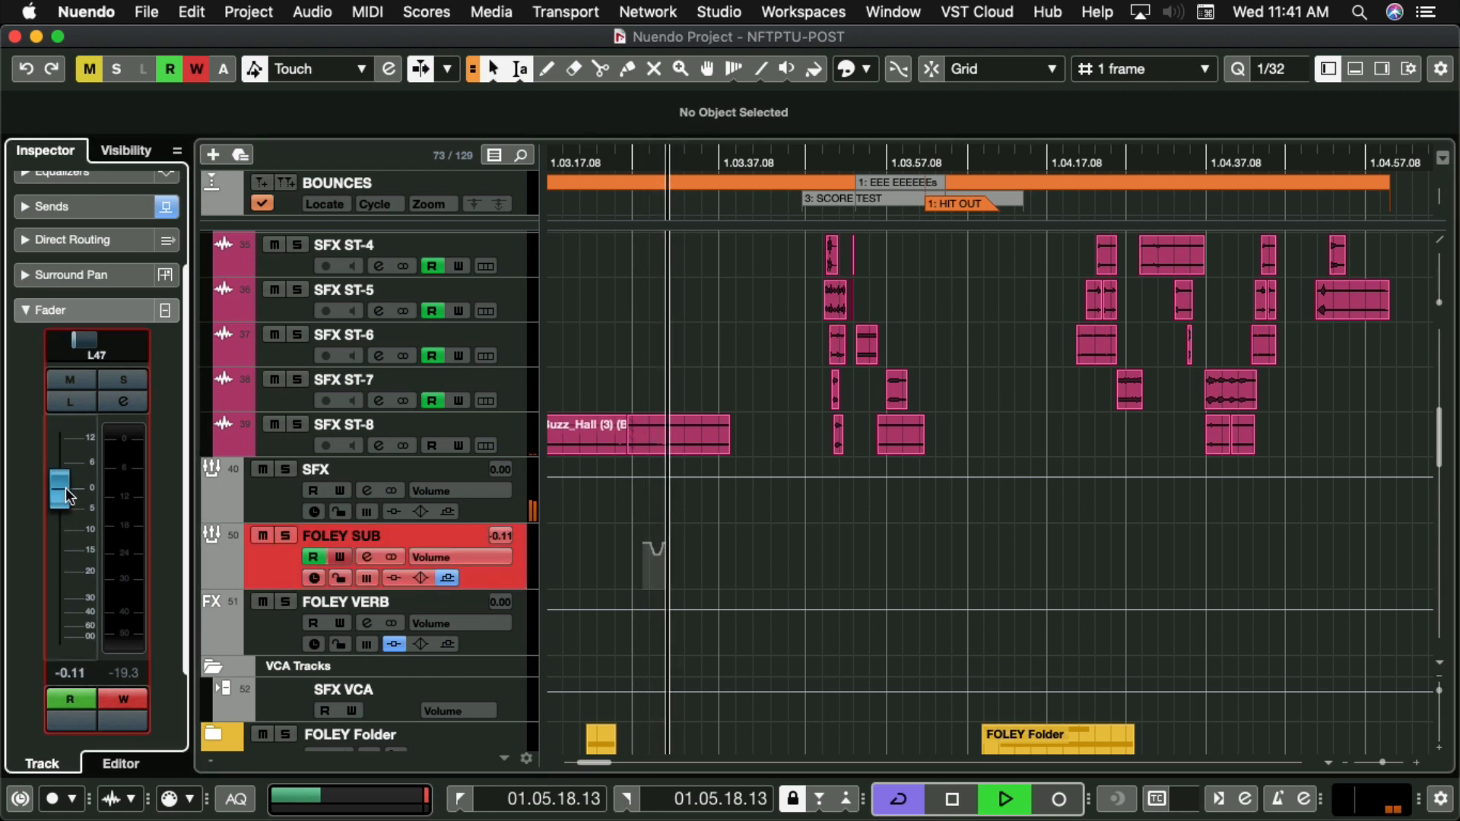
{"action": "left_click_drag", "start_coordinate": [64, 489], "coordinate": [66, 508]}
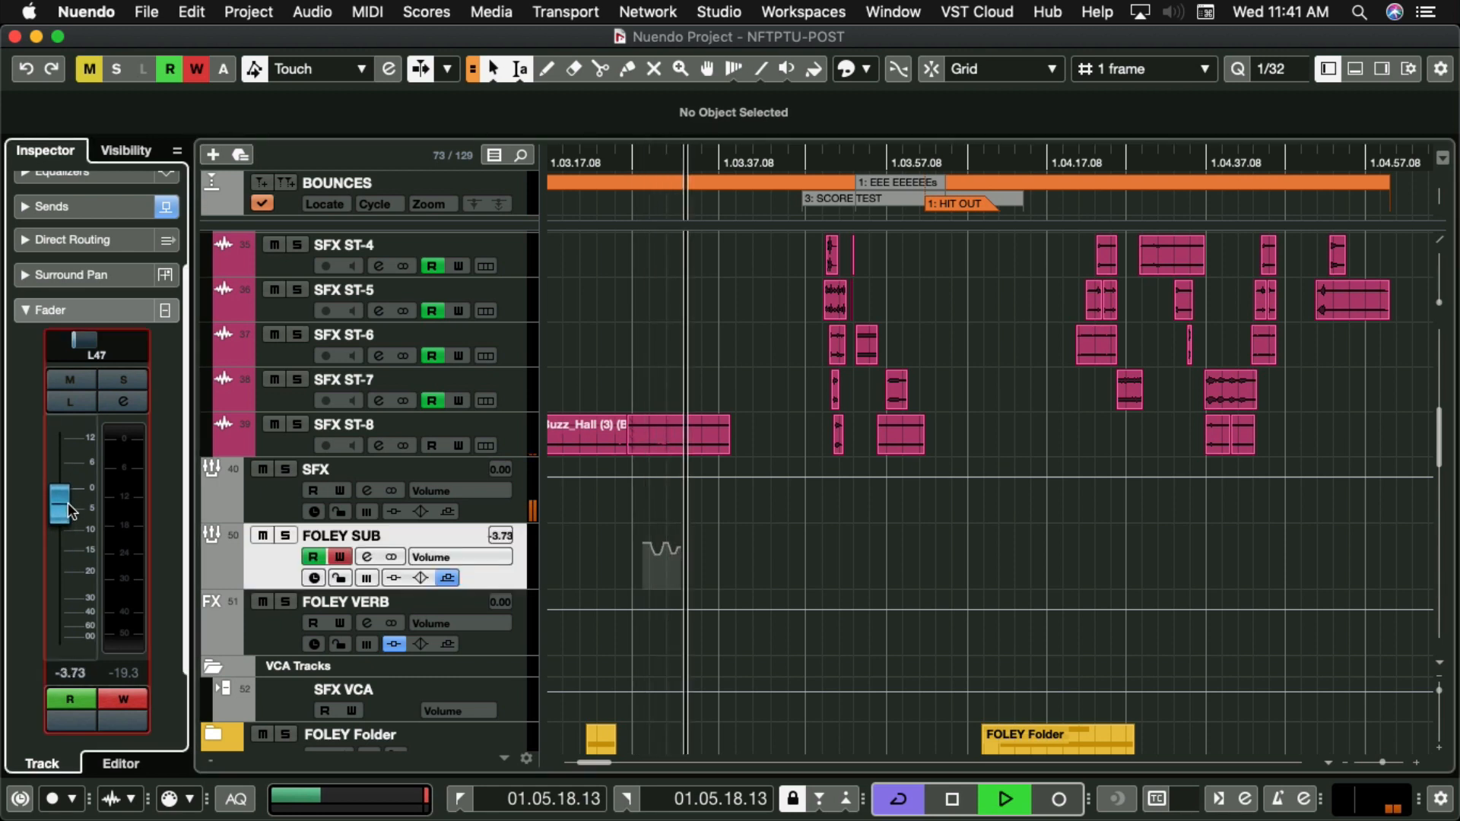
{"action": "left_click_drag", "start_coordinate": [61, 508], "coordinate": [61, 489]}
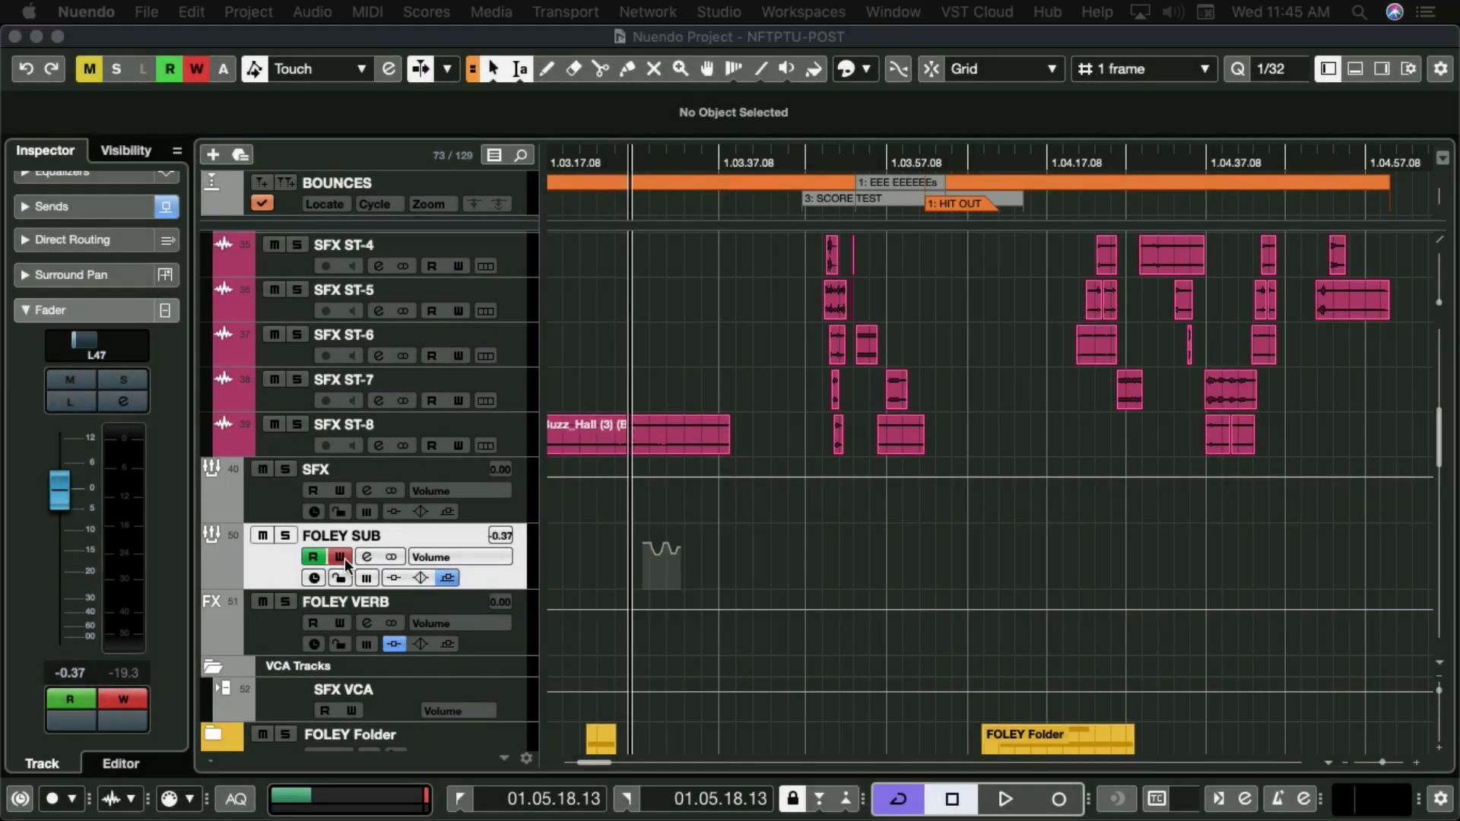
Leave automation Read enabled on FOLEY SUB and restore global reading after suspending all tracks.
{"action": "left_click", "coordinate": [313, 556]}
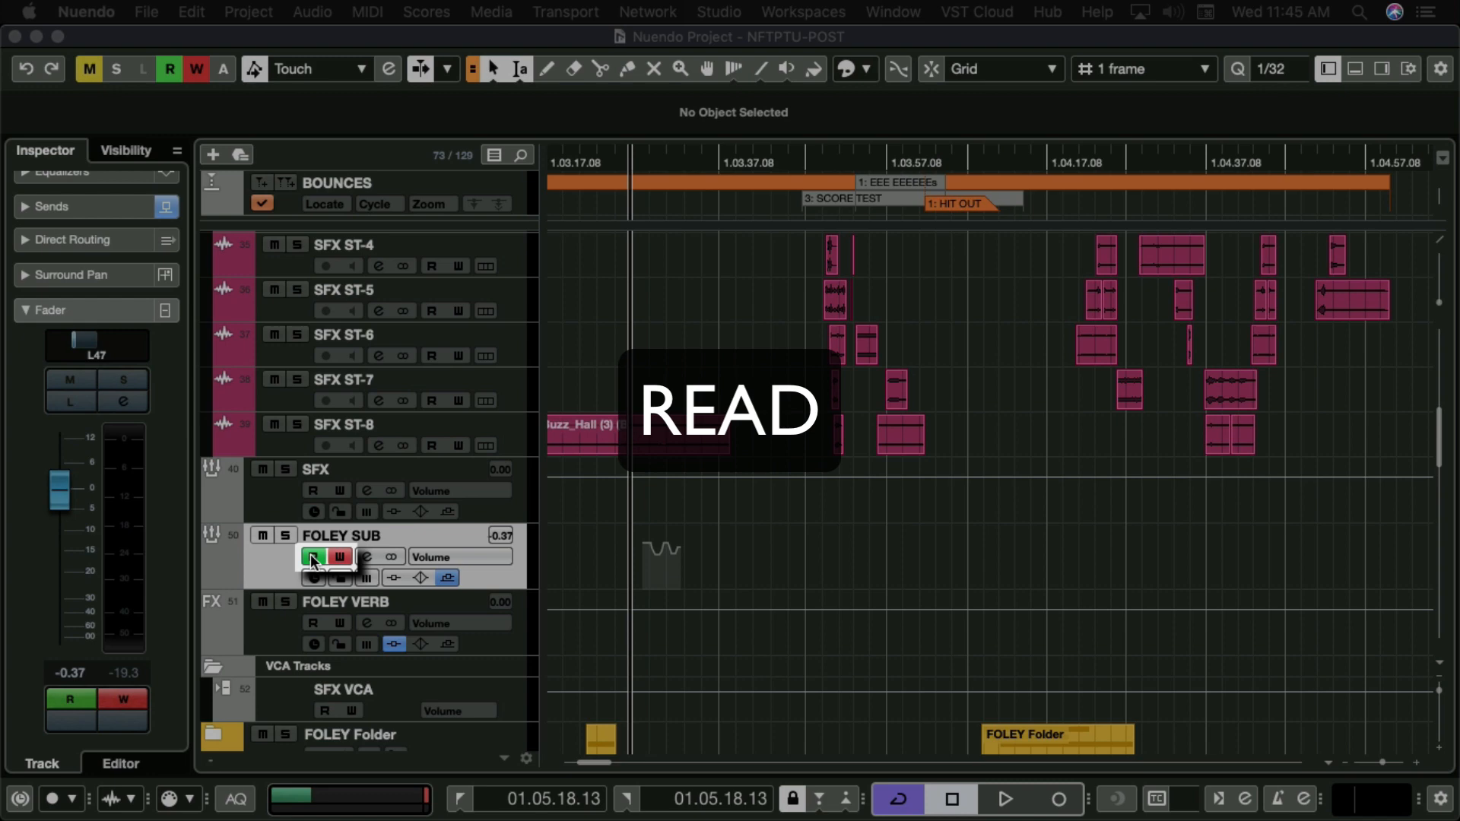
{"action": "left_click", "coordinate": [314, 557]}
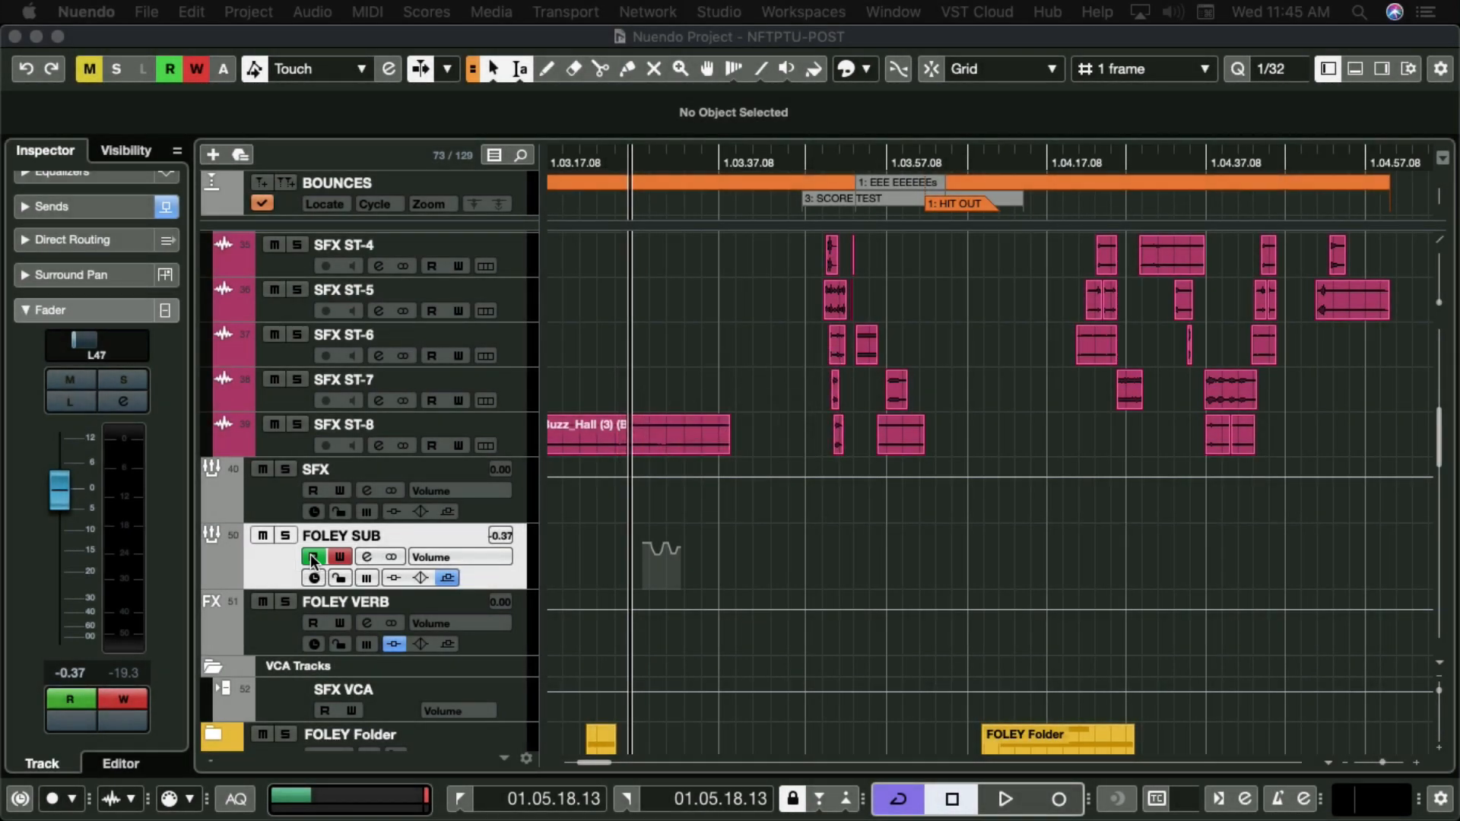
{"action": "left_click", "coordinate": [311, 557]}
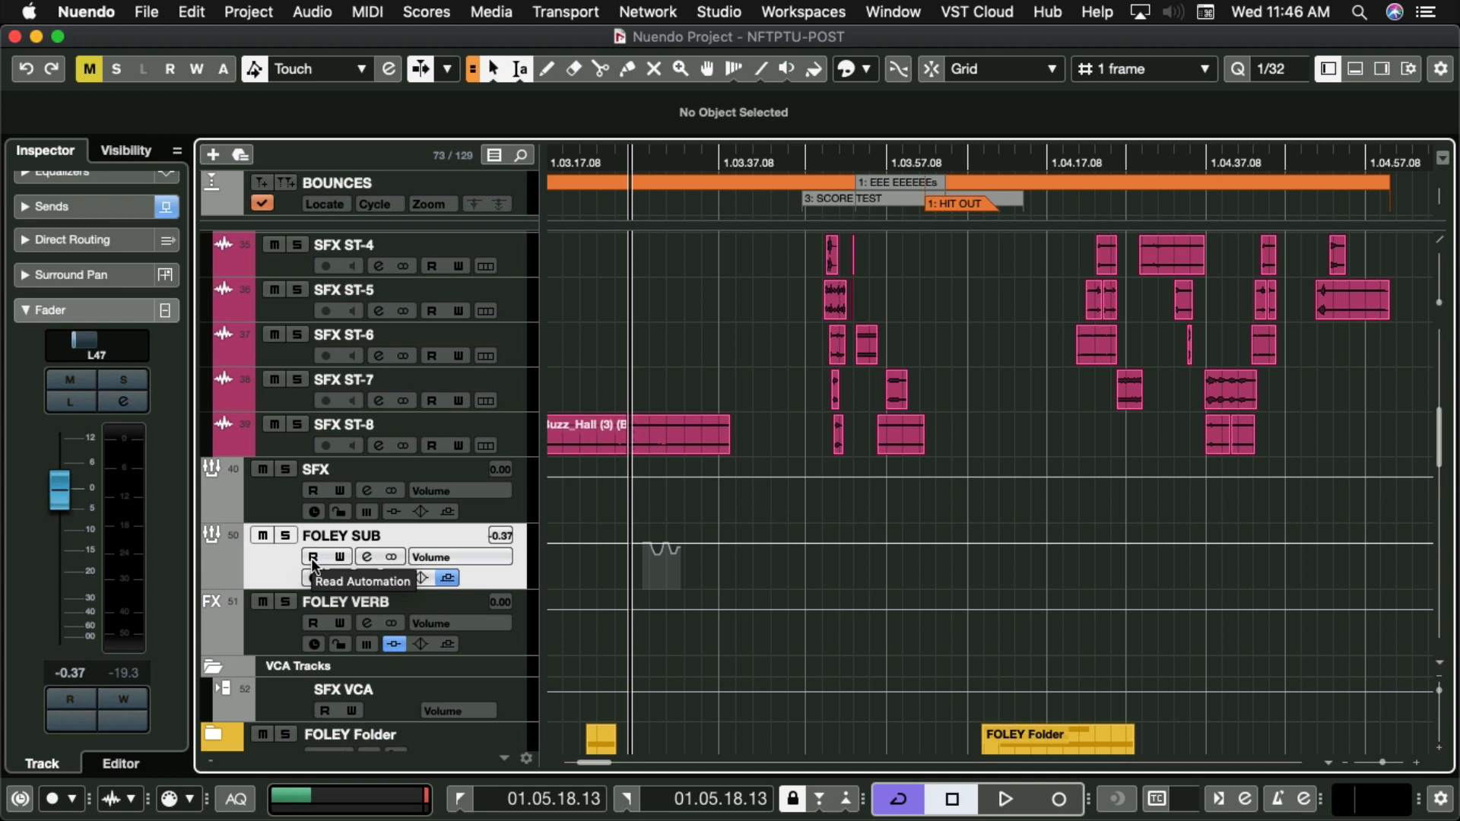
{"action": "left_click", "coordinate": [313, 492]}
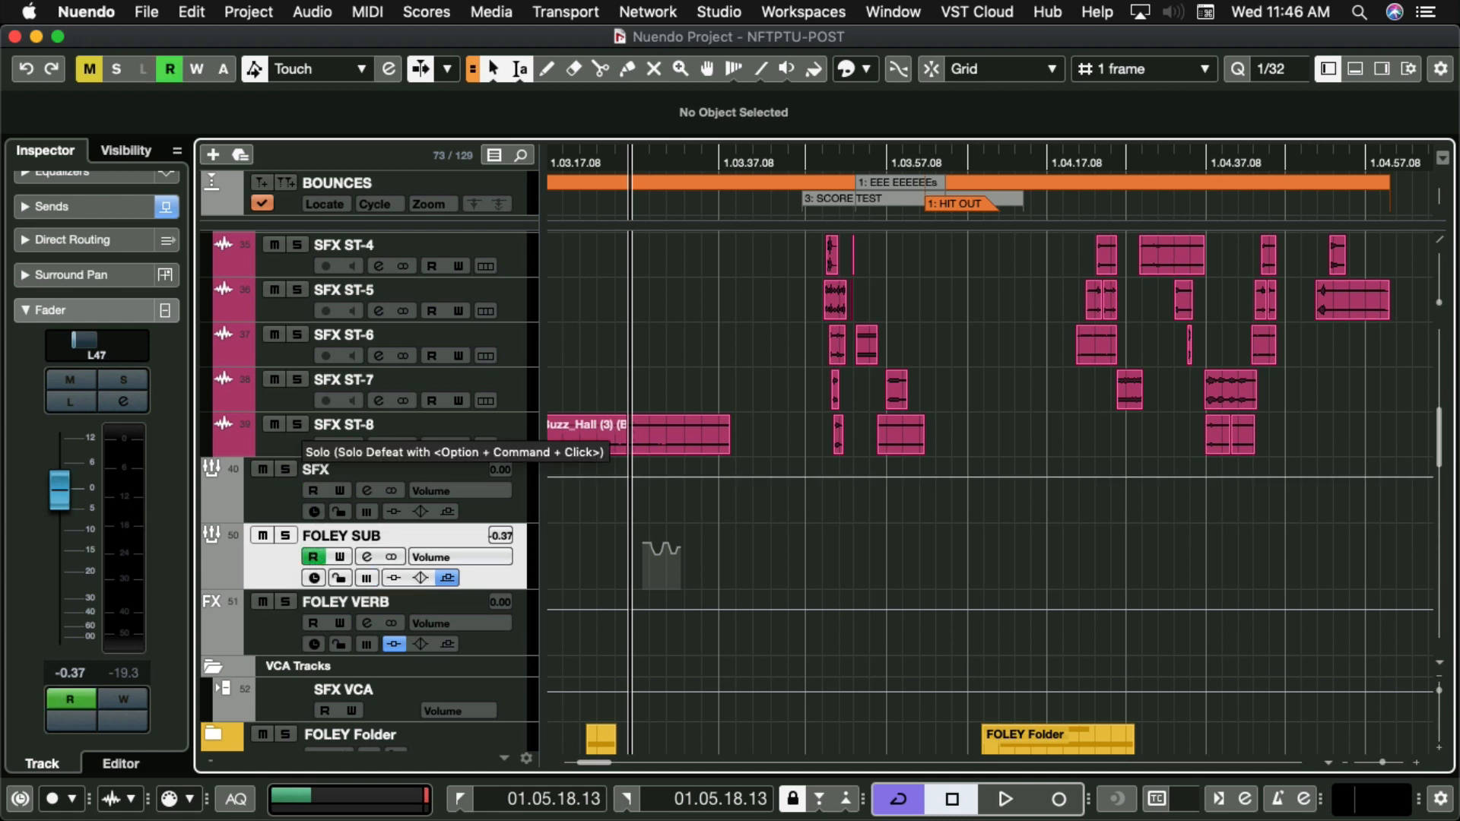
{"action": "left_click", "coordinate": [169, 68]}
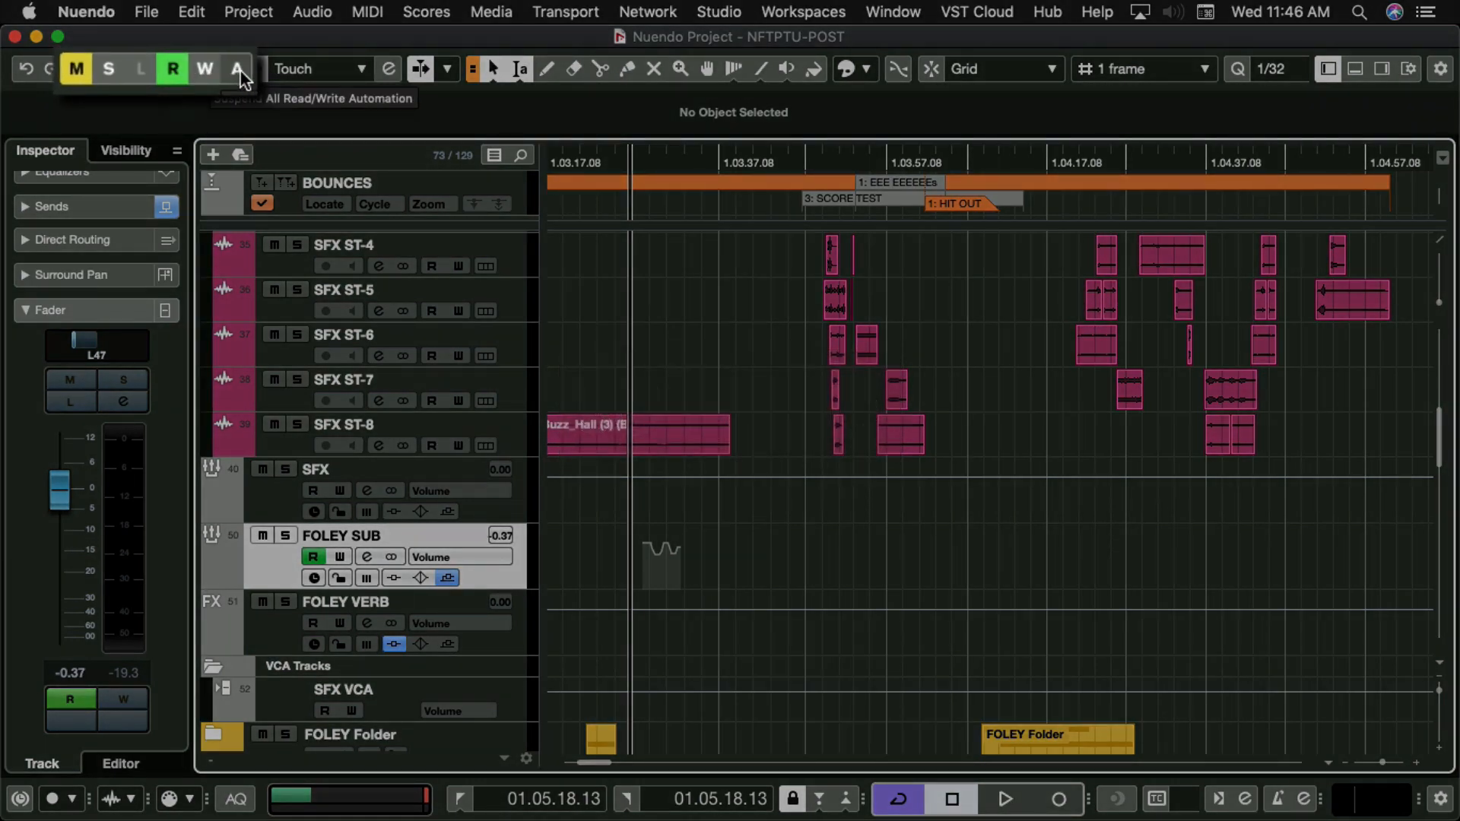
{"action": "left_click", "coordinate": [240, 69]}
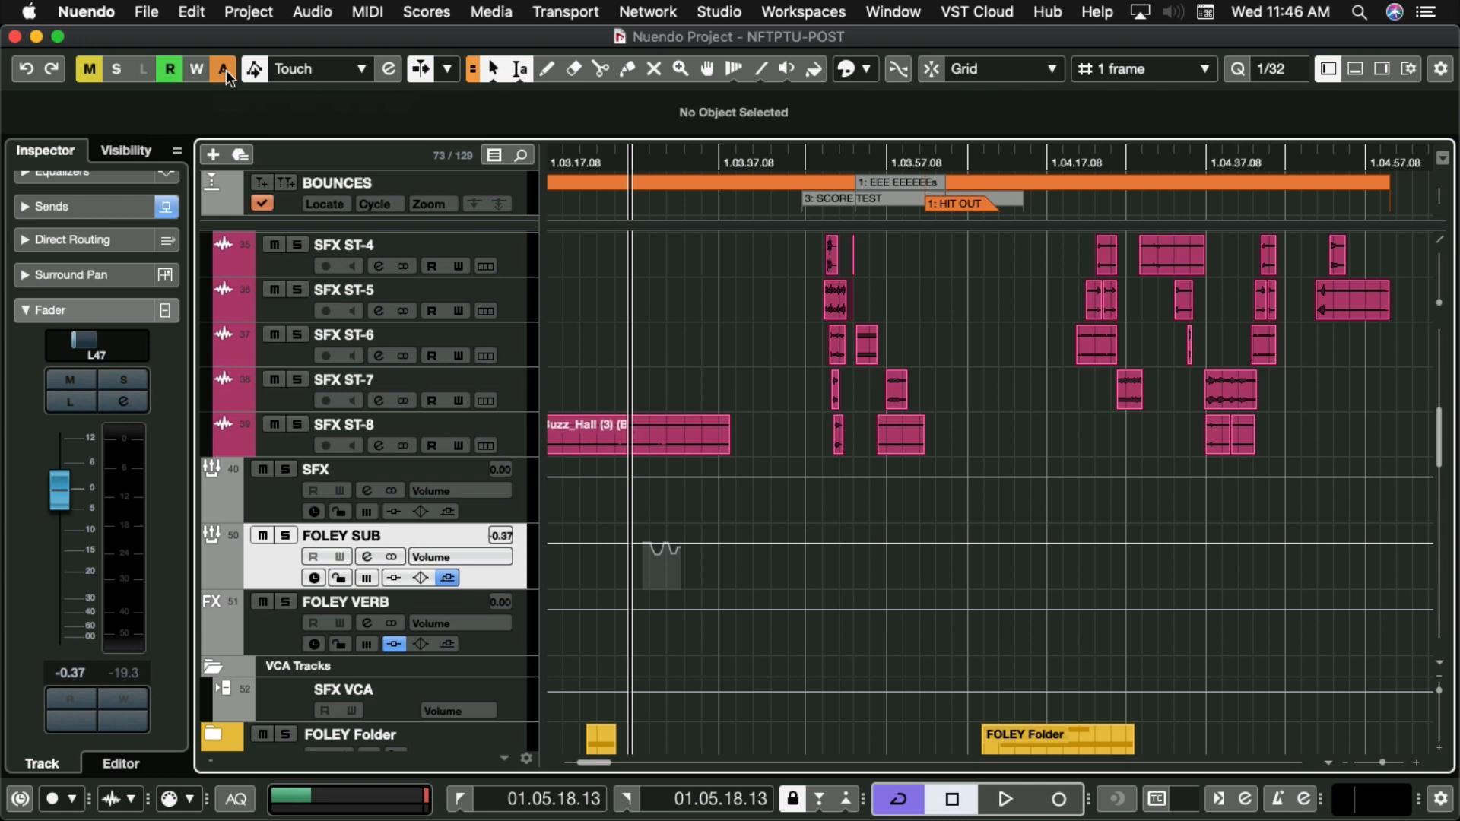
{"action": "left_click", "coordinate": [222, 68]}
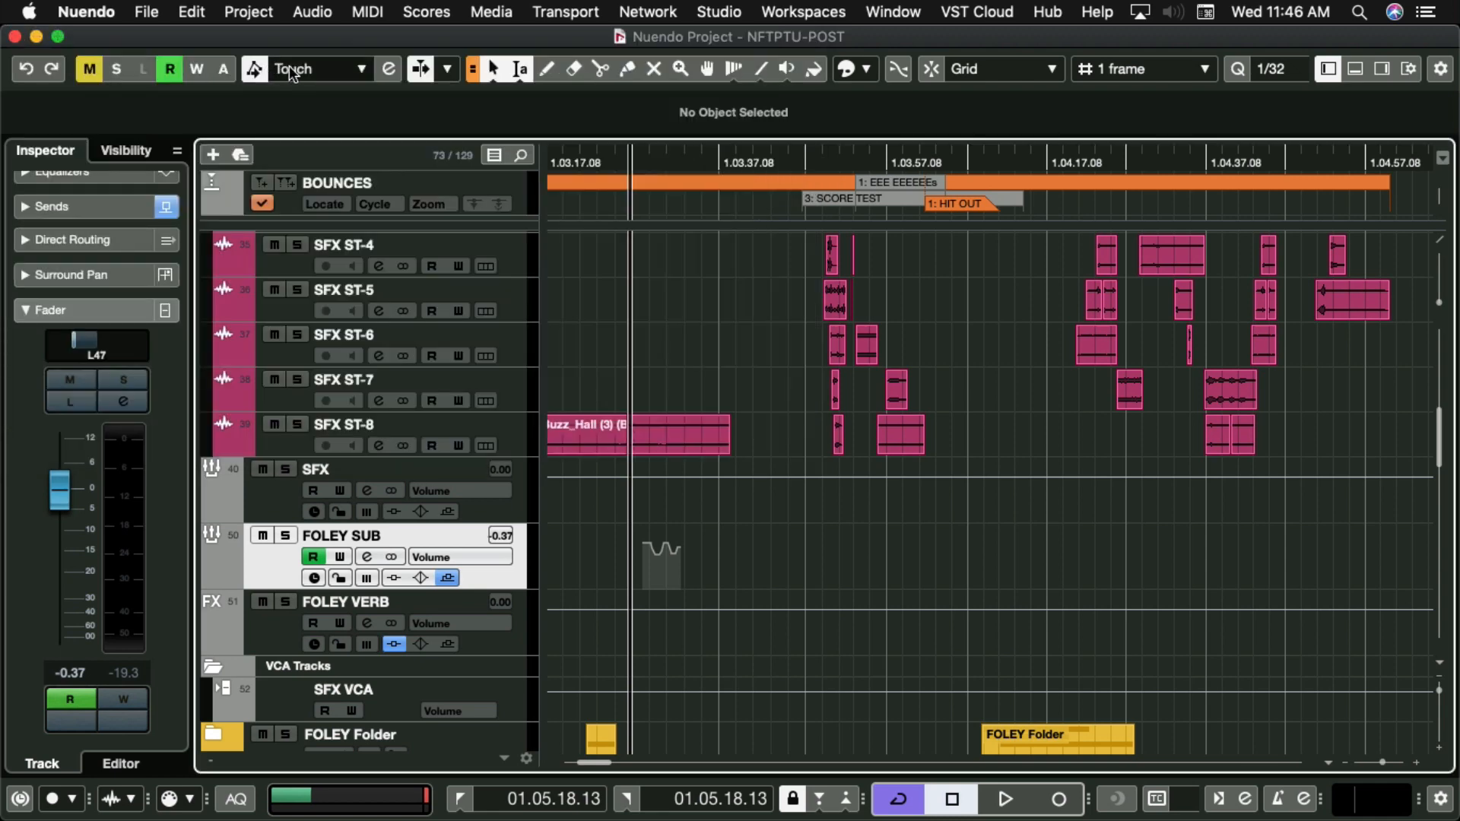
Keep the global Touch automation mode and select a range of FOLEY SUB volume points.
{"action": "left_click", "coordinate": [316, 69]}
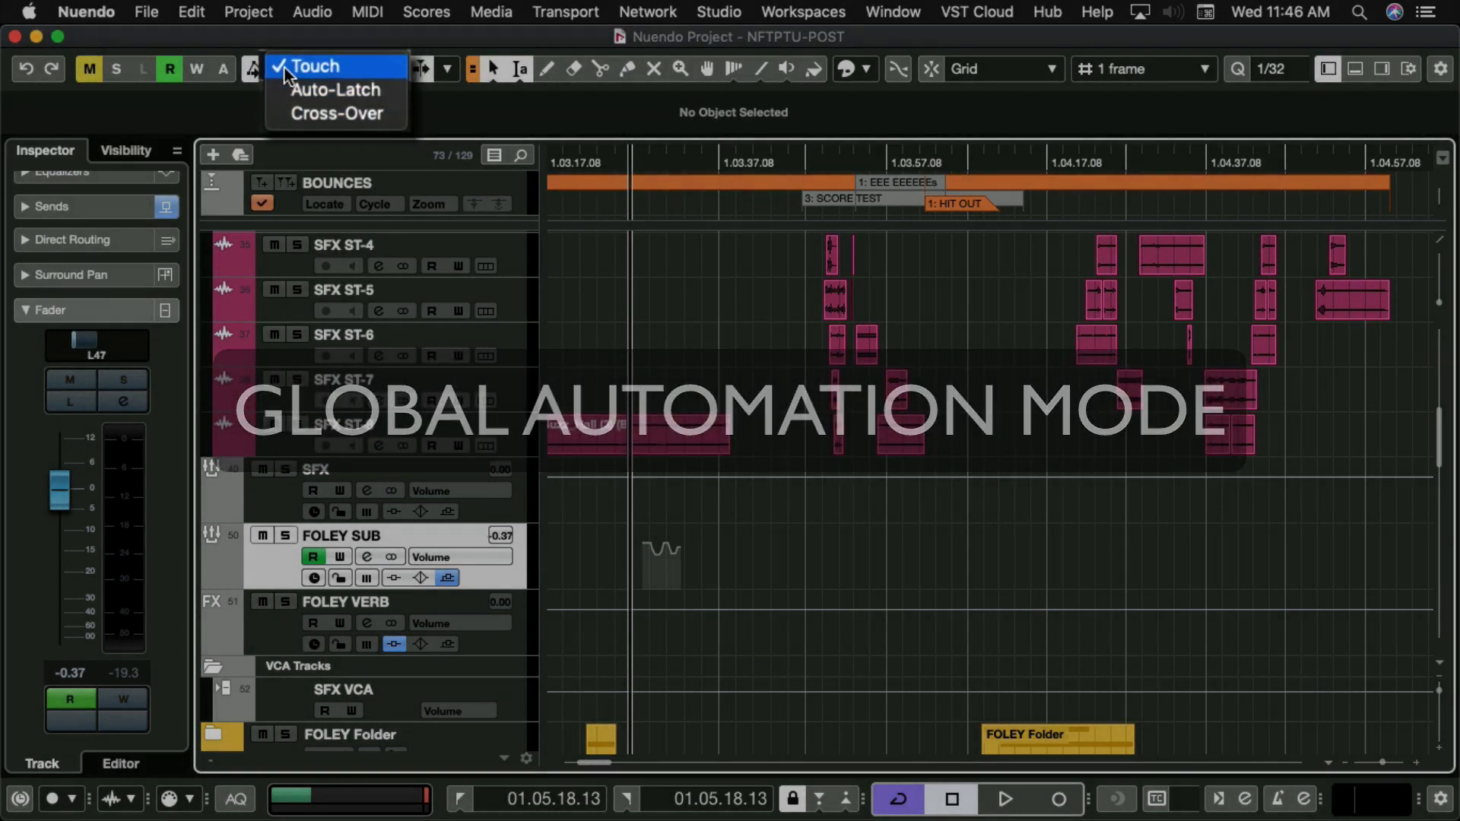
{"action": "left_click", "coordinate": [316, 66]}
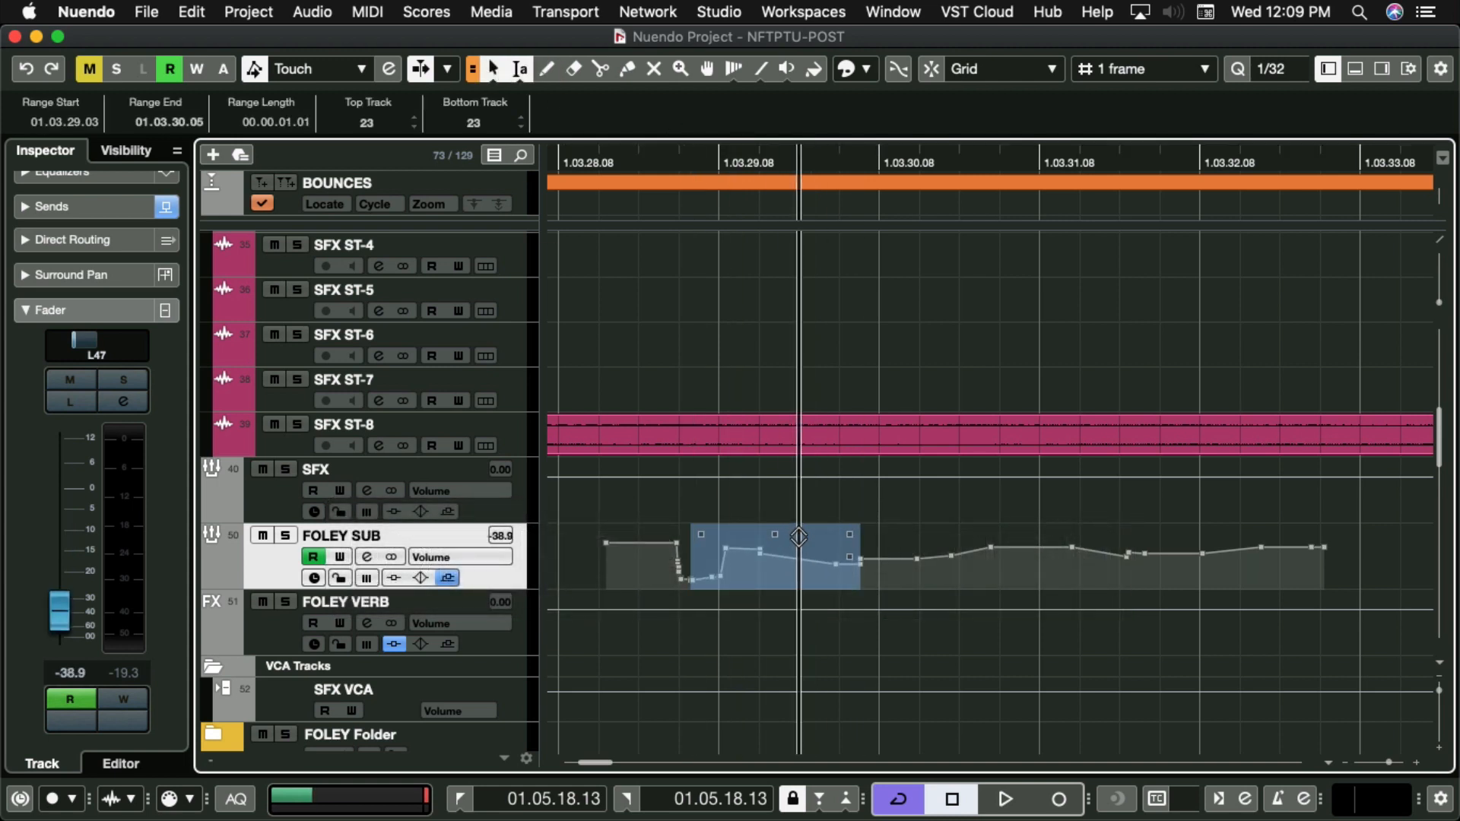
{"action": "left_click_drag", "start_coordinate": [798, 538], "coordinate": [799, 549]}
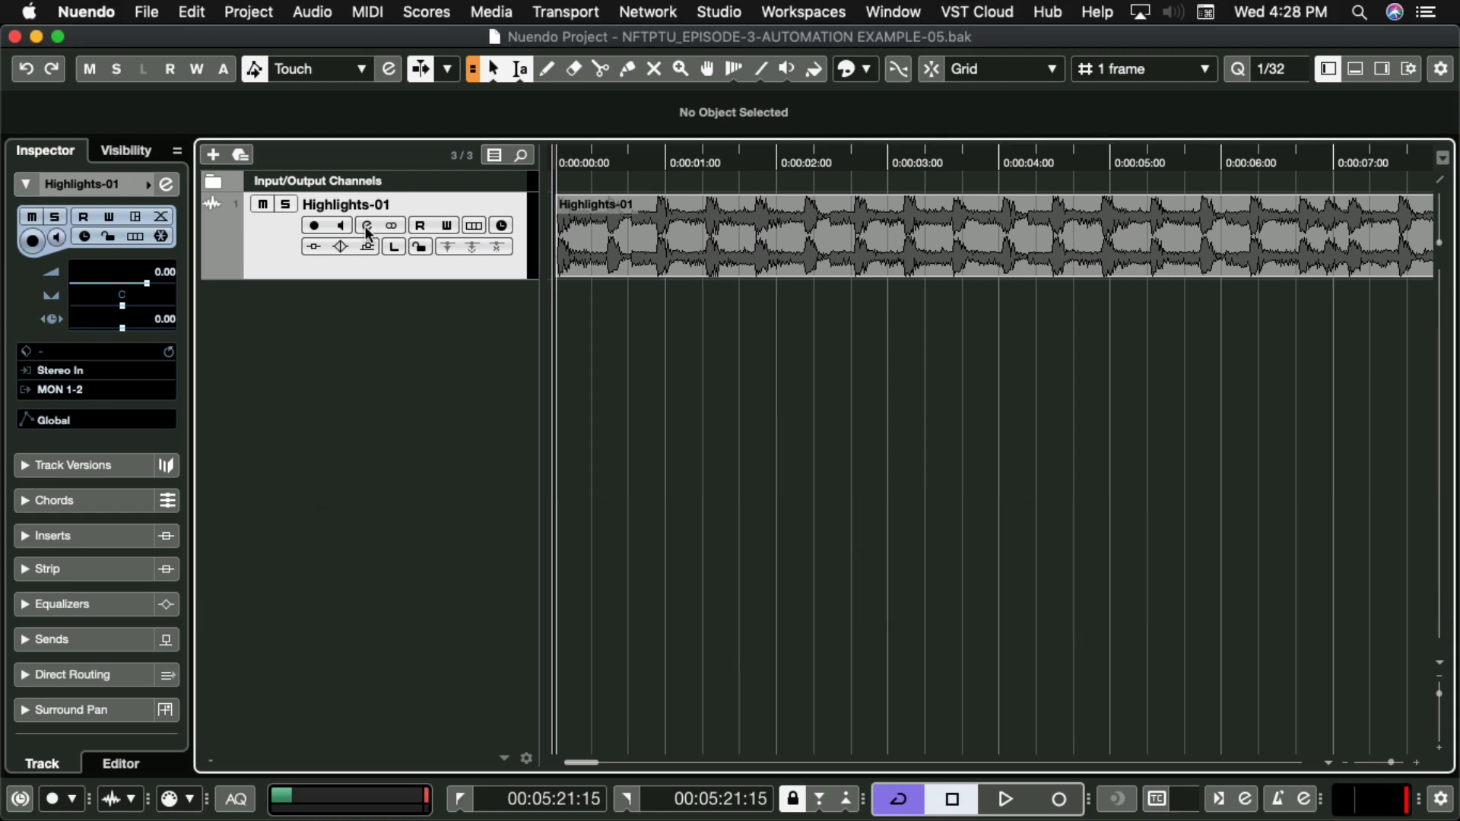
Write the PRE high-cut in Highlights-01's Channel Settings and show its automation lanes with a second parameter.
{"action": "left_click", "coordinate": [367, 226]}
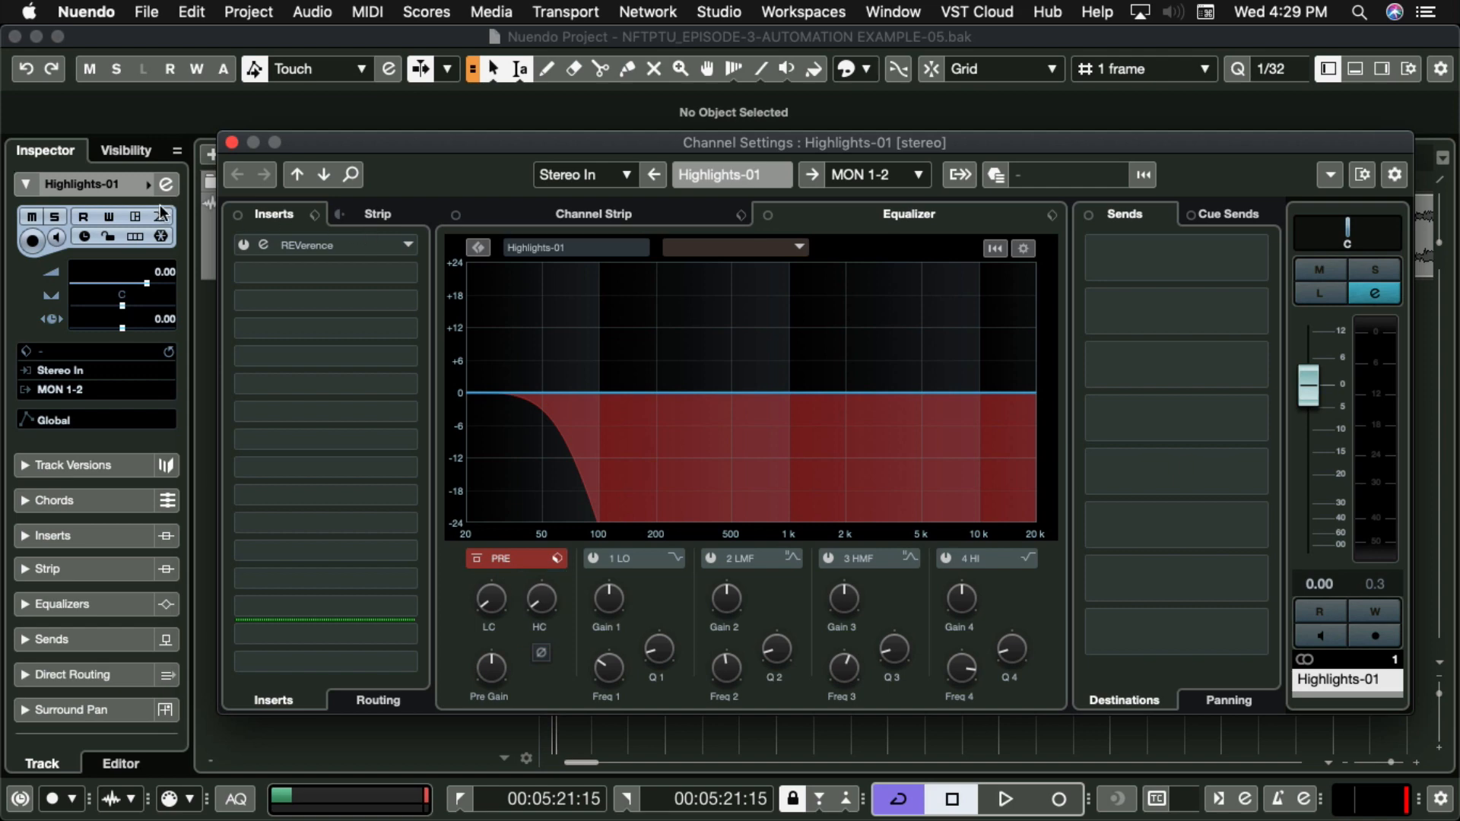
{"action": "mouse_move", "coordinate": [109, 217]}
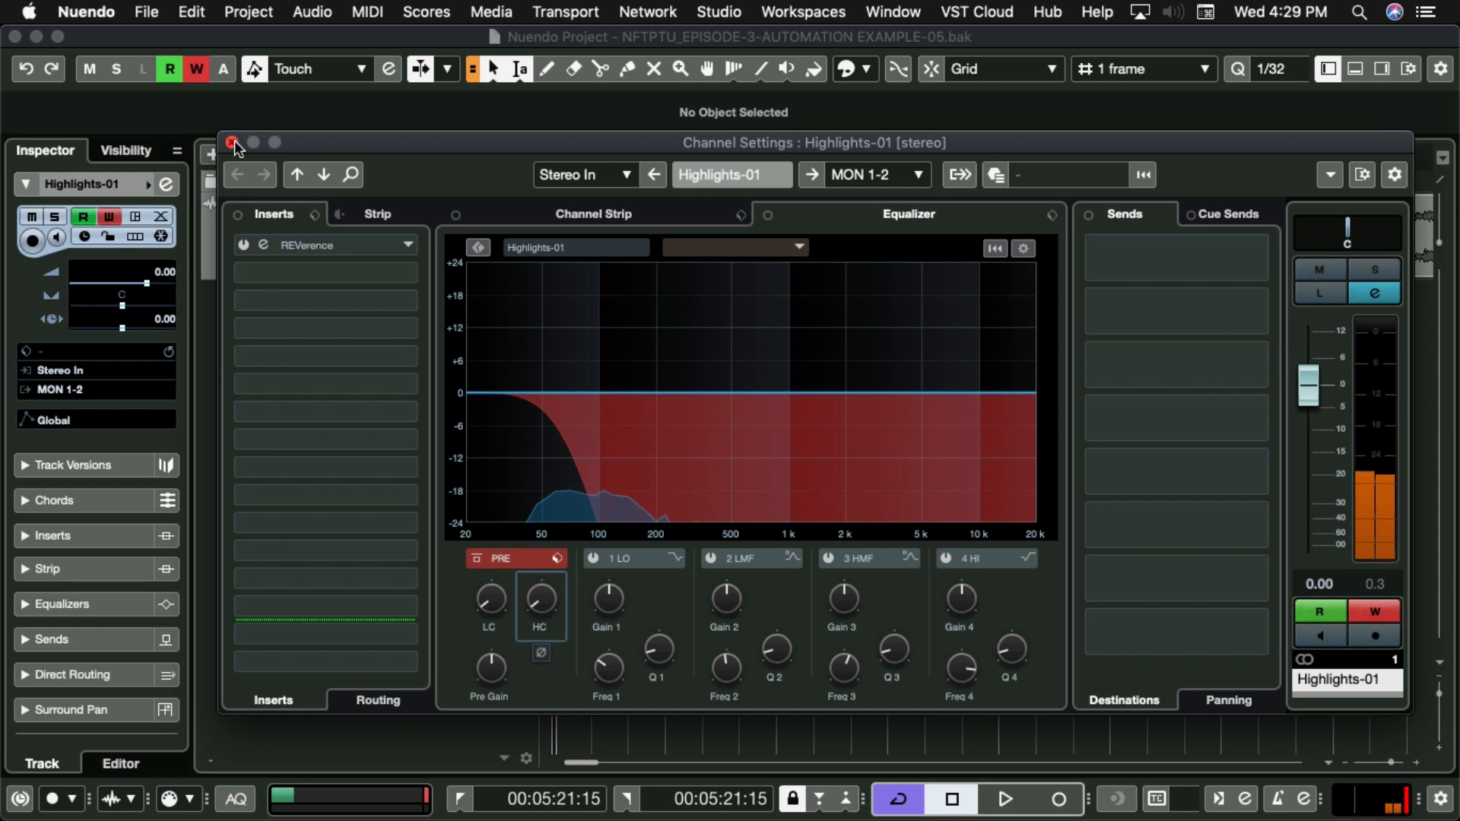
{"action": "left_click", "coordinate": [231, 143]}
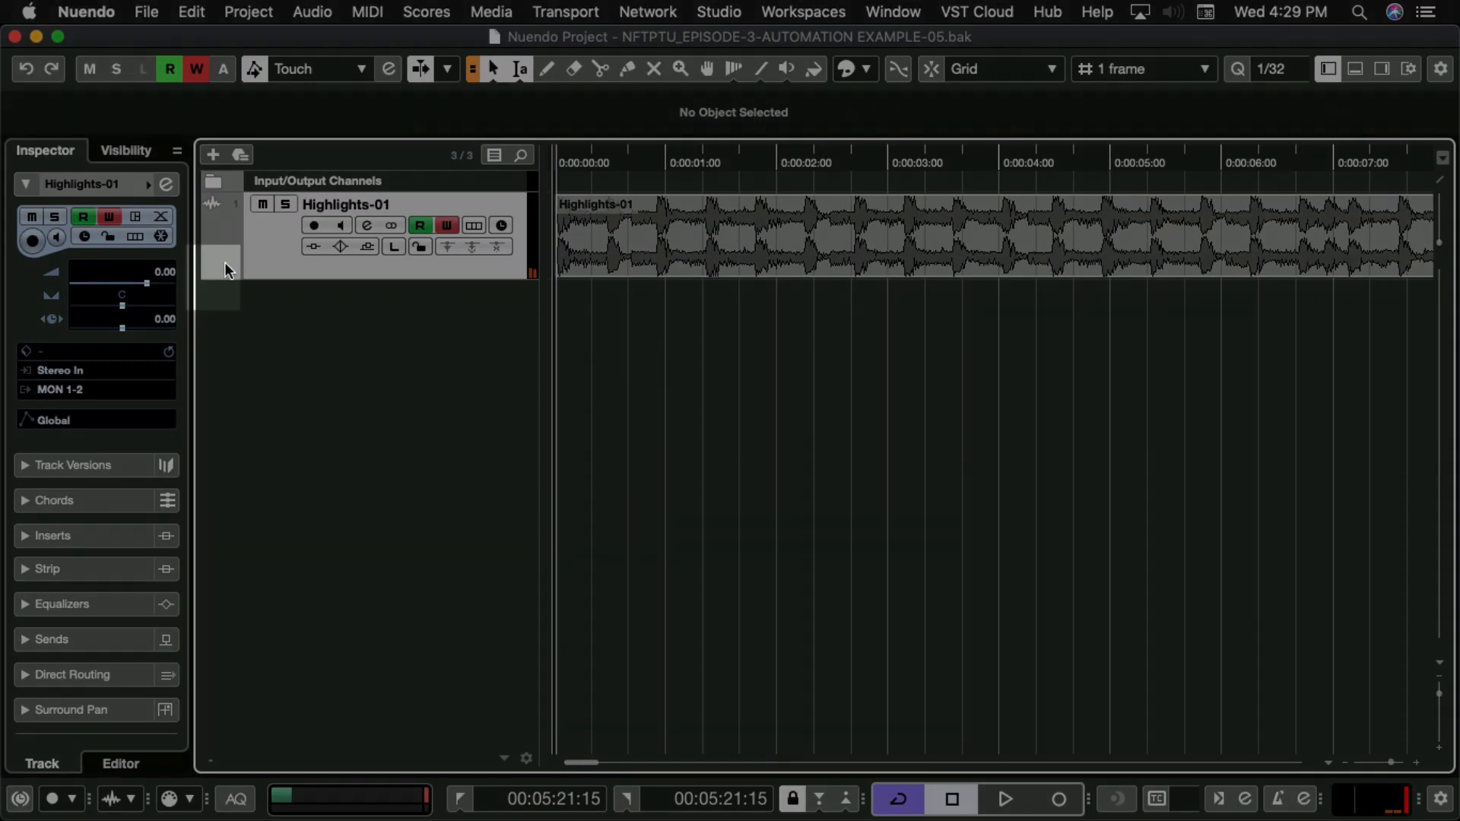
{"action": "left_click", "coordinate": [212, 269]}
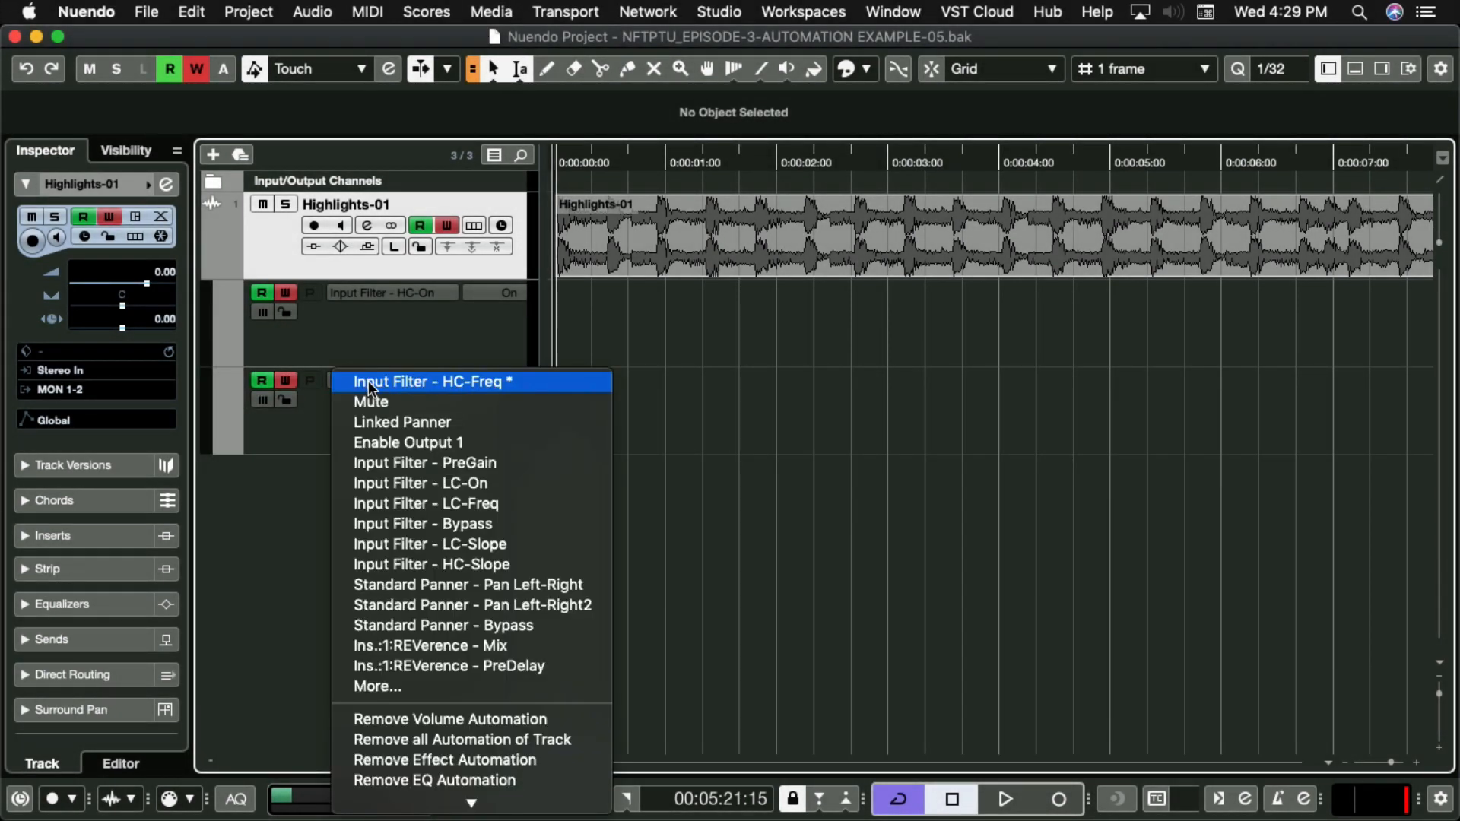
{"action": "left_click", "coordinate": [429, 380]}
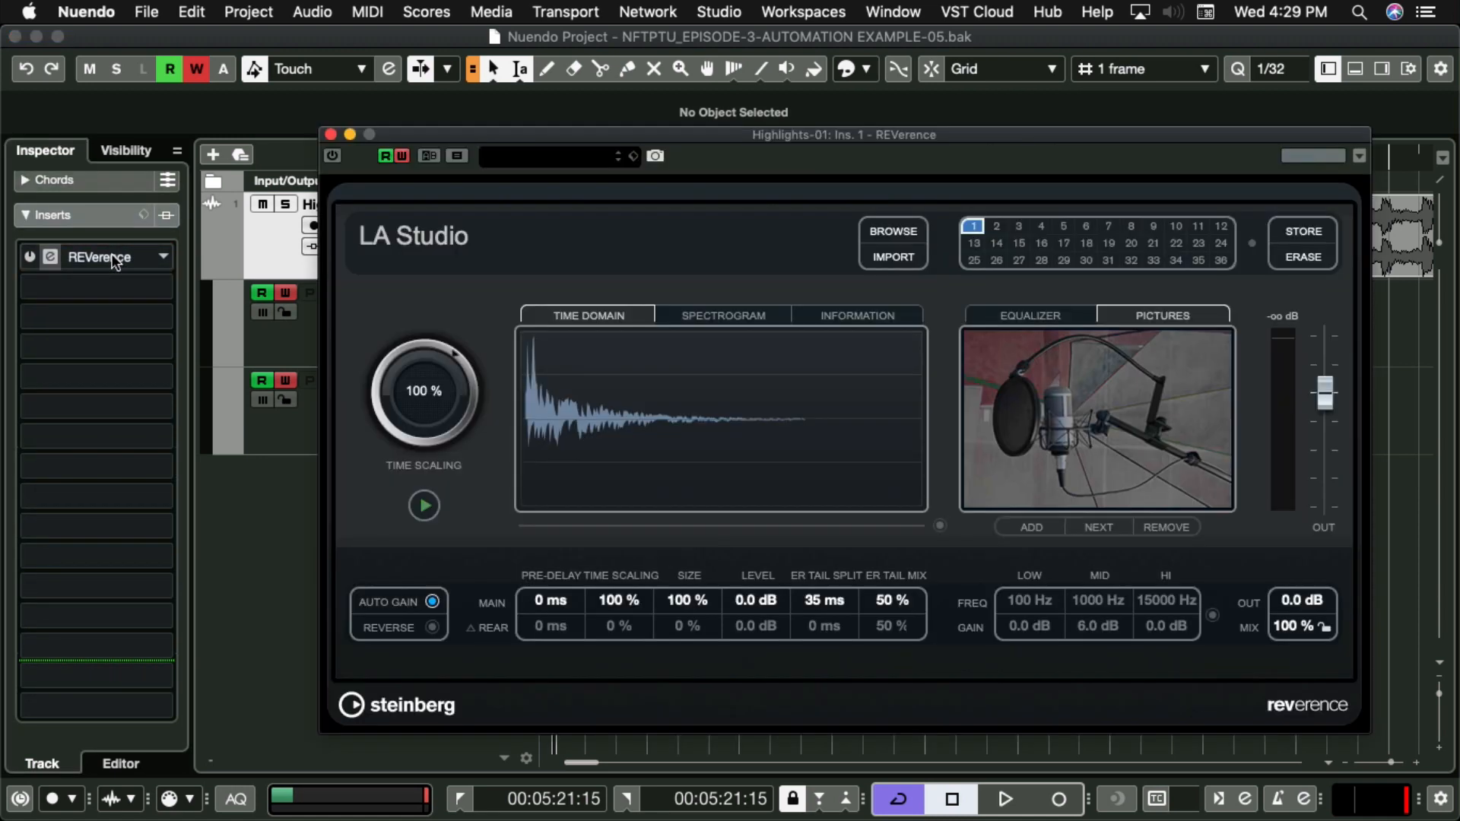
Write a REVerence Mix ramp down to about 9% and show it in the second lane under Highlights-01.
{"action": "left_click", "coordinate": [93, 257]}
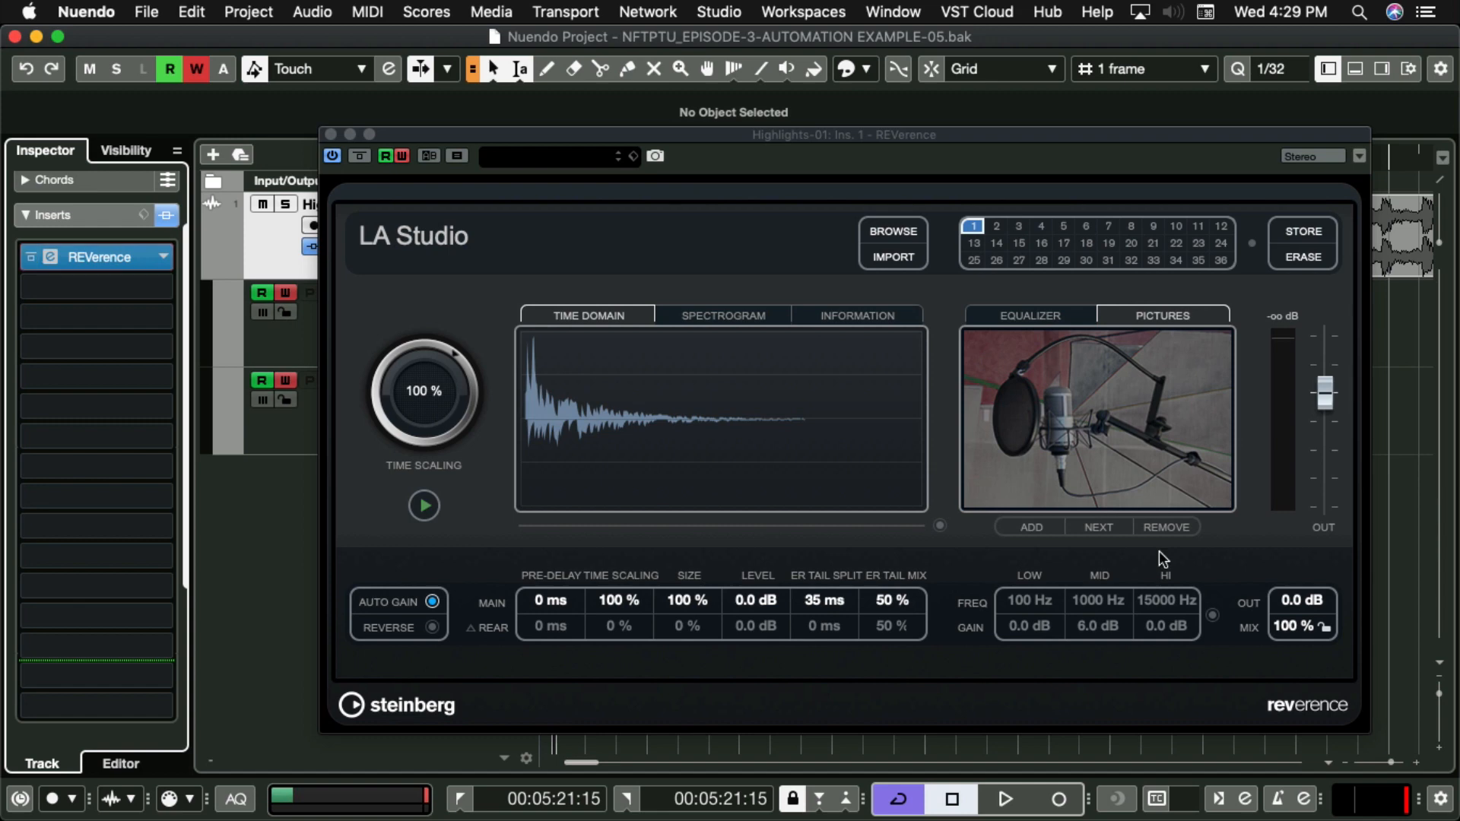
{"action": "left_click", "coordinate": [1003, 799]}
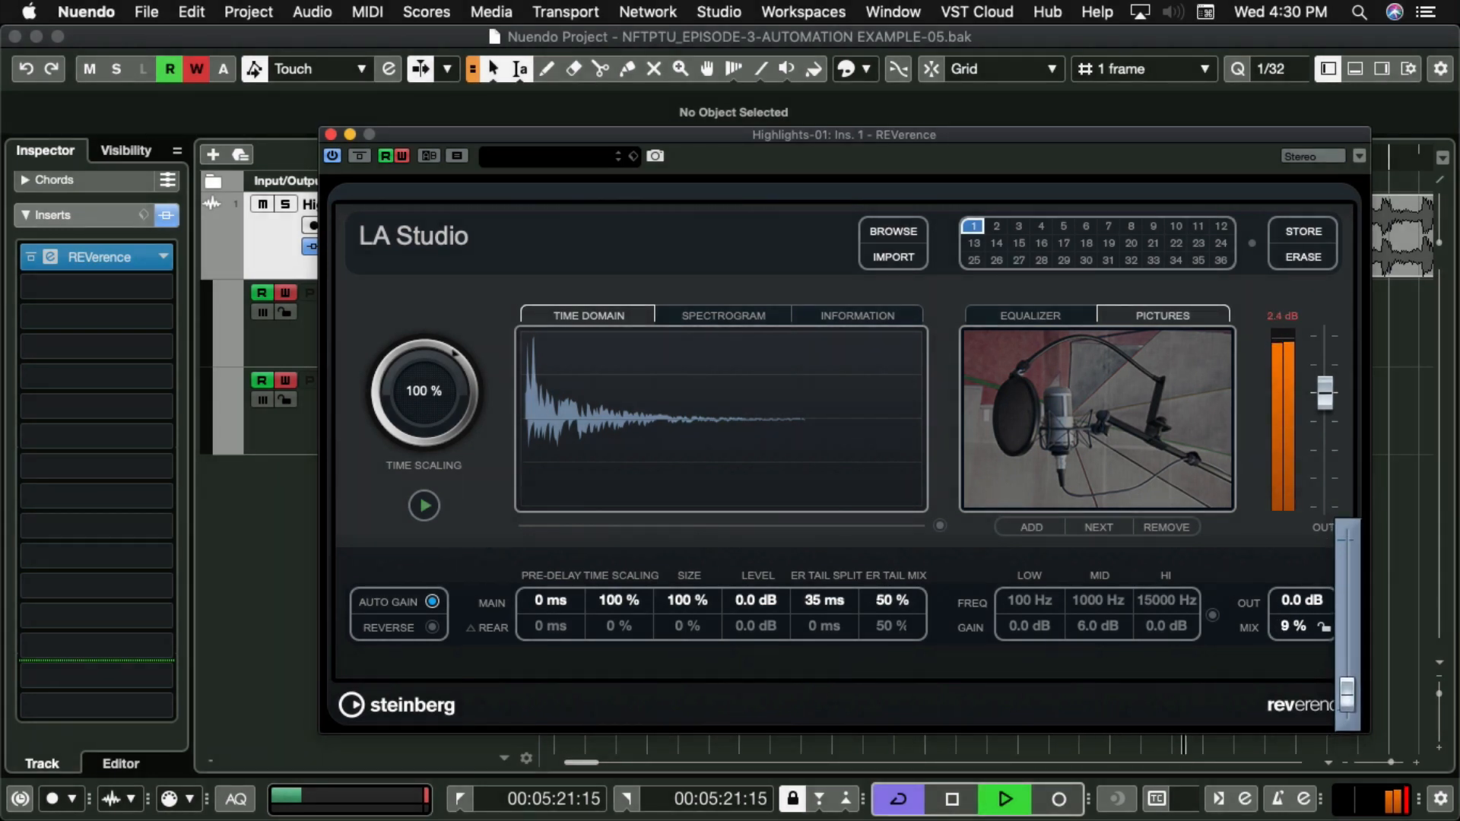
{"action": "left_click_drag", "start_coordinate": [1294, 625], "coordinate": [1294, 559]}
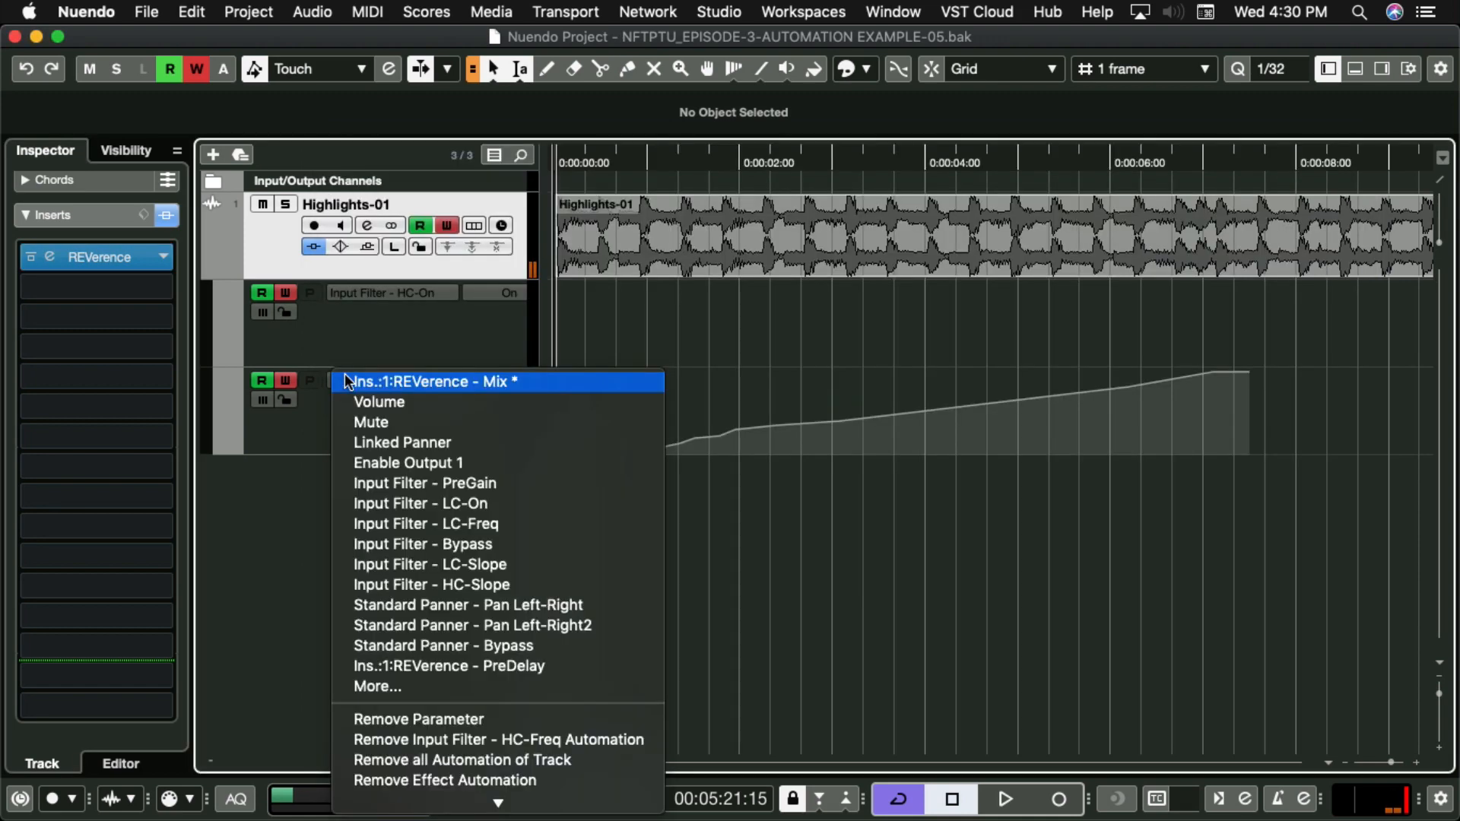
{"action": "left_click", "coordinate": [431, 381]}
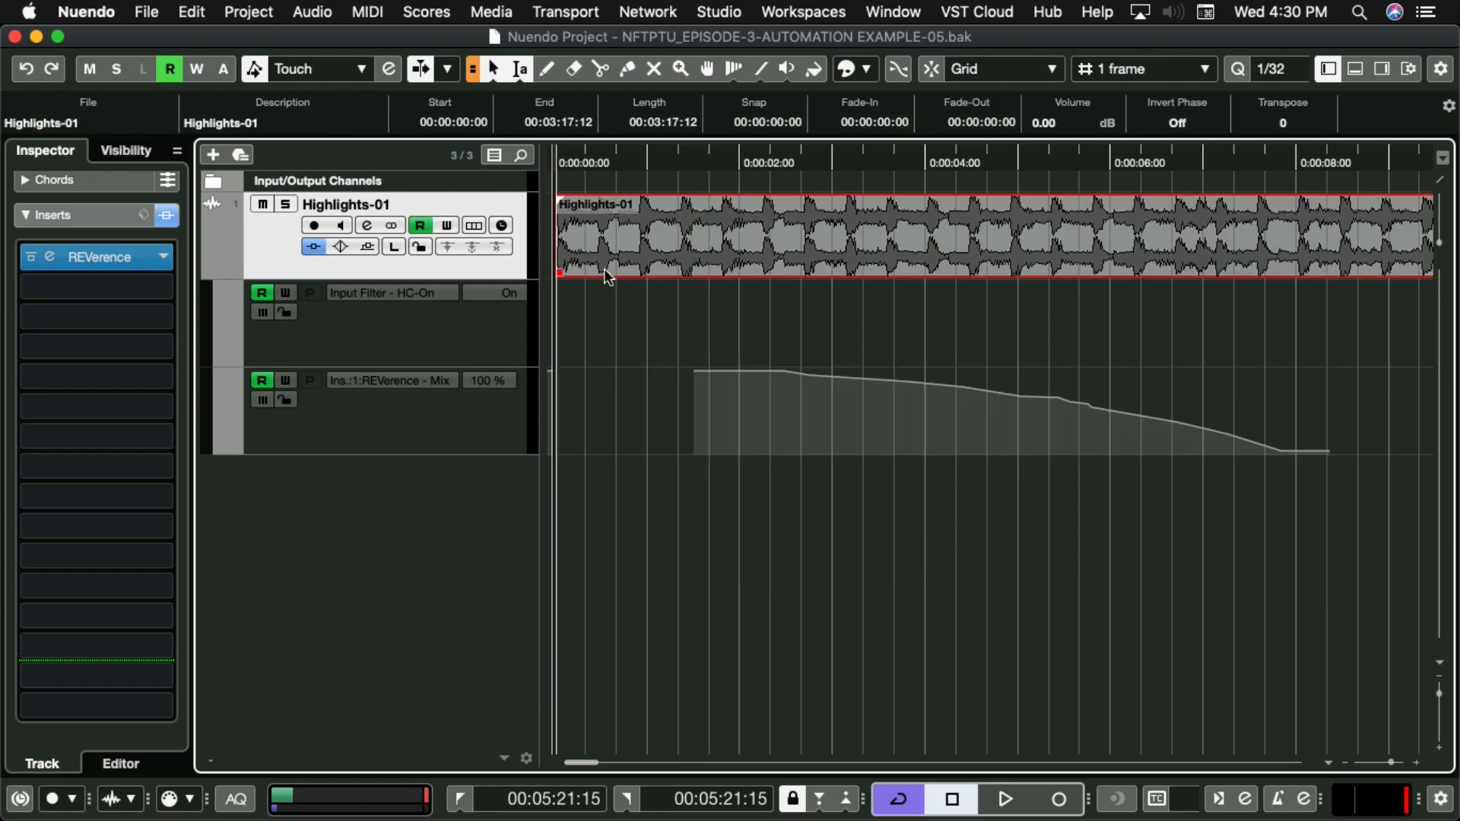
{"action": "left_click", "coordinate": [1004, 799]}
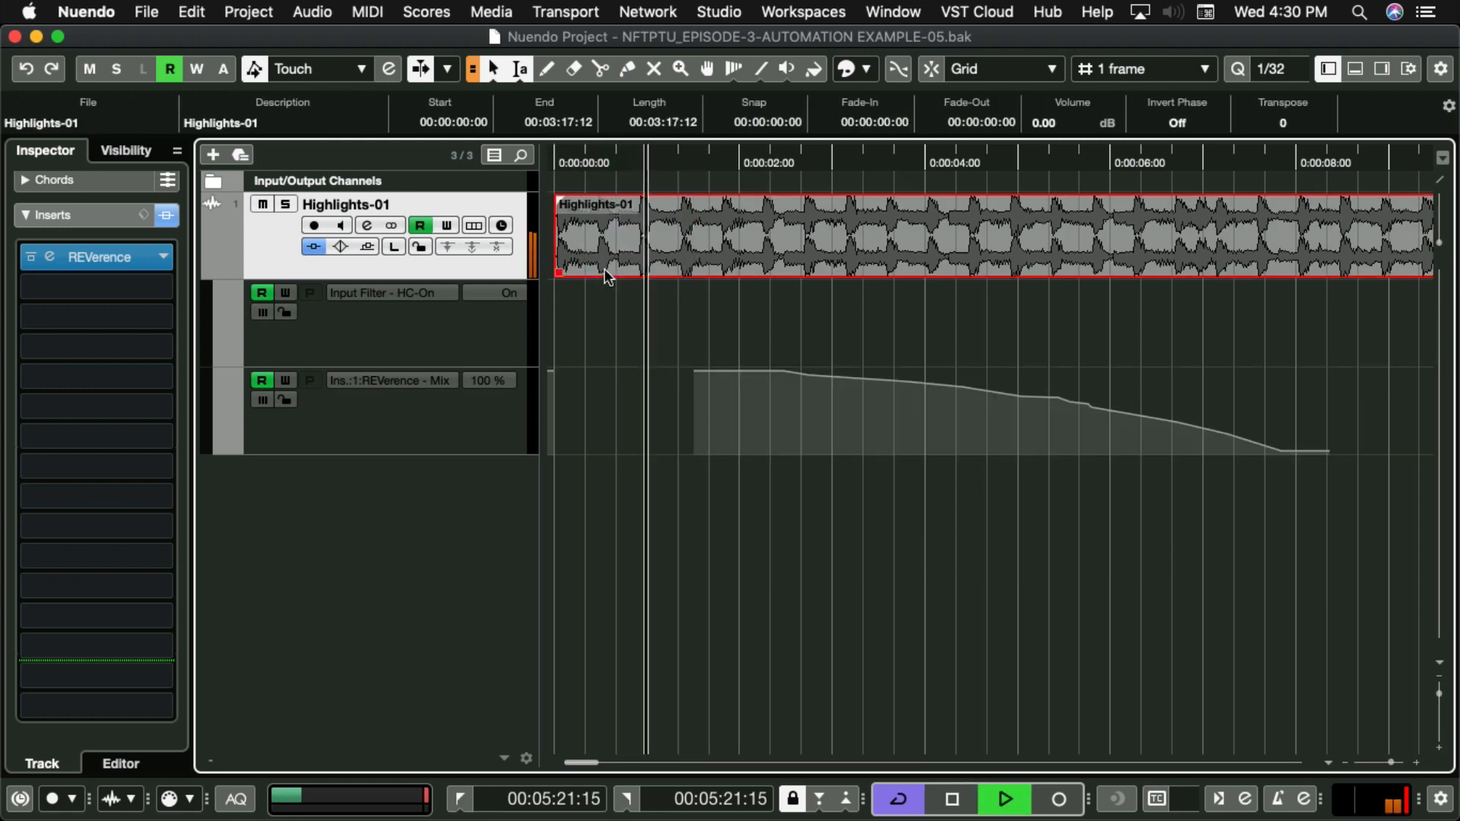